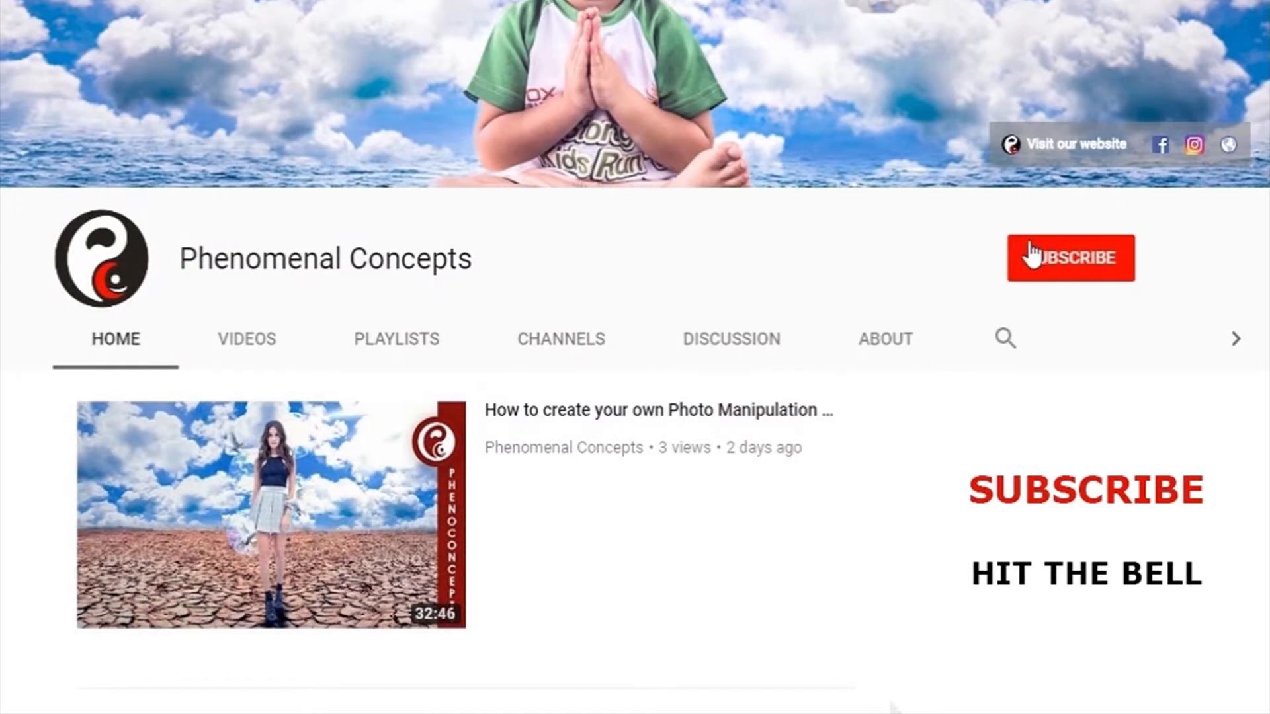
Subscribe to the Phenomenal Concepts channel and turn on notifications for new videos.
left_click(1069, 258)
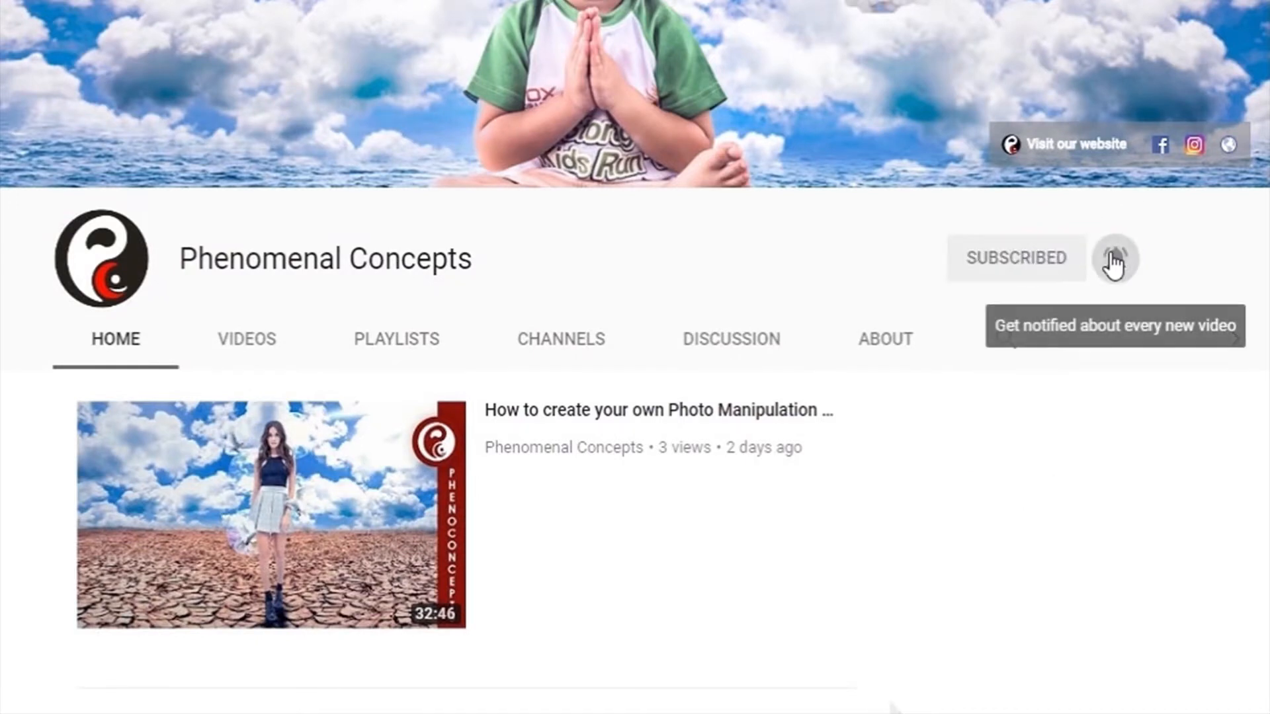
left_click(453, 14)
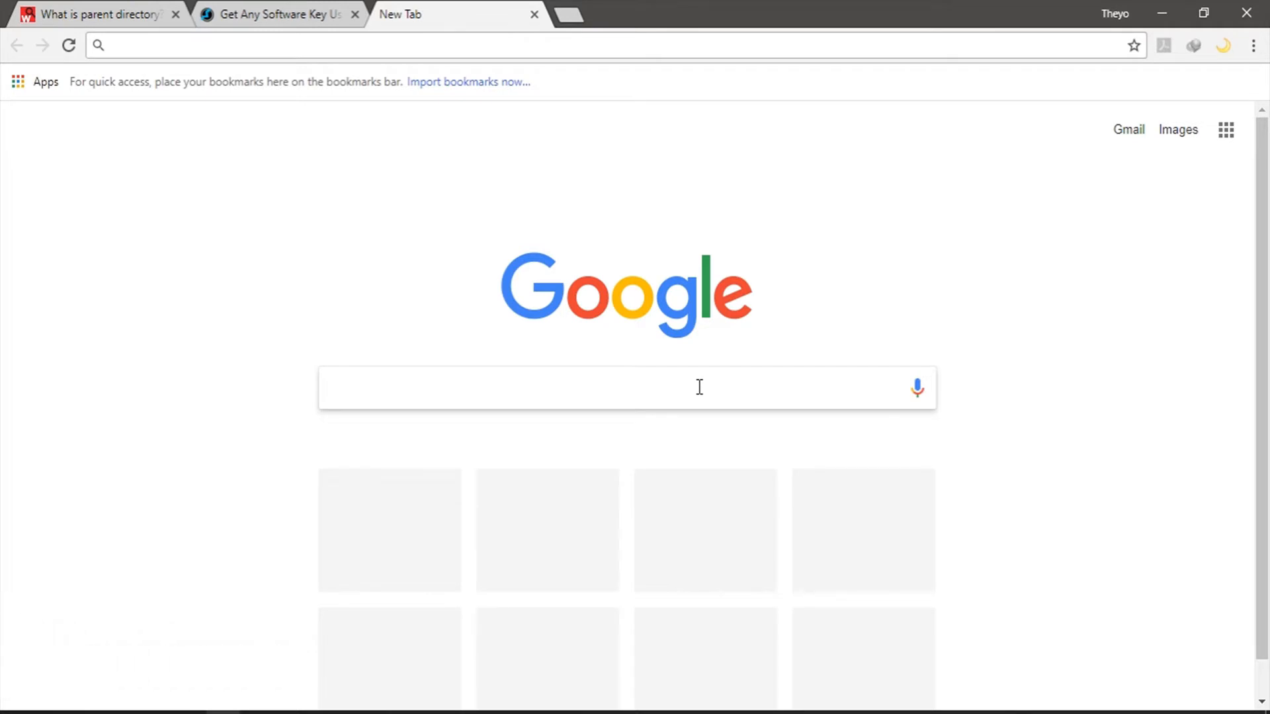
Search Google for 'the flash' from the address bar suggestion.
type("the")
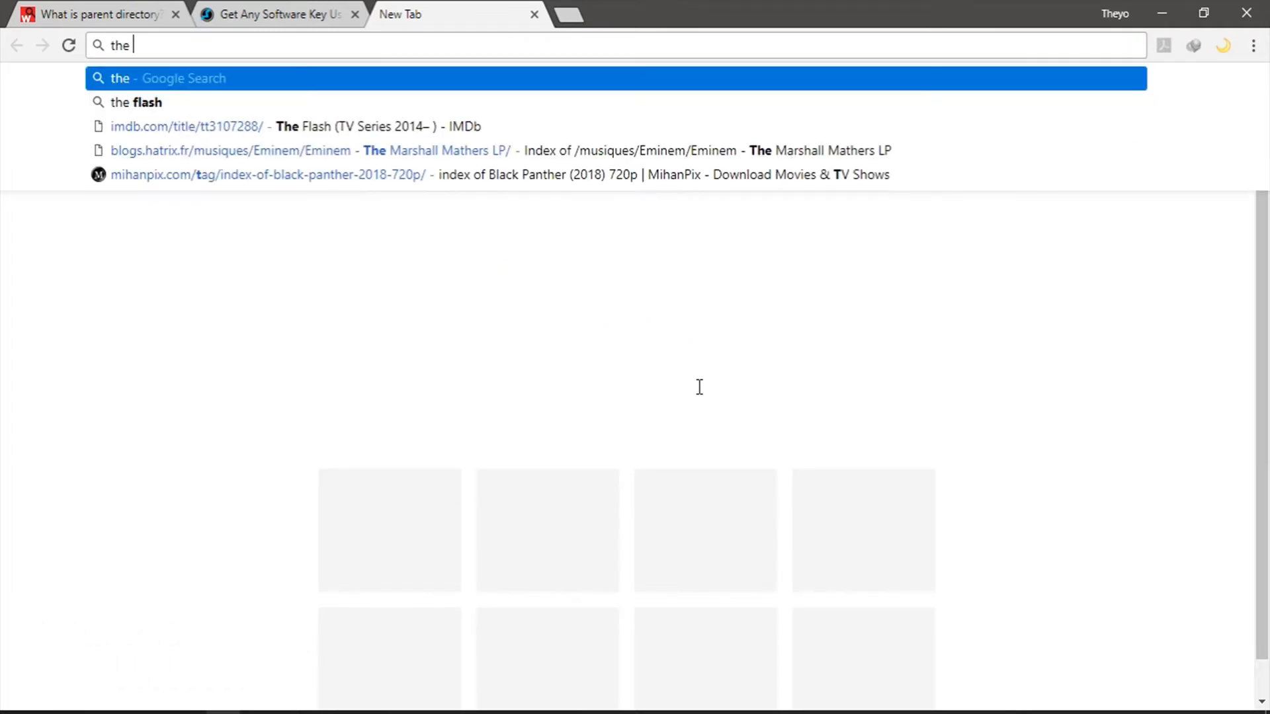
left_click(136, 102)
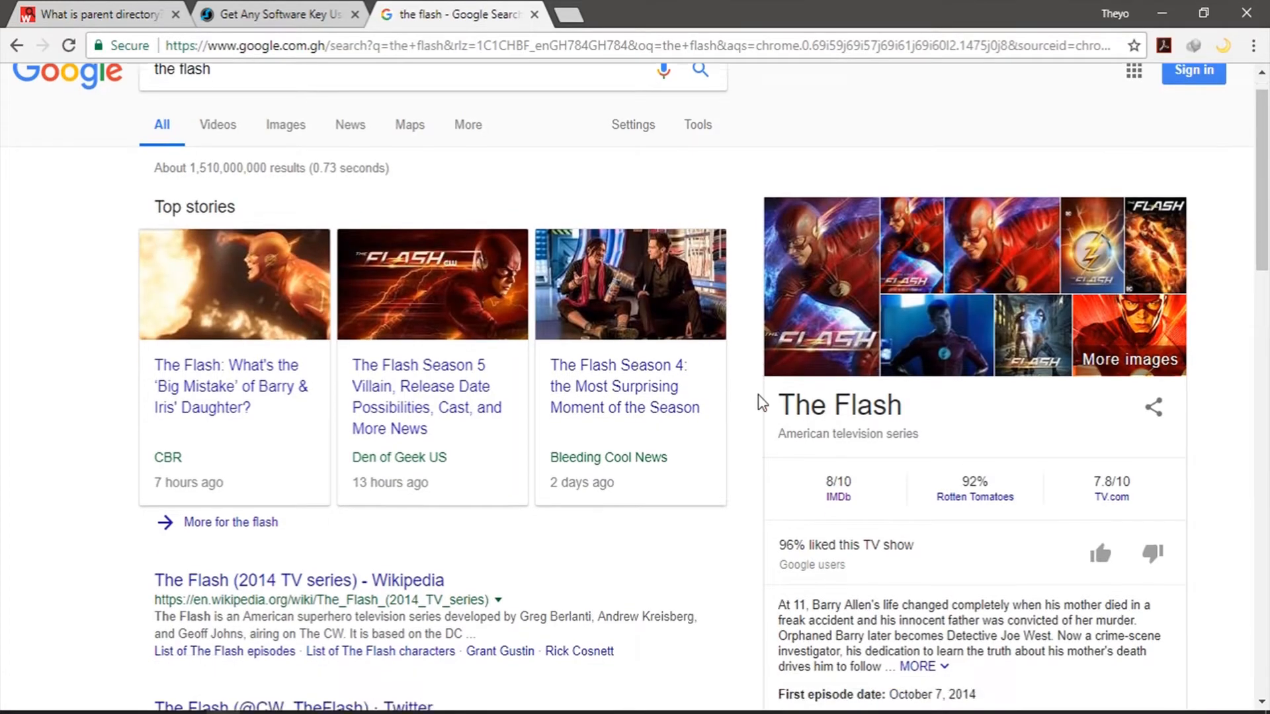
scroll("down", 3)
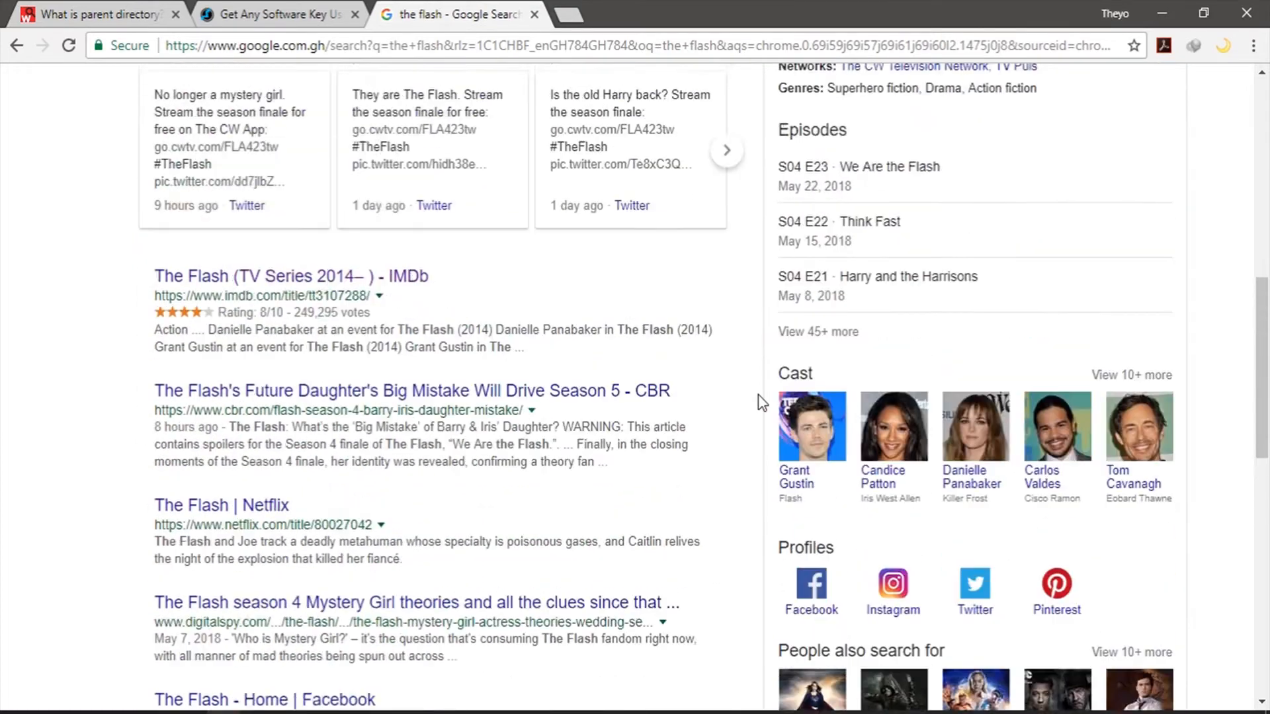
Open The Flash IMDb page in a background tab and start editing the query.
scroll("down", 3)
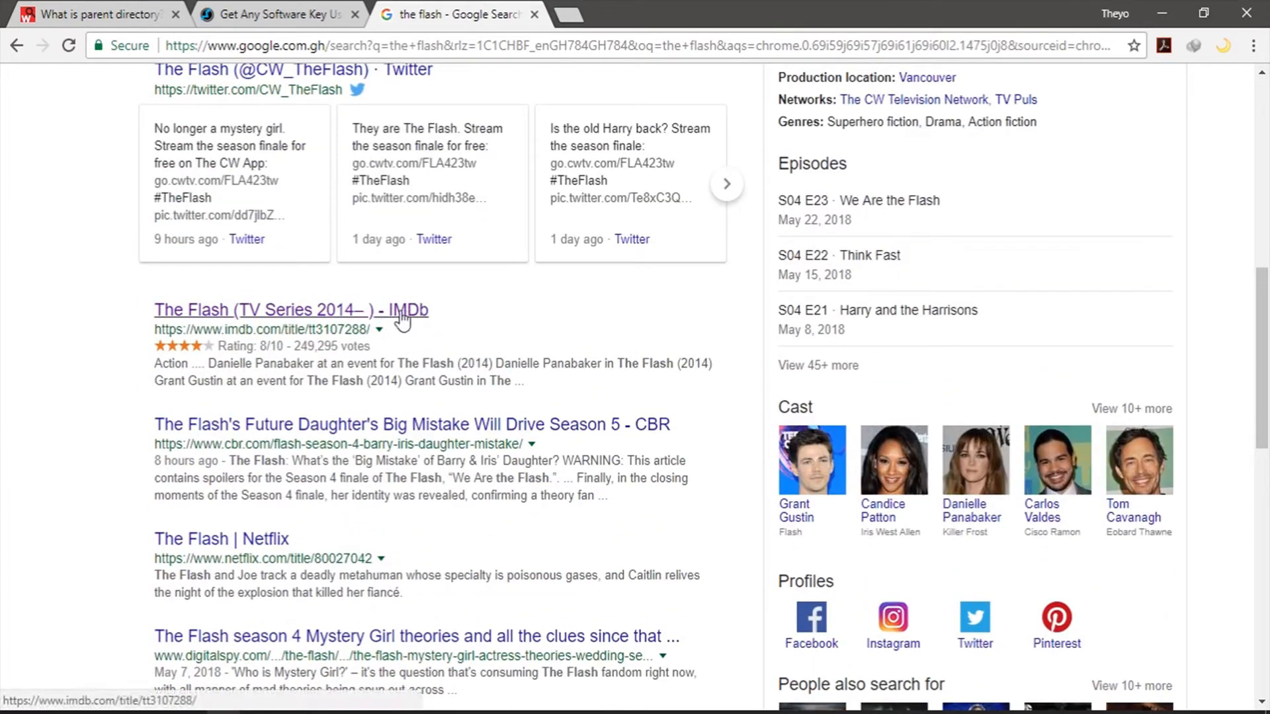
middle_click(412, 425)
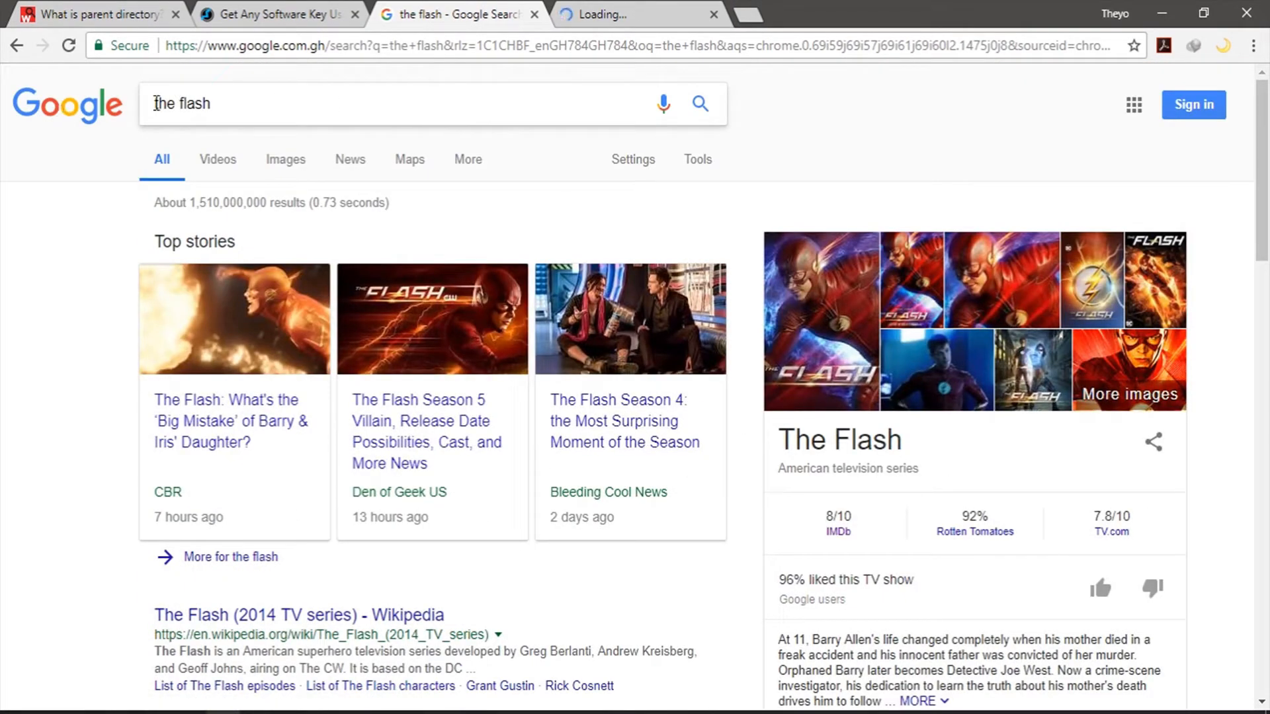
left_click(405, 104)
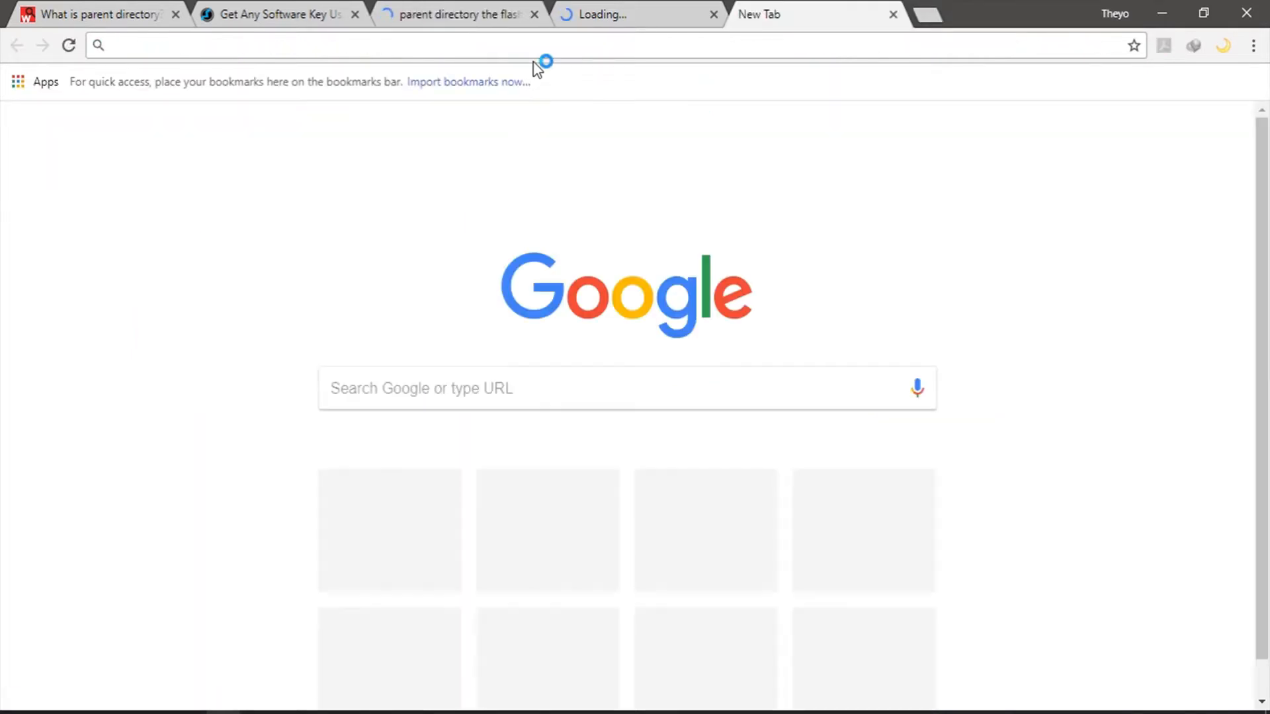
Search 'index of the flash' and open the Index of /serial/The Flash/ listing.
type("i")
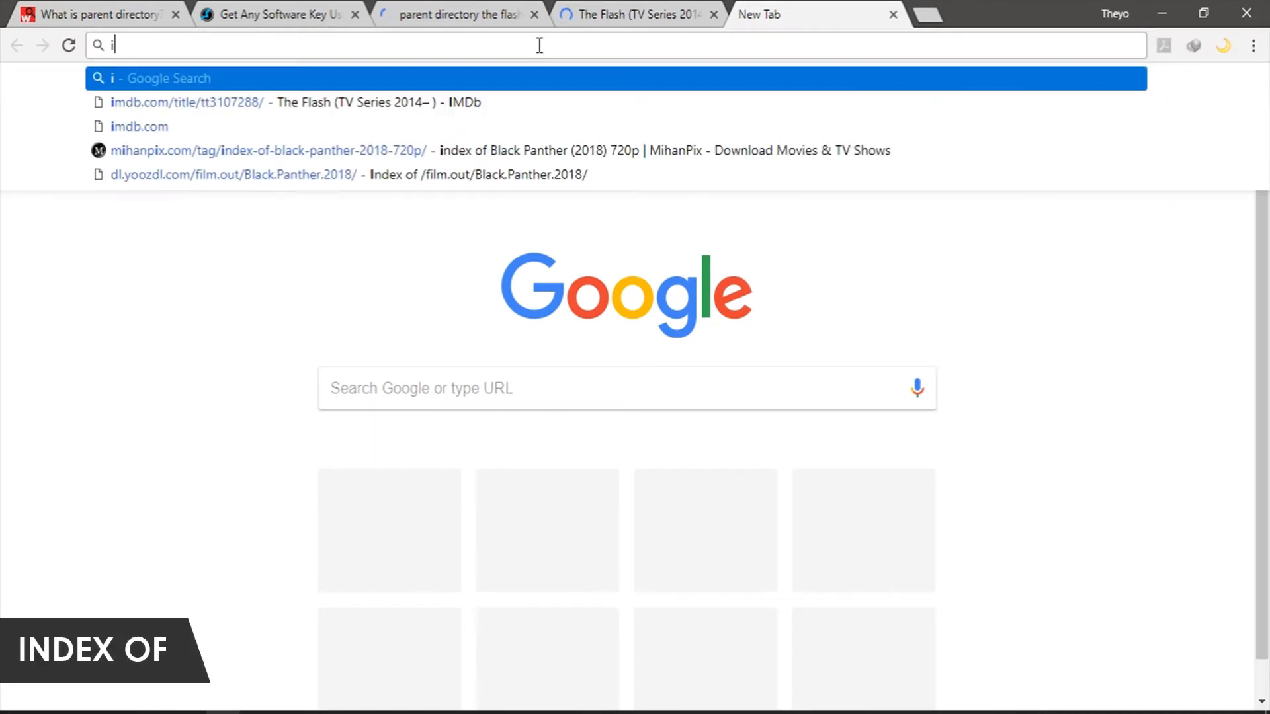
type("ndex of the flash")
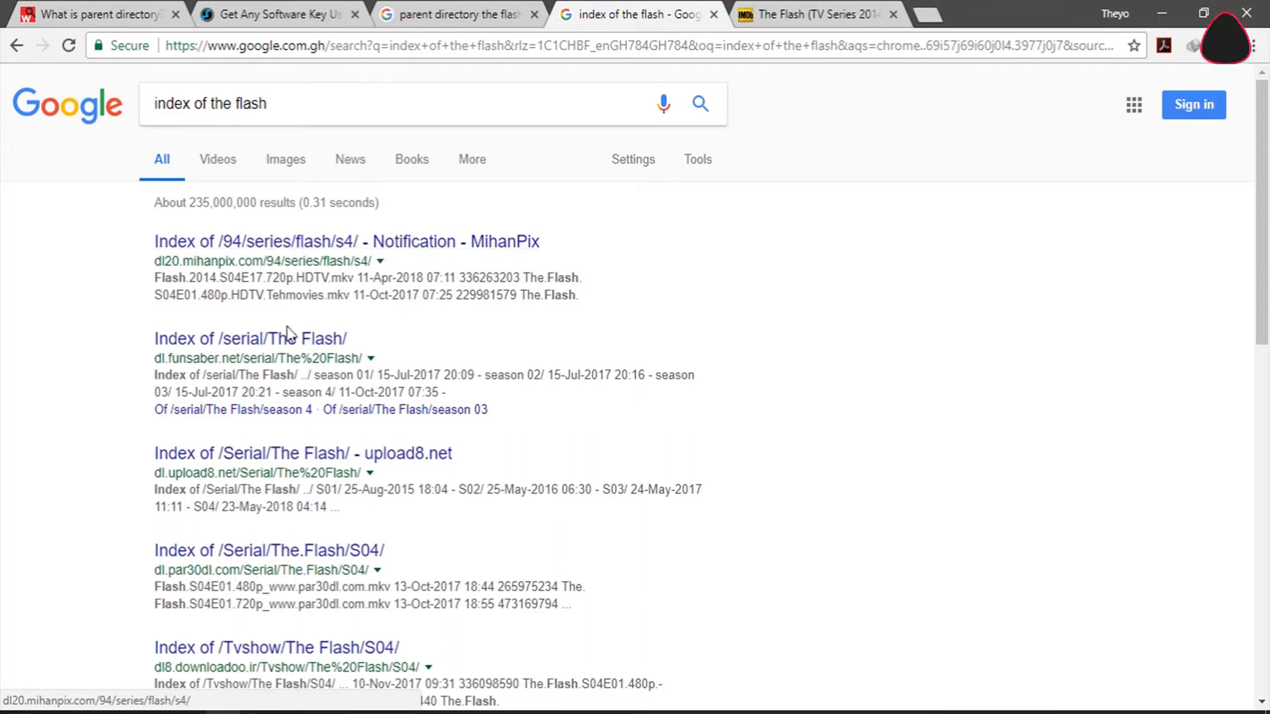
mouse_move(249, 339)
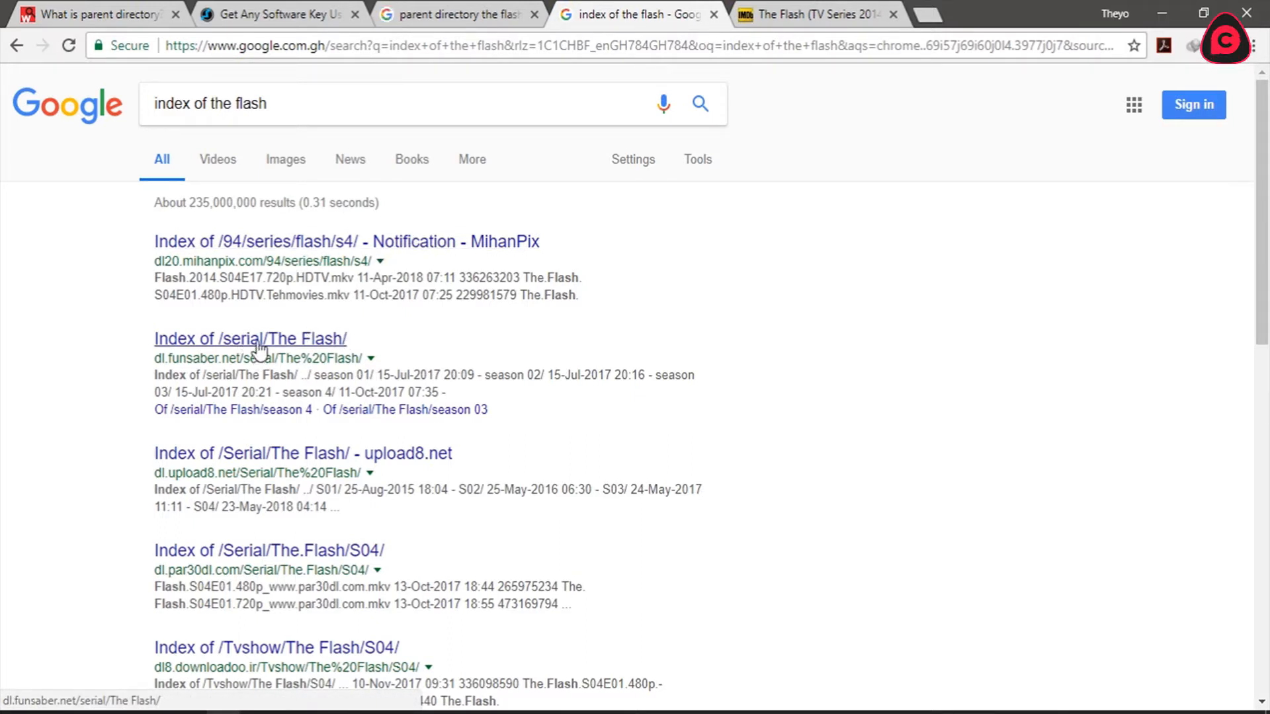
left_click(250, 339)
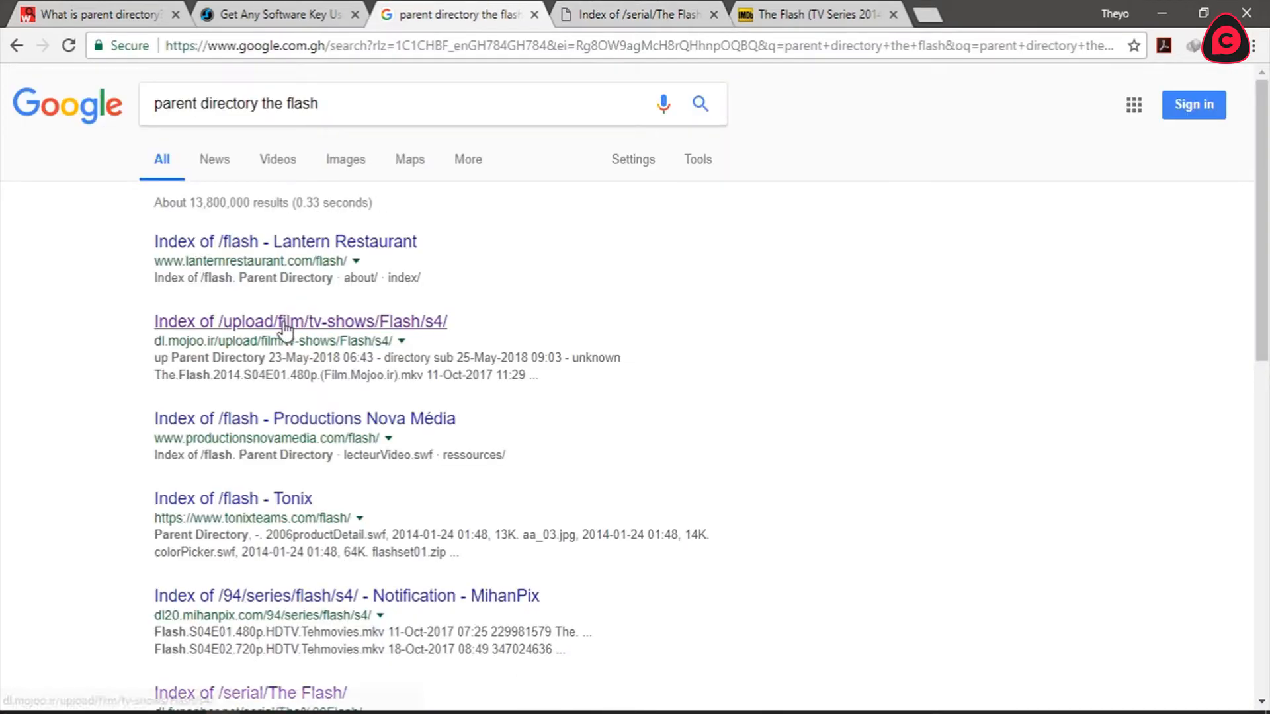
Open the dl.mojoo.ir Flash season 4 file listing and scroll through it.
left_click(300, 321)
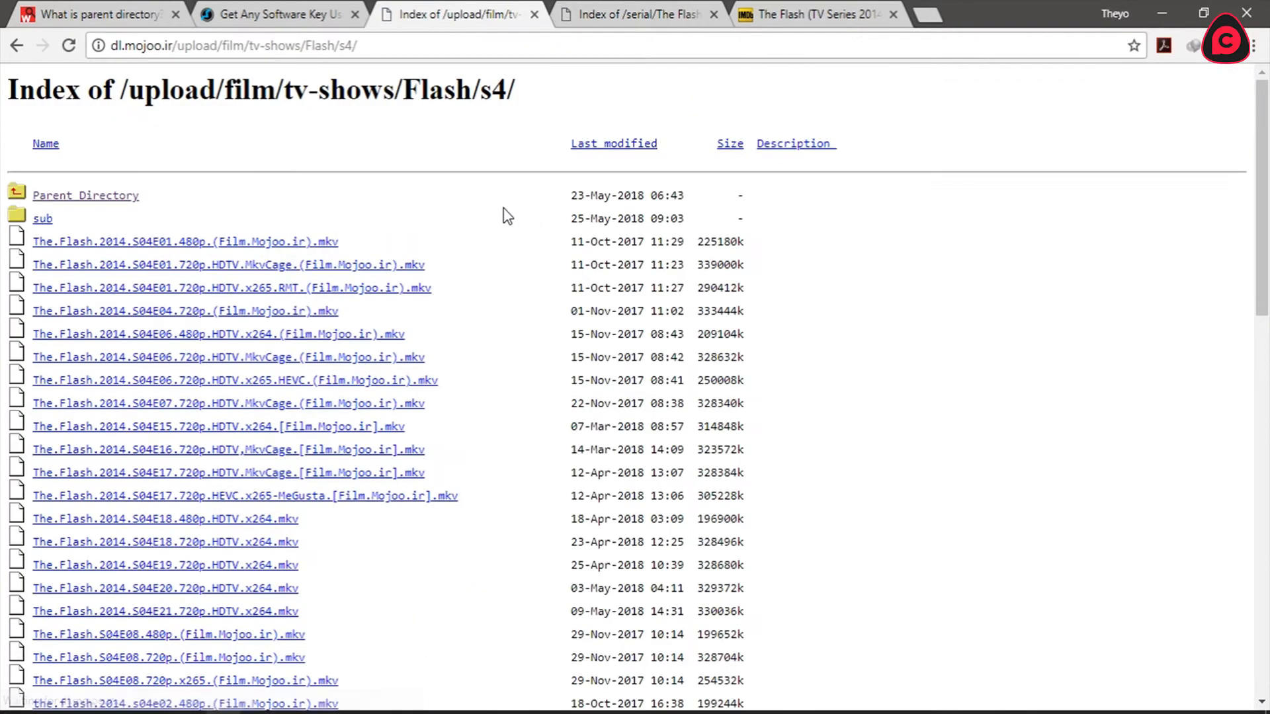
scroll("down", 3)
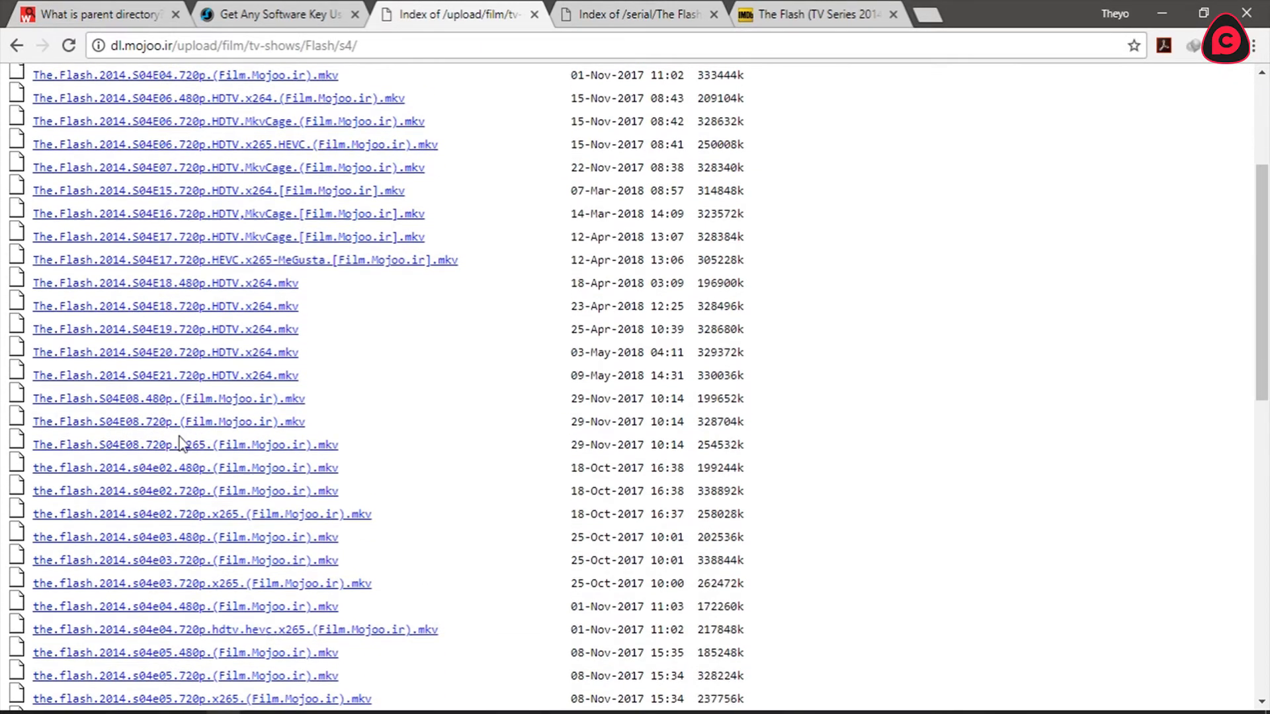
scroll("down", 3)
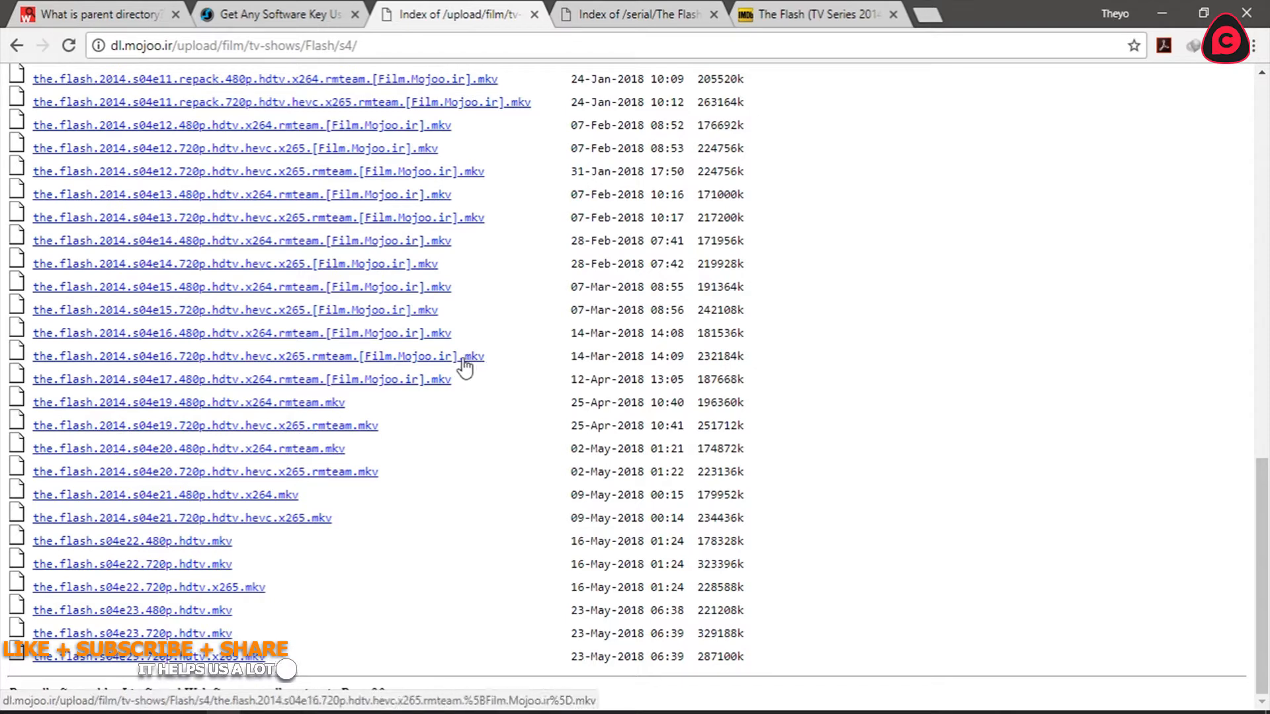
Start downloading the season 4 episode 16 720p file, then cancel it.
left_click(258, 357)
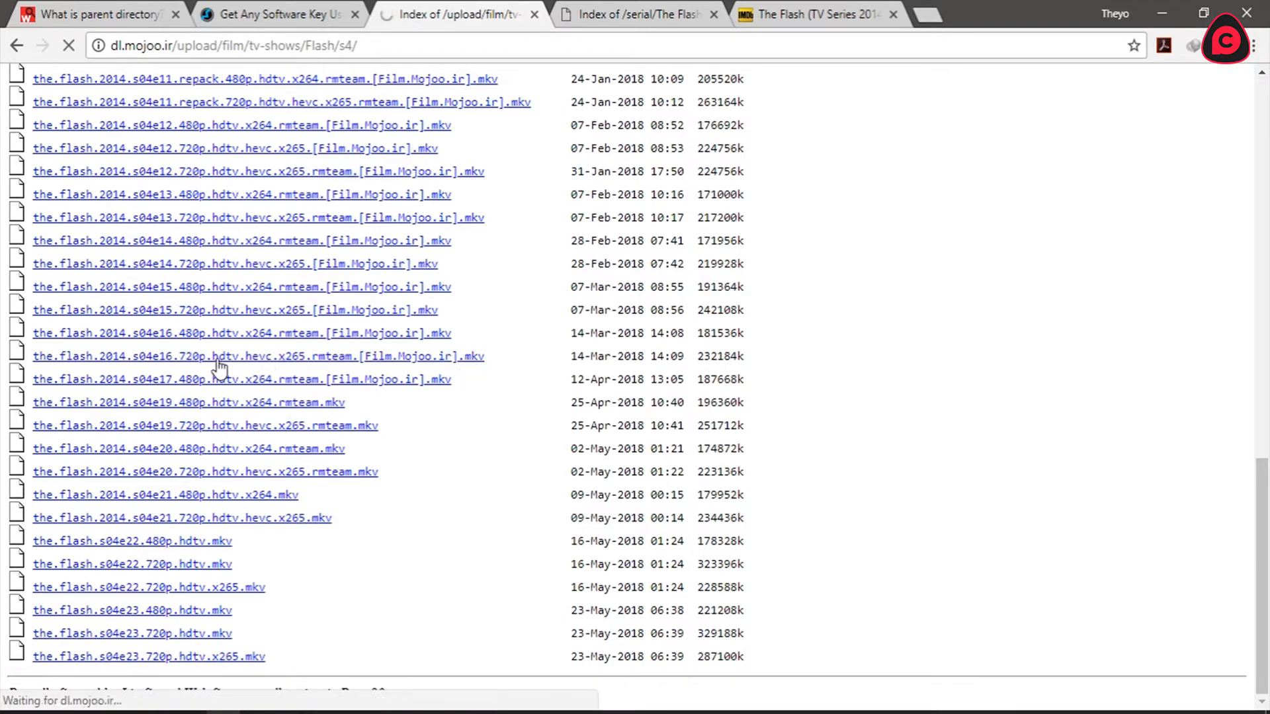
left_click(258, 357)
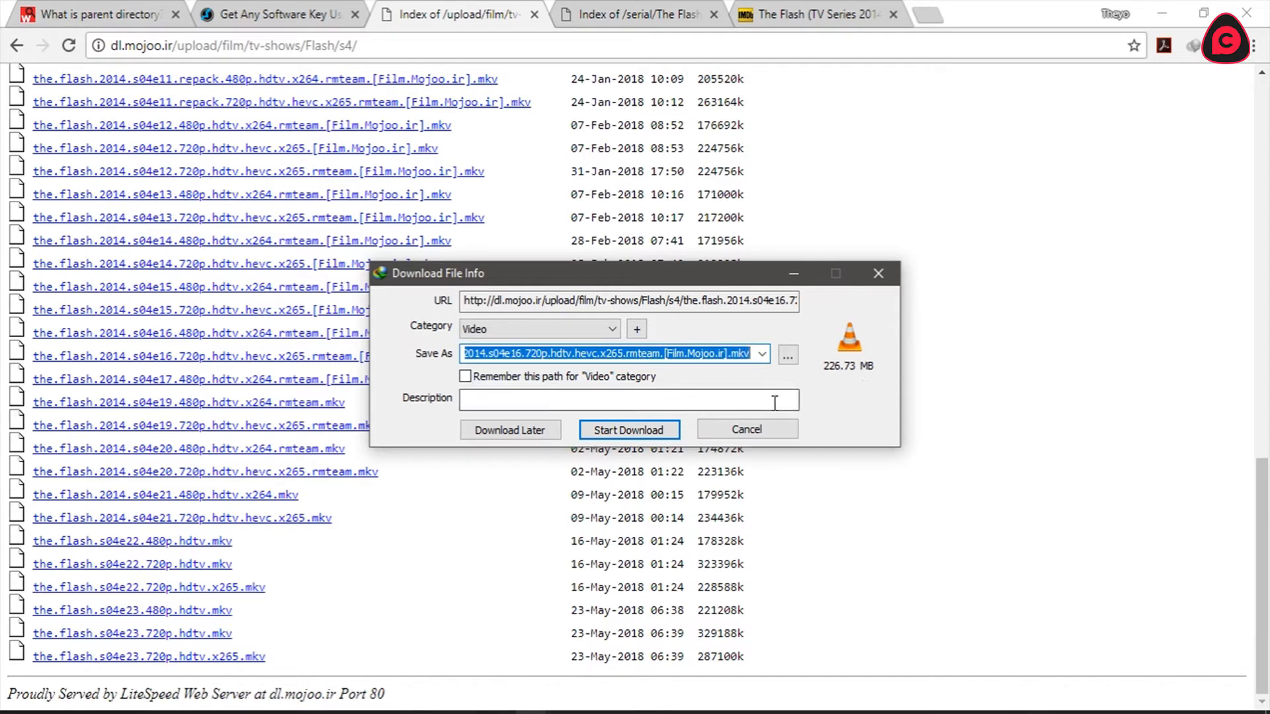
mouse_move(746, 429)
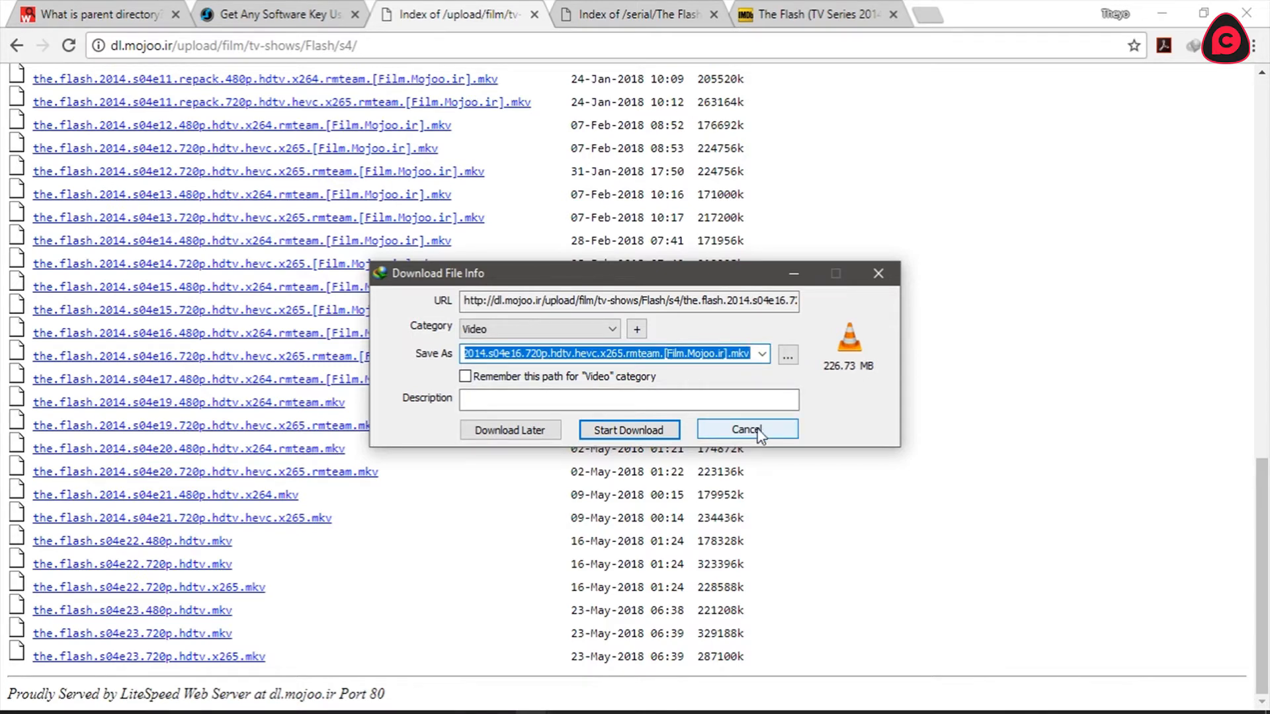
left_click(744, 429)
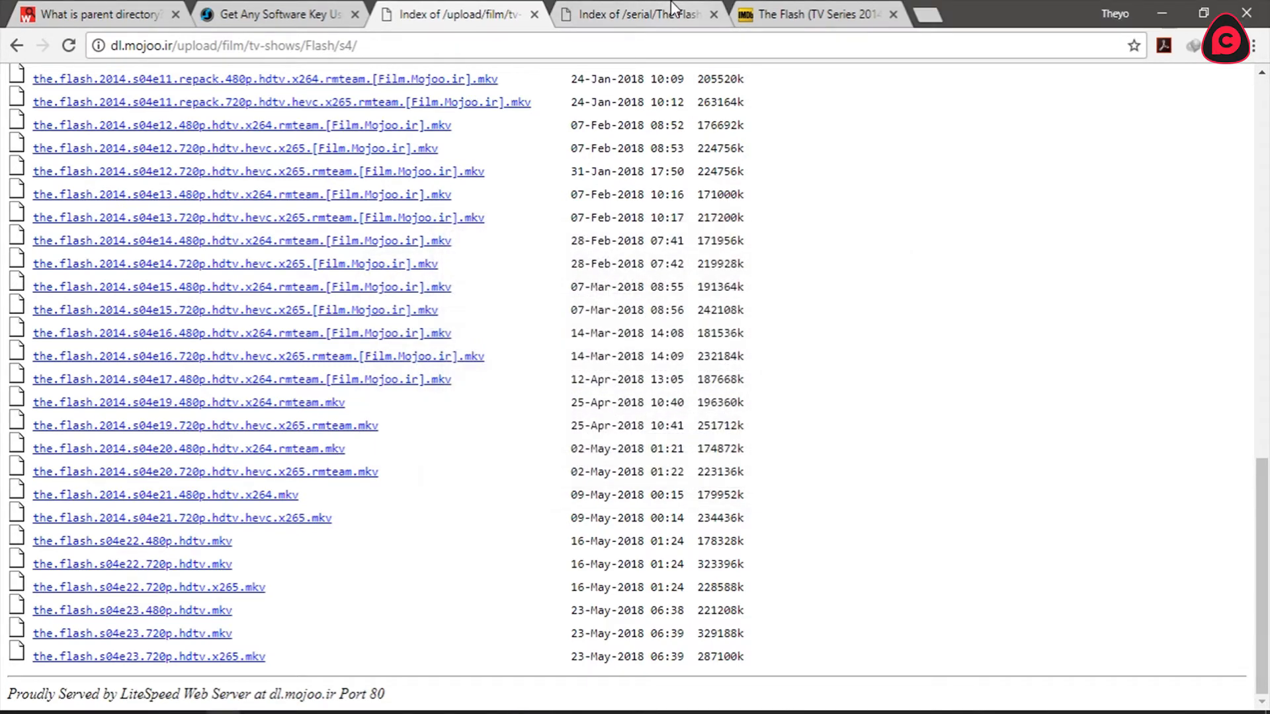
Browse the funsaber Flash listing into the season 4 and 720 folders.
left_click(636, 14)
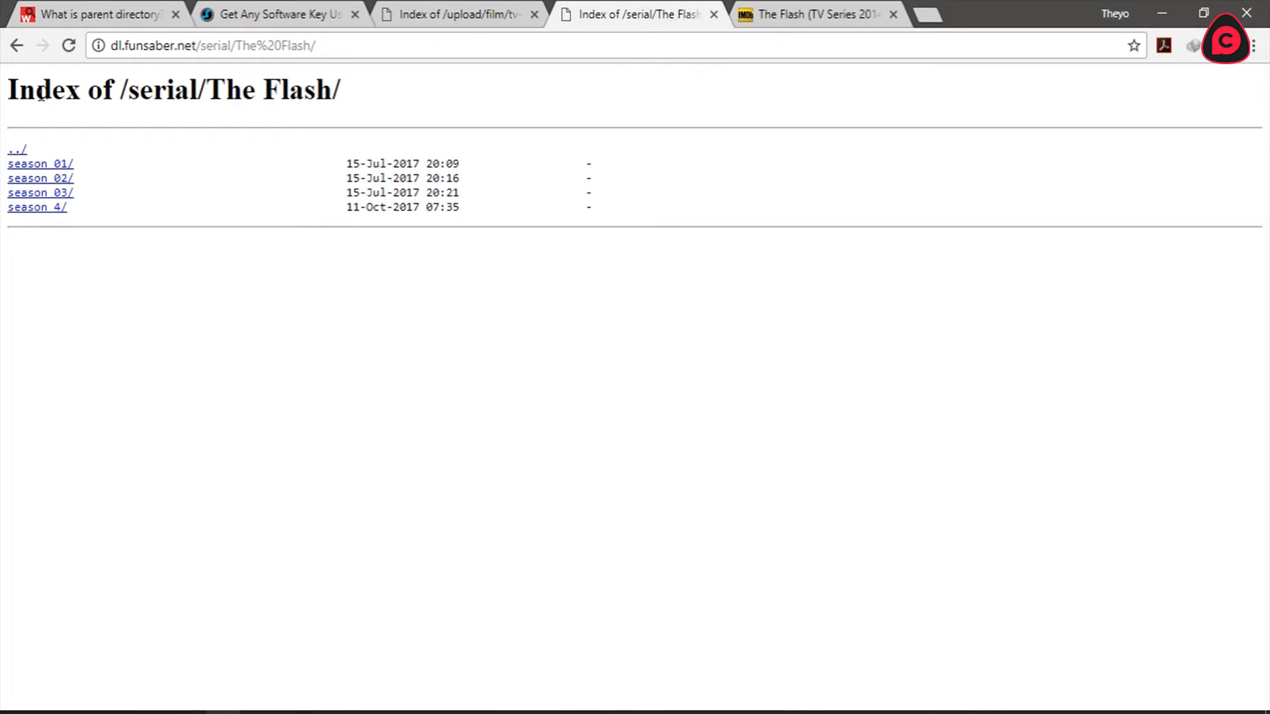
mouse_move(44, 206)
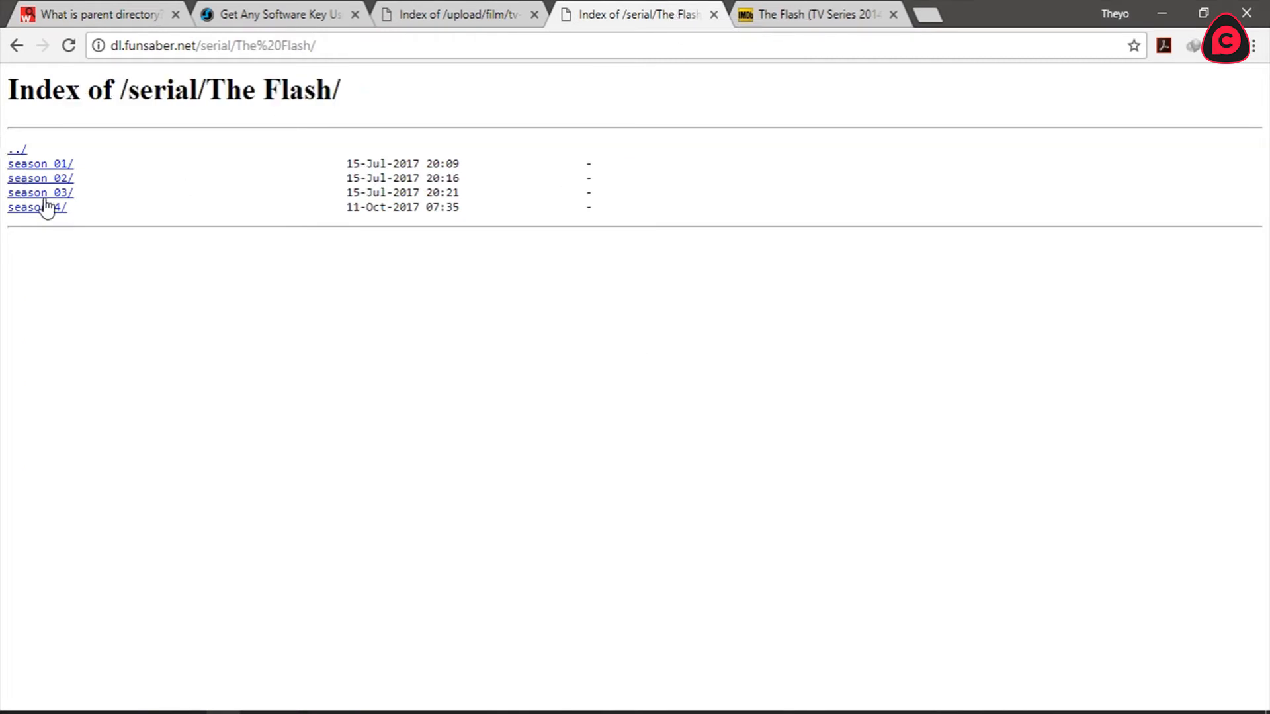
left_click(34, 207)
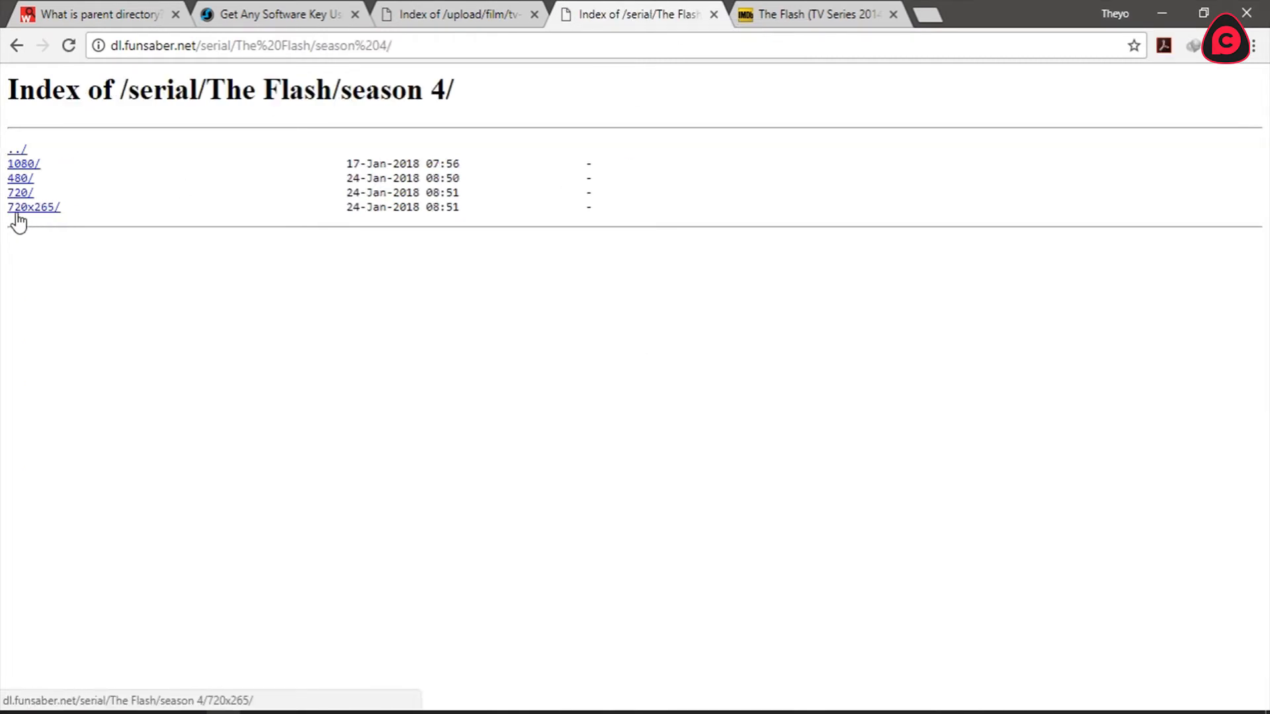
left_click(18, 192)
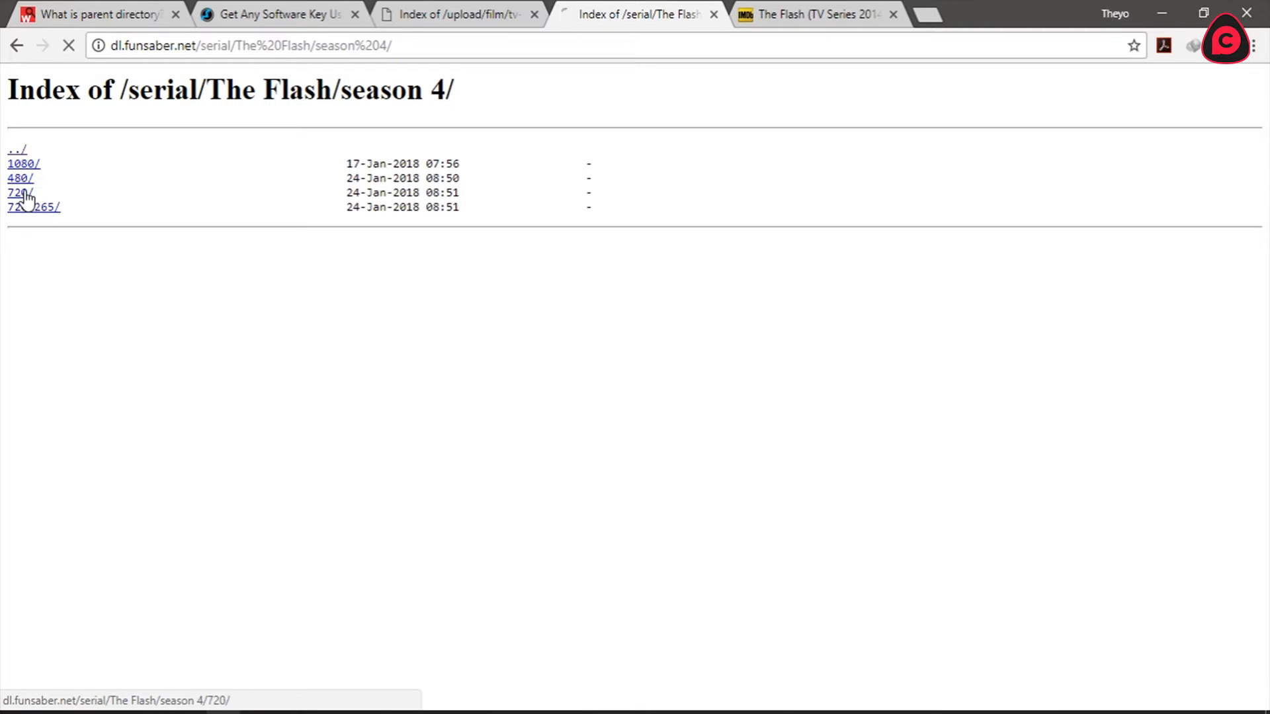
left_click(19, 192)
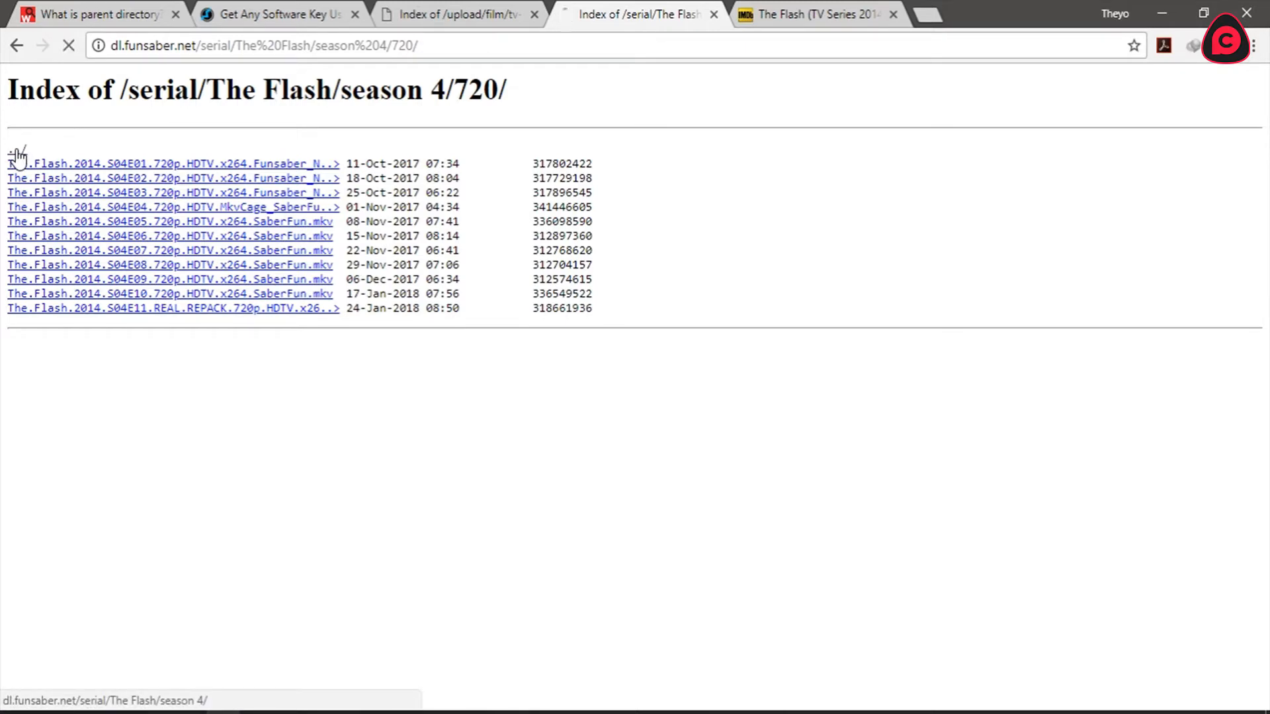
Go back up to the season 4 and parent Flash folders.
left_click(458, 14)
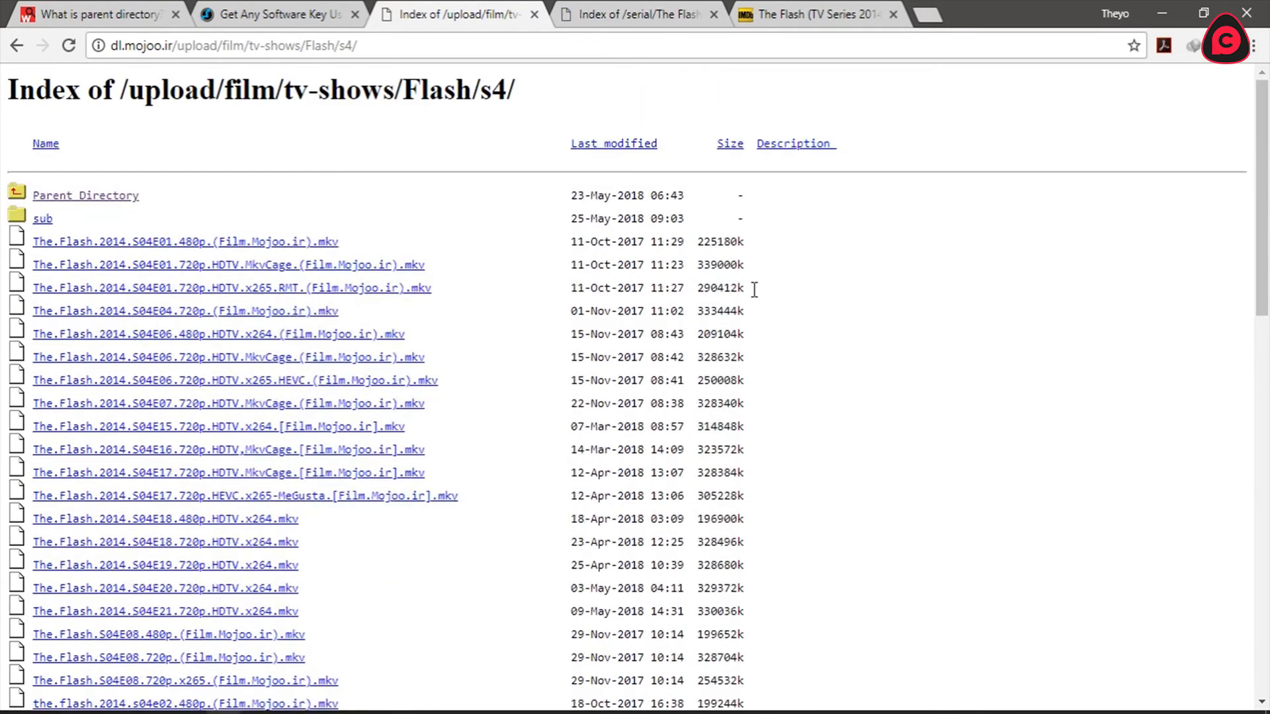
left_click(86, 195)
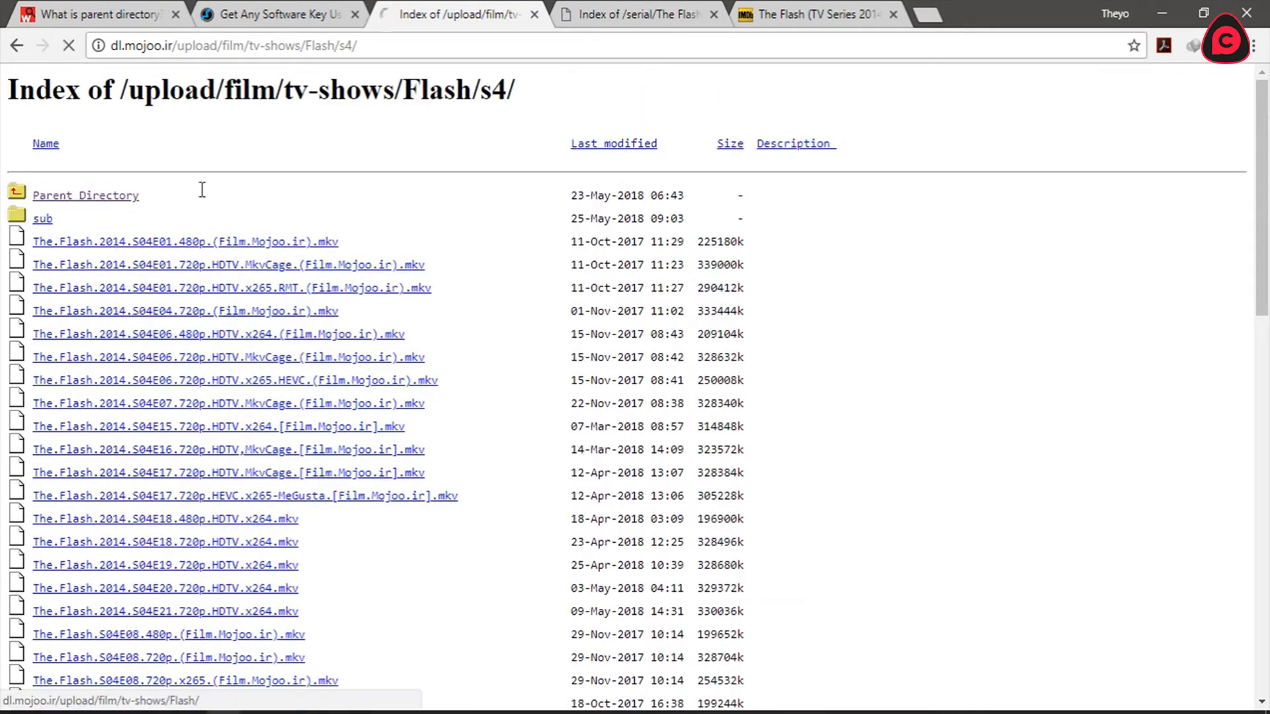
left_click(636, 14)
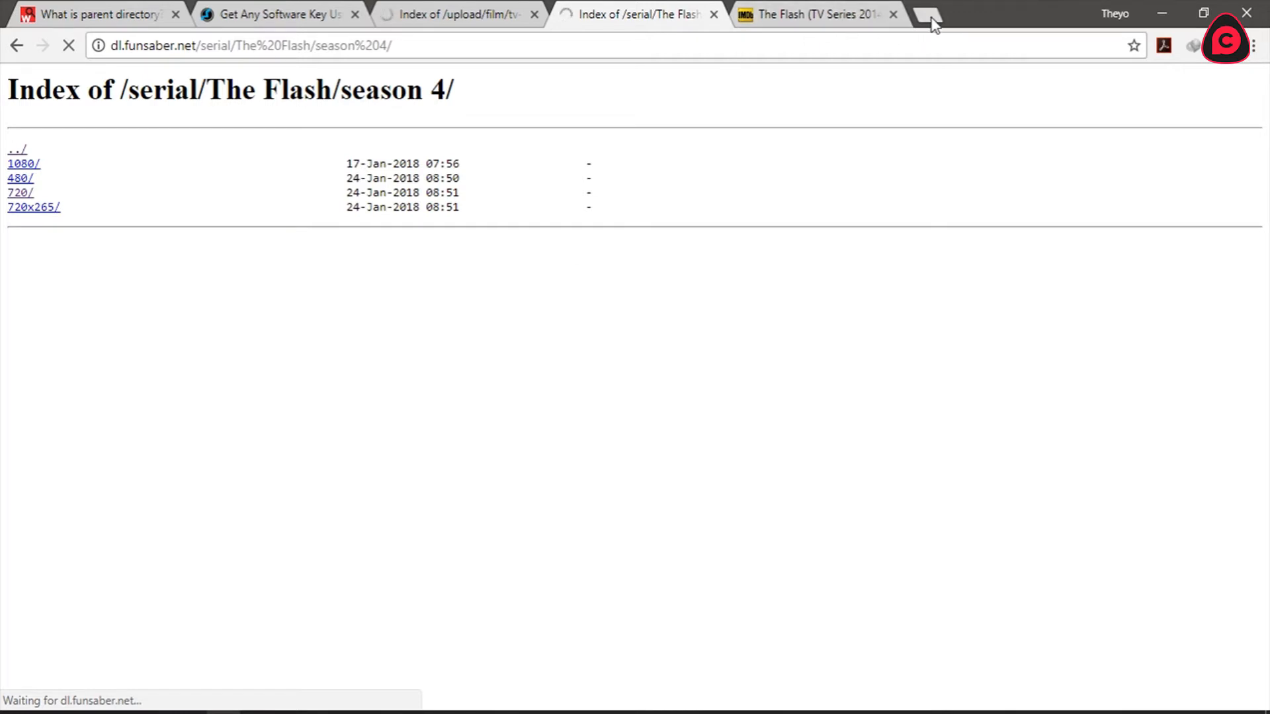
left_click(931, 18)
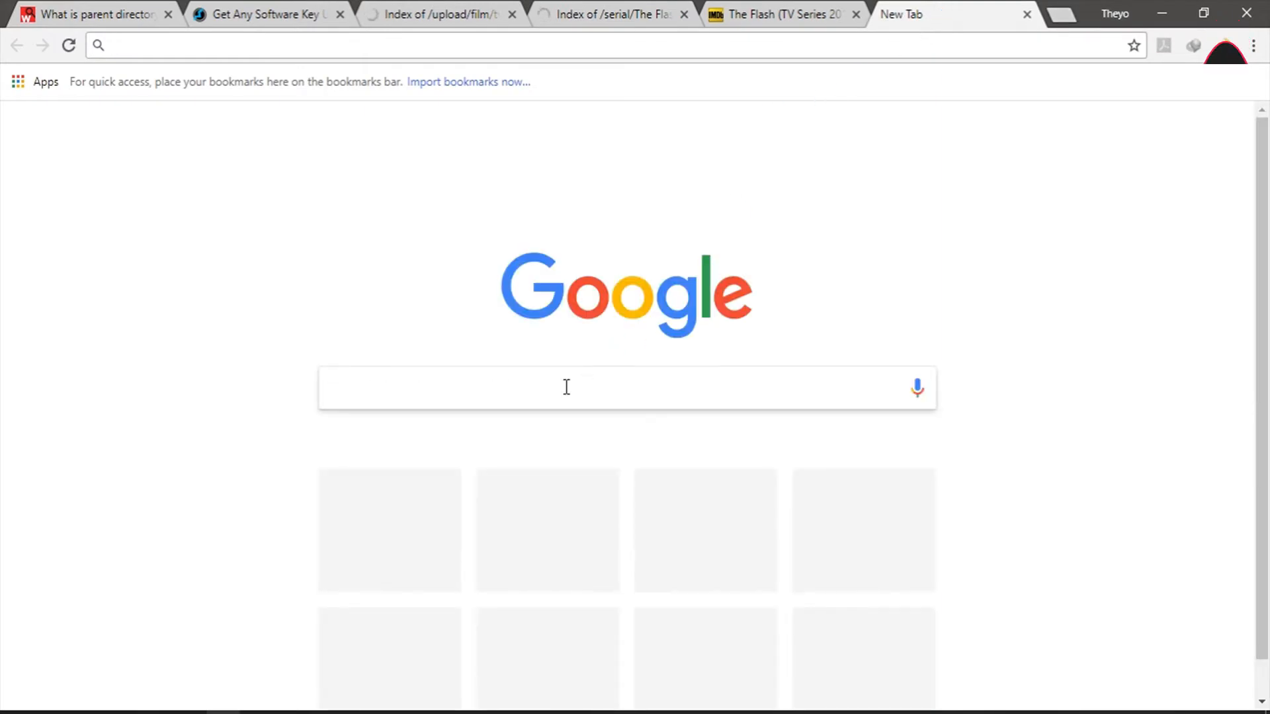
Search 'parent directory black panther' and open the first film index in a new tab.
type("parent")
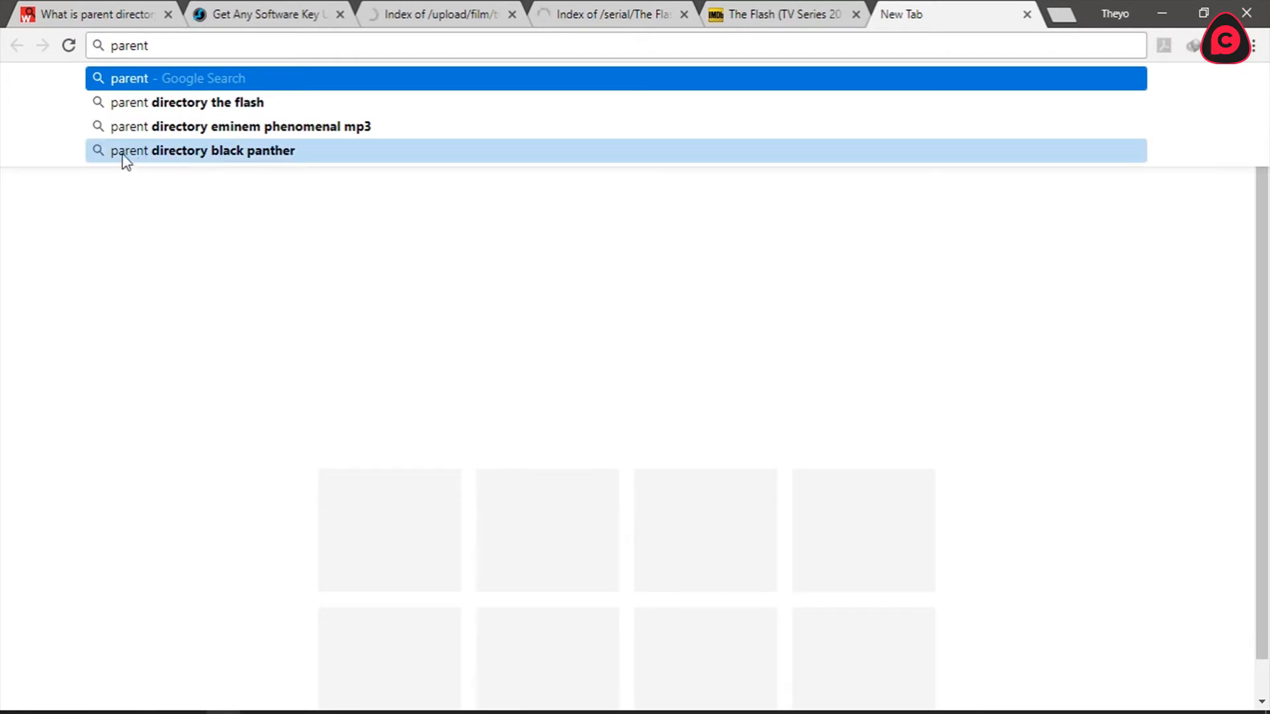
left_click(202, 151)
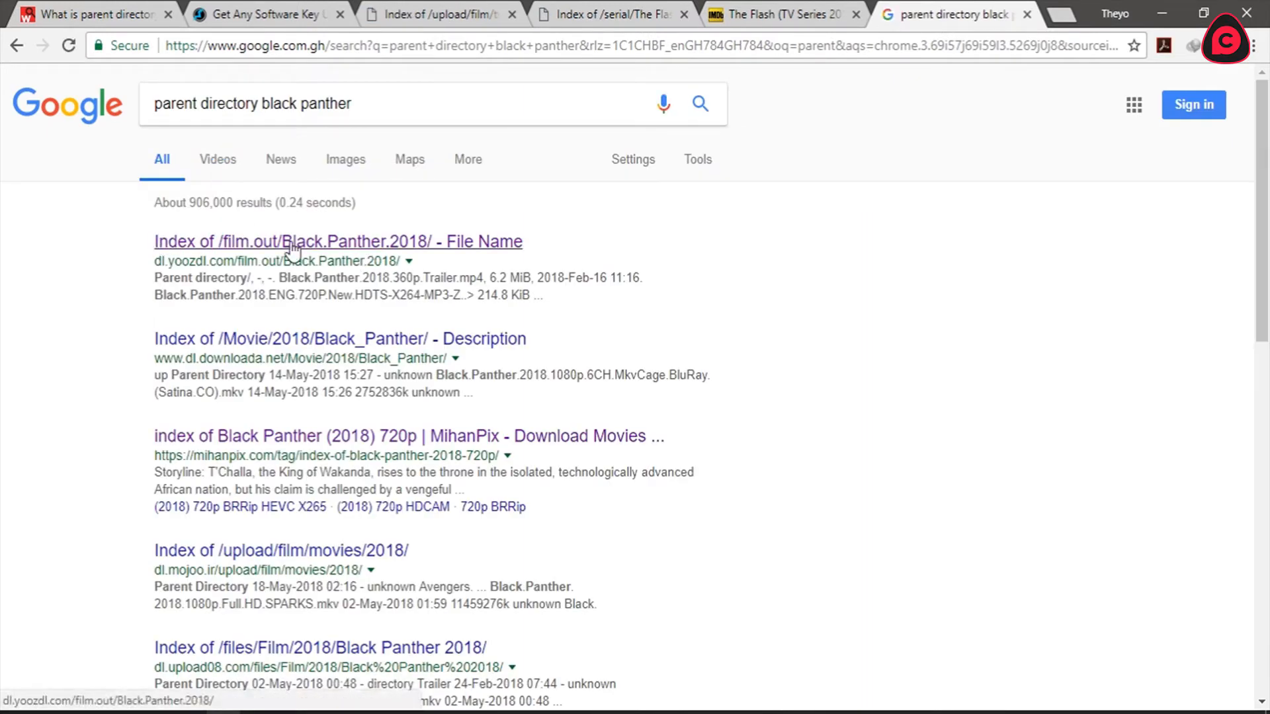
left_click(338, 242)
type("eminem")
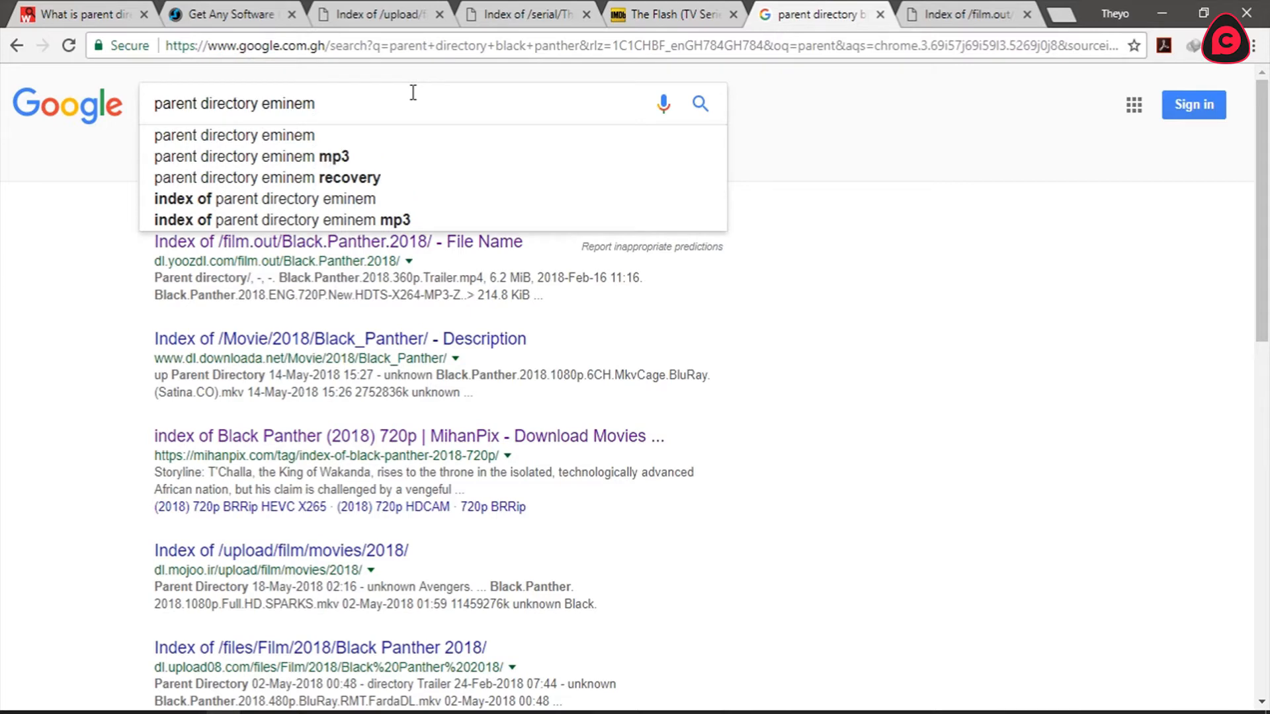
Search 'parent directory eminem phenomenal mp3', then switch to the Black Panther index tab.
type("pheno")
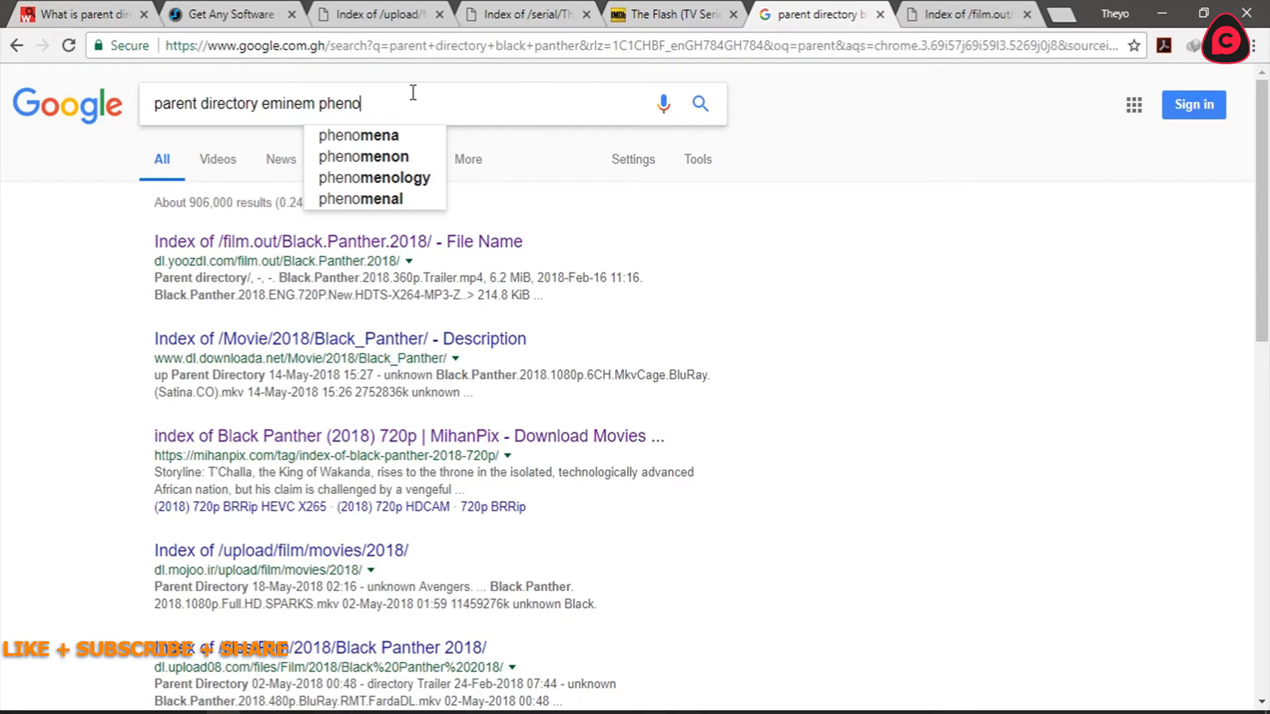
left_click(360, 198)
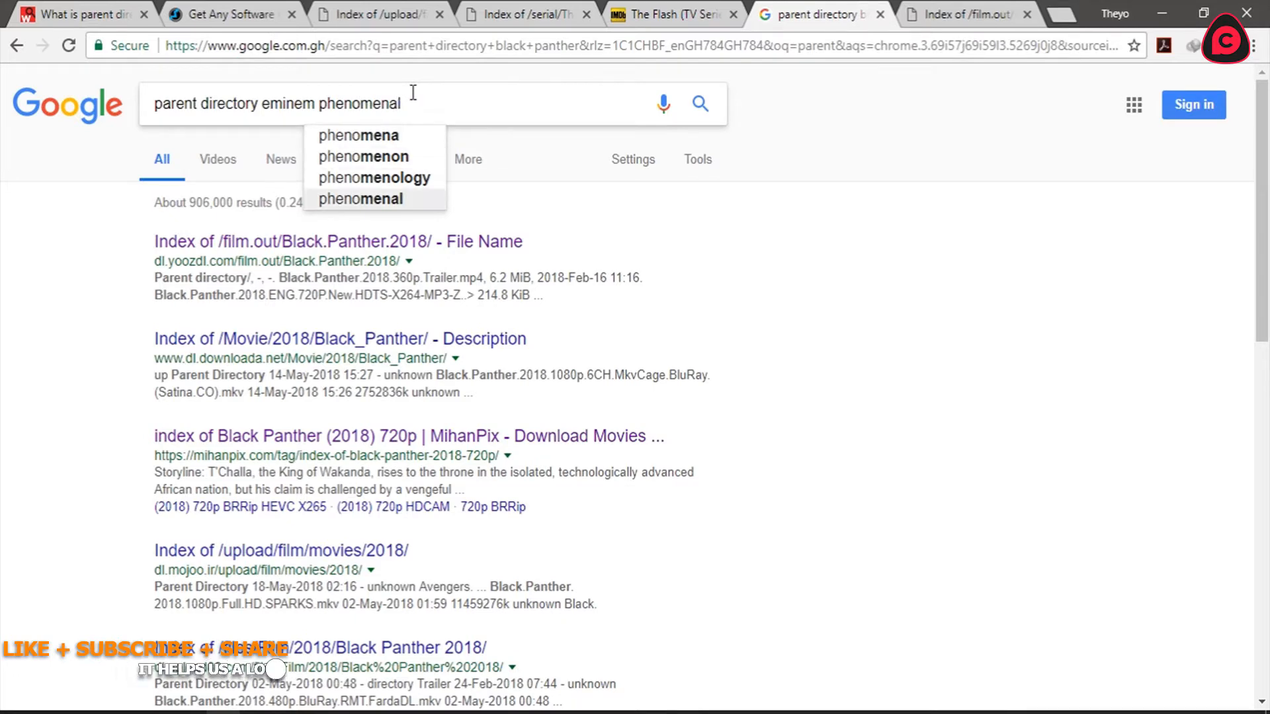
type("mp3")
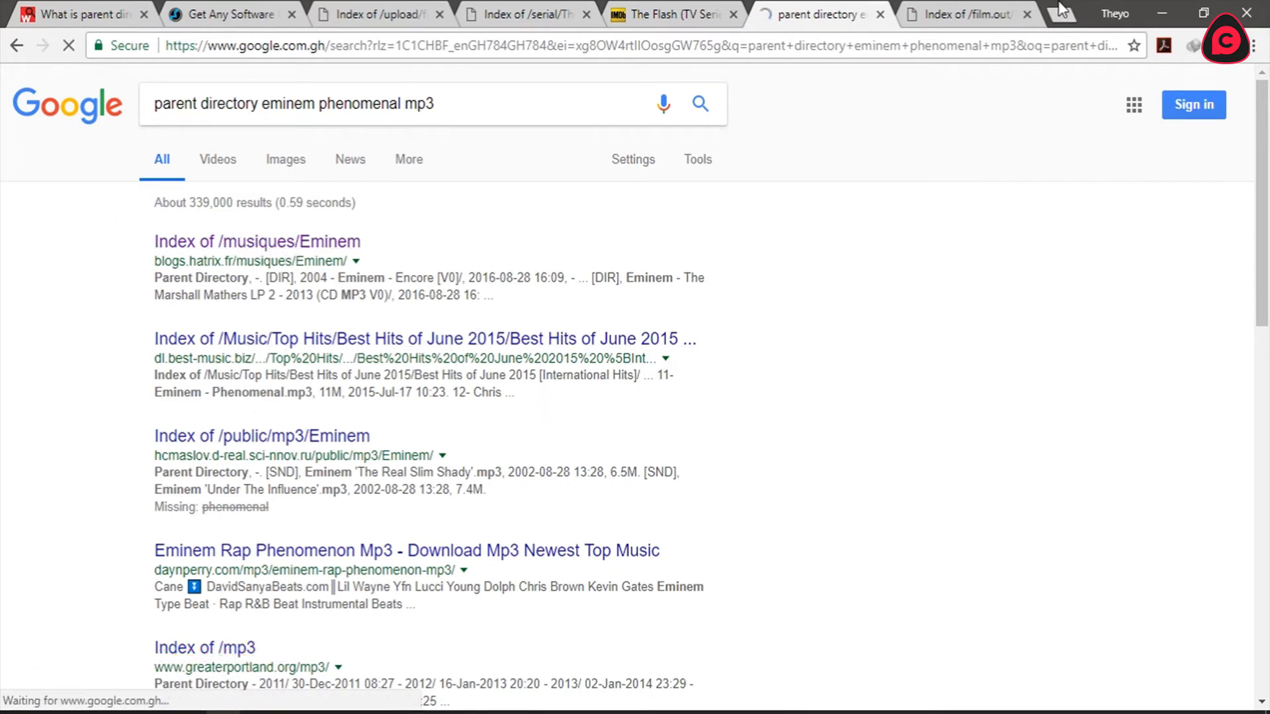
left_click(963, 14)
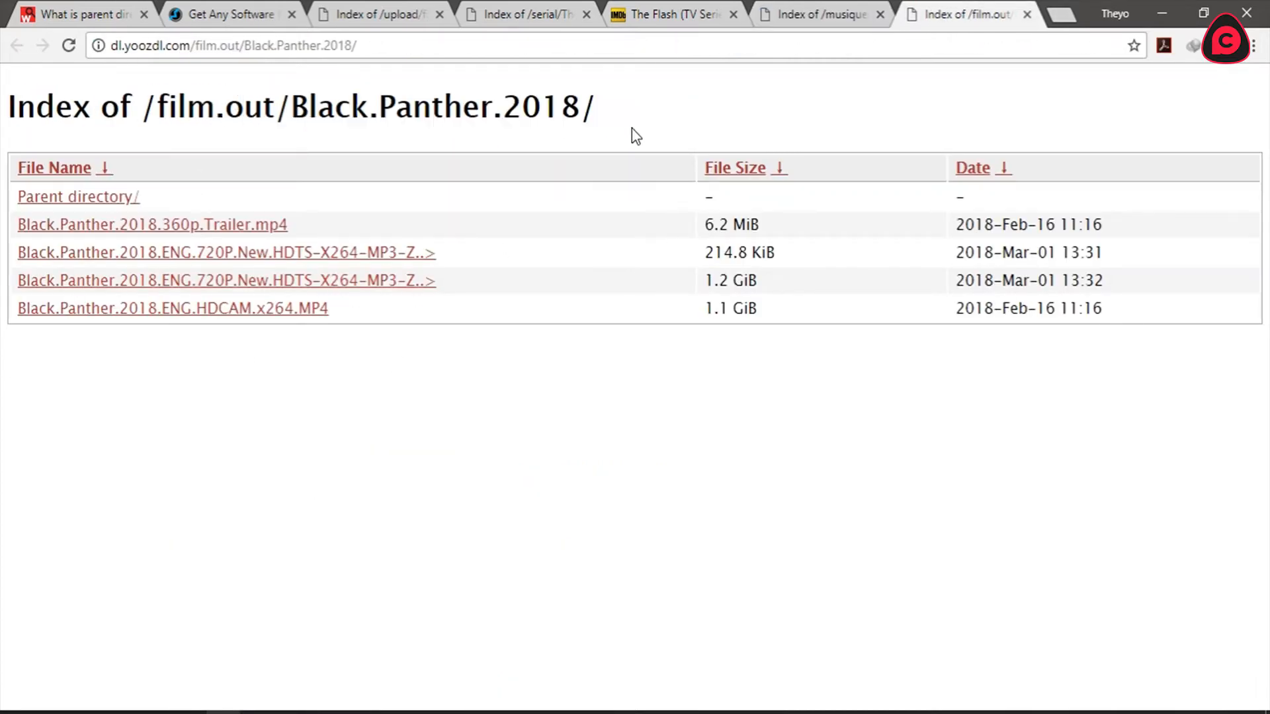
mouse_move(215, 231)
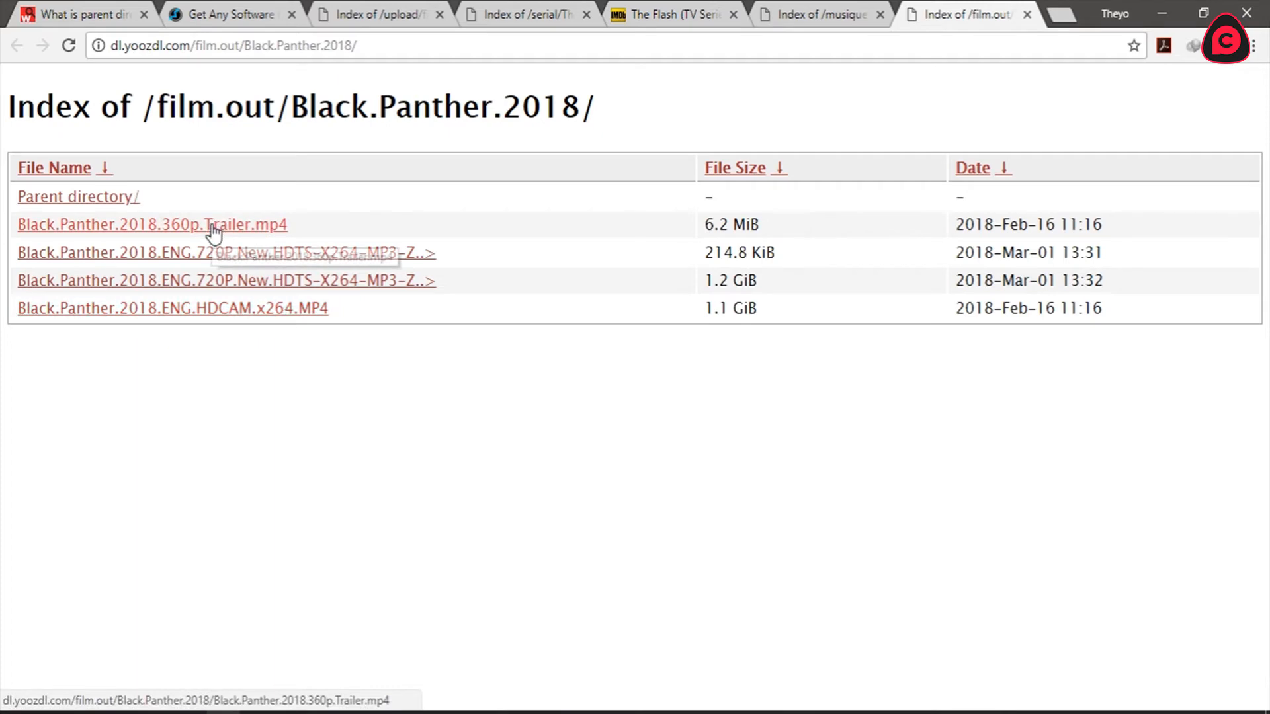
Start downloading the Black Panther 360p trailer, then cancel the download.
left_click(152, 224)
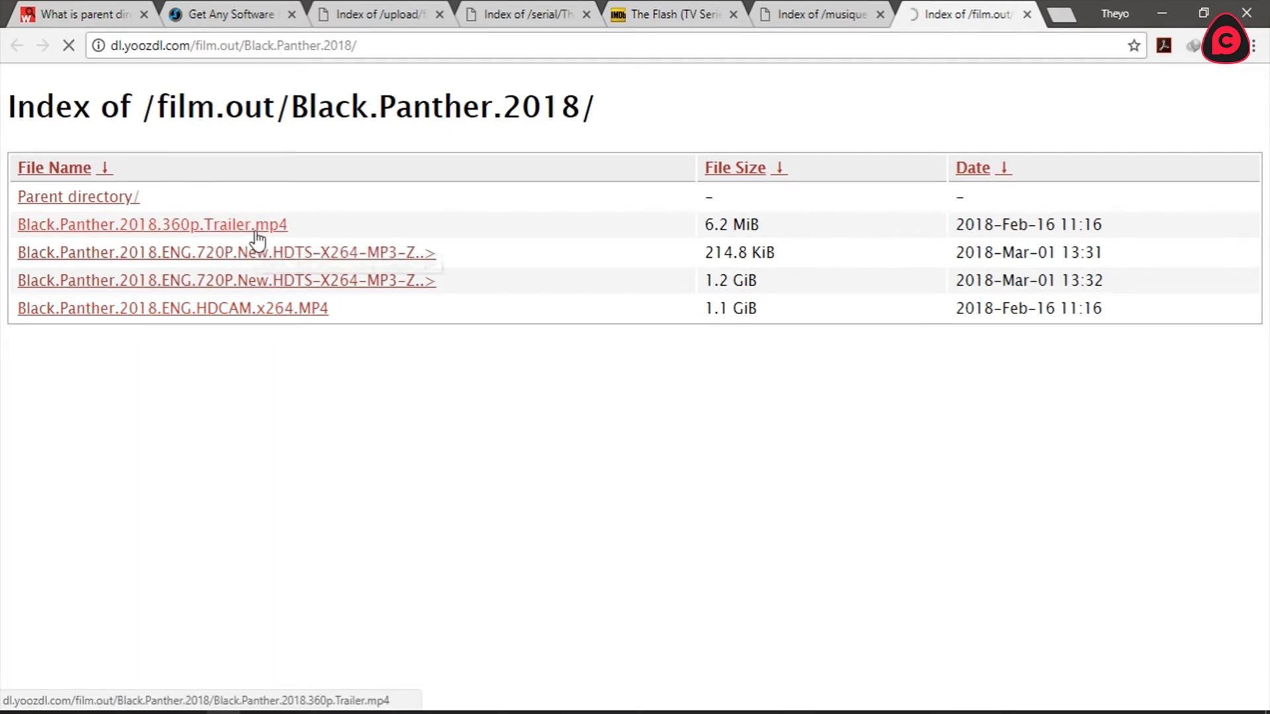
left_click(151, 224)
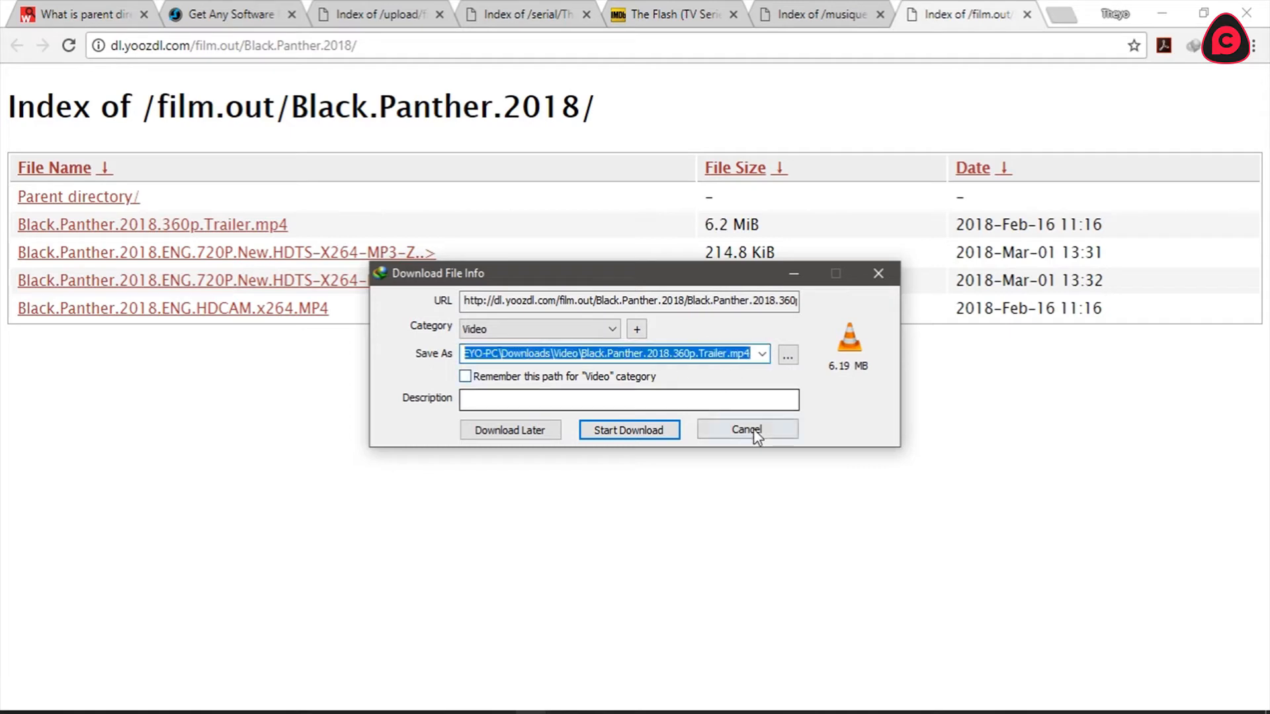
left_click(744, 429)
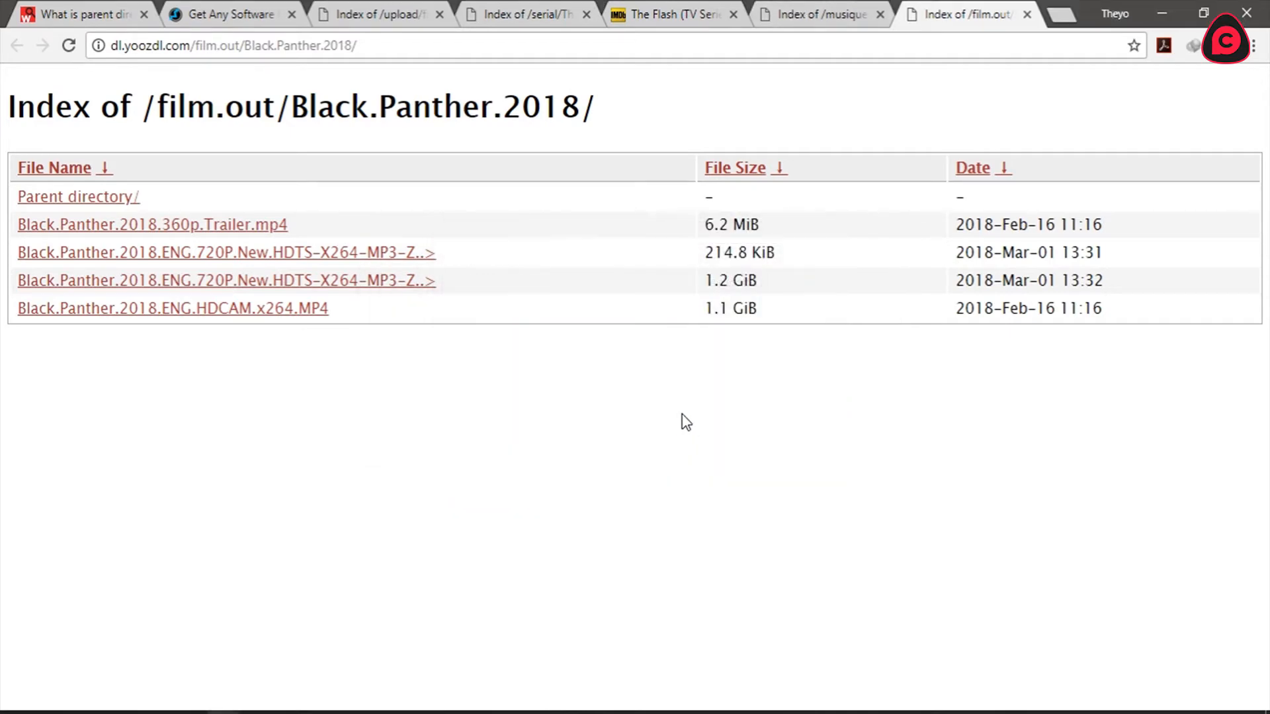
Open the Marshall Mathers LP 2 album folder in the Eminem tab.
left_click(819, 14)
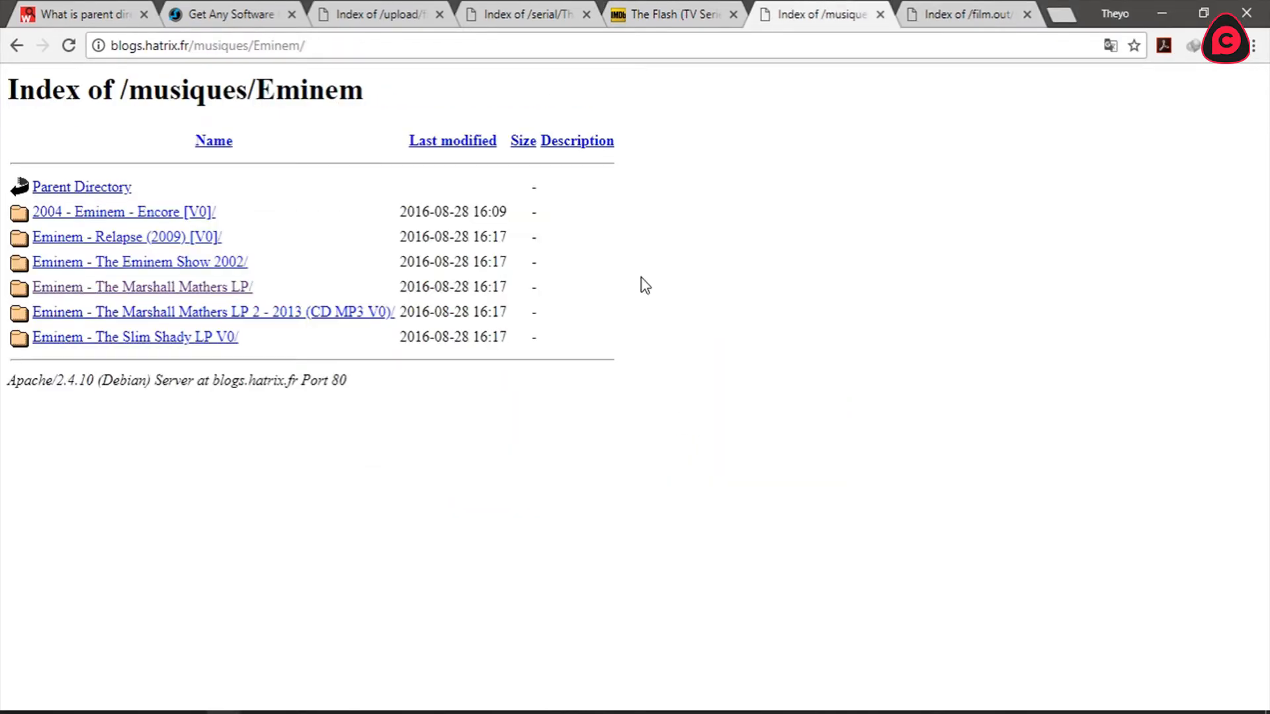
mouse_move(294, 270)
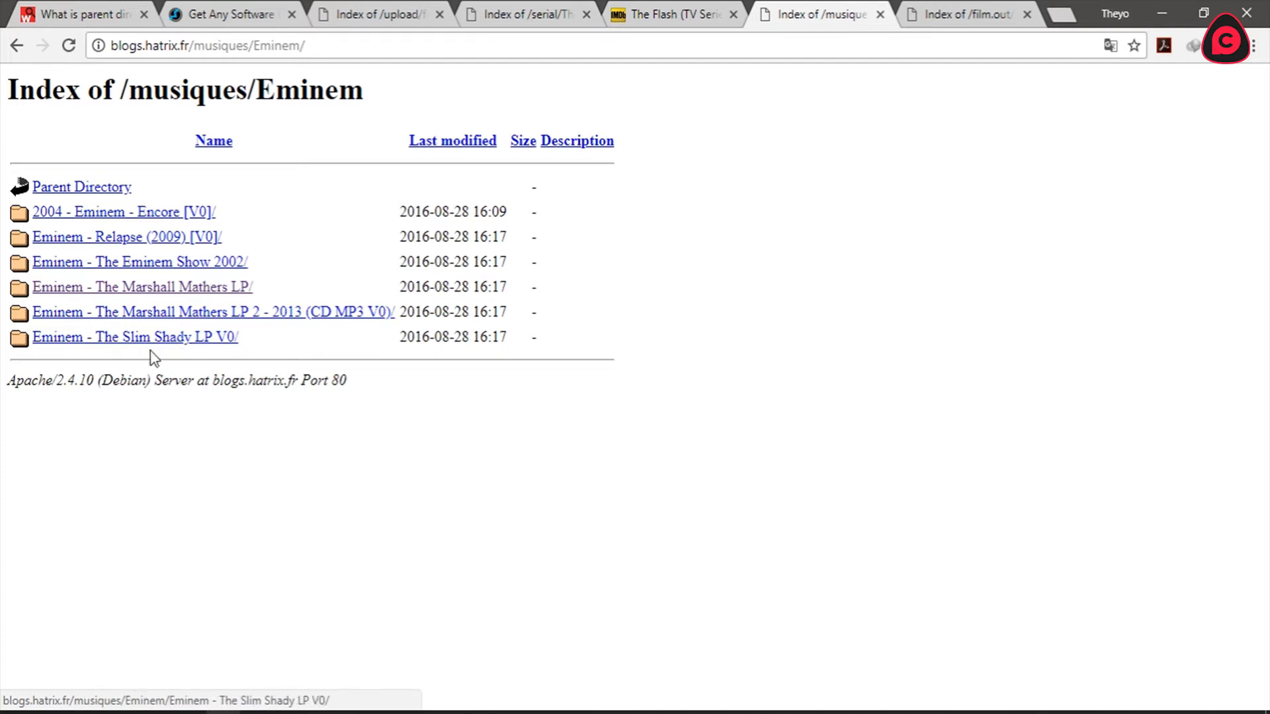
left_click(213, 312)
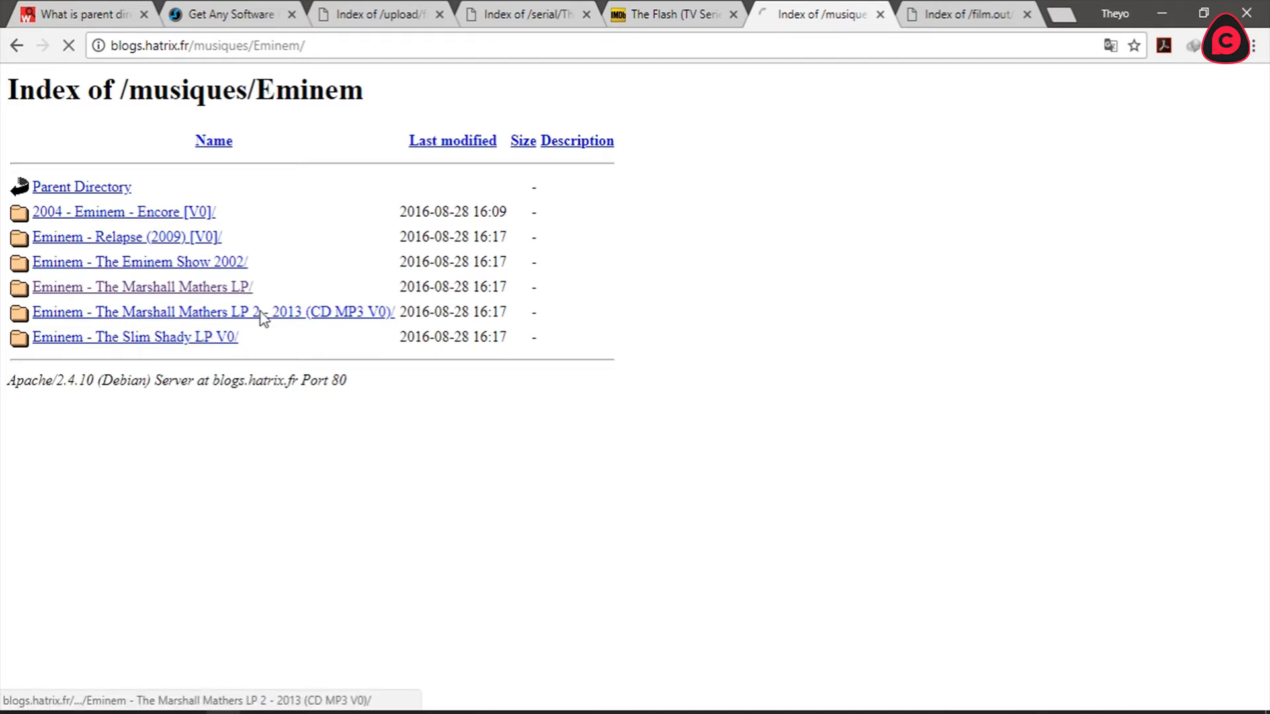
left_click(213, 311)
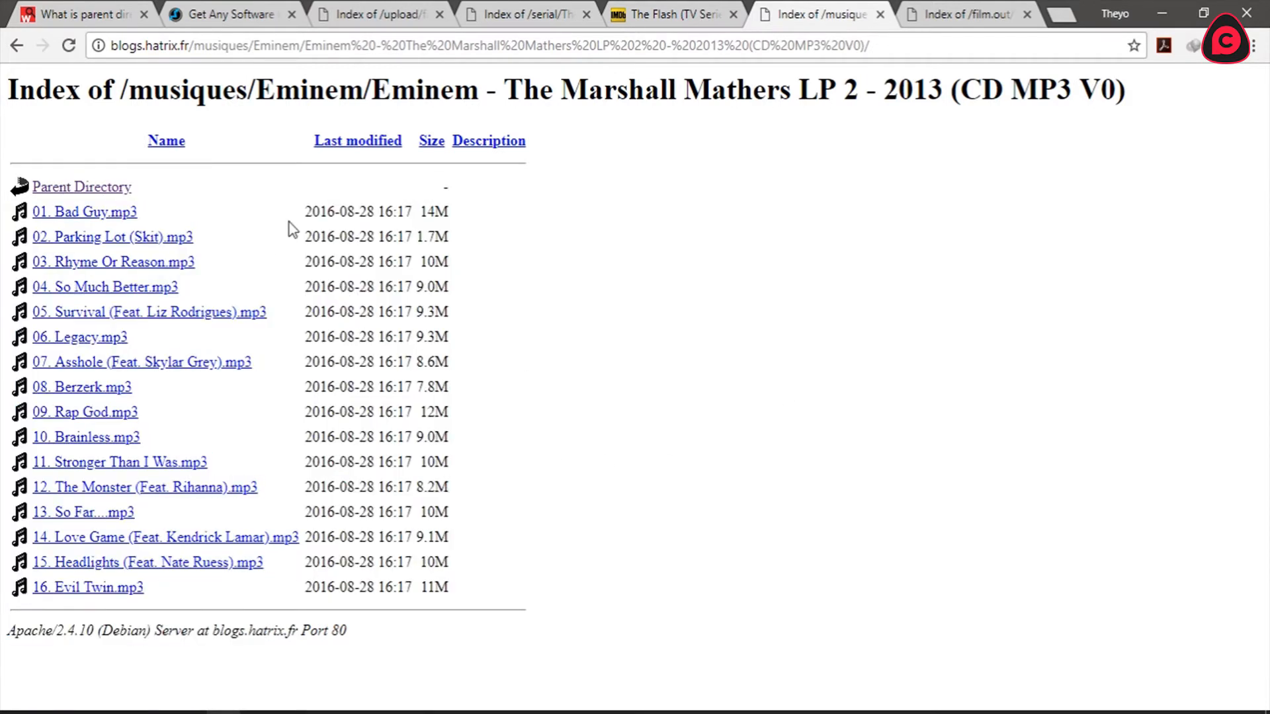
mouse_move(1061, 18)
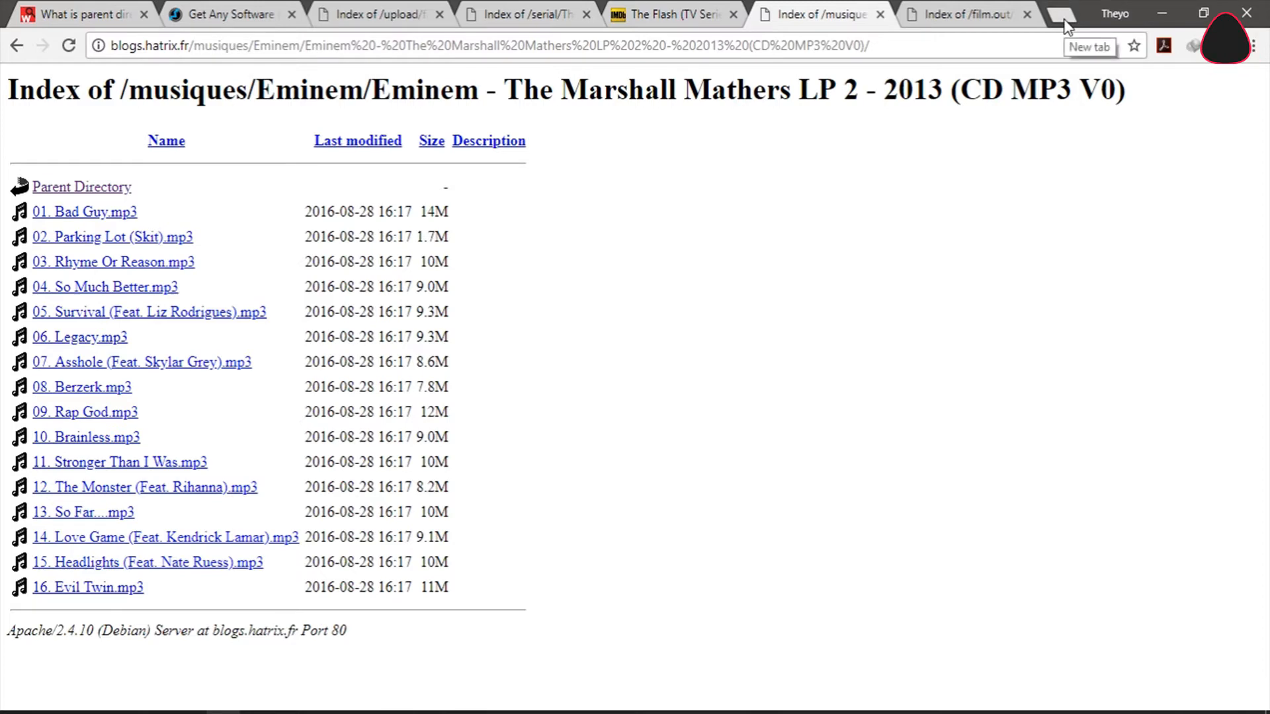
Open a blank tab, then scroll the Webopedia parent directory definition page.
left_click(1062, 14)
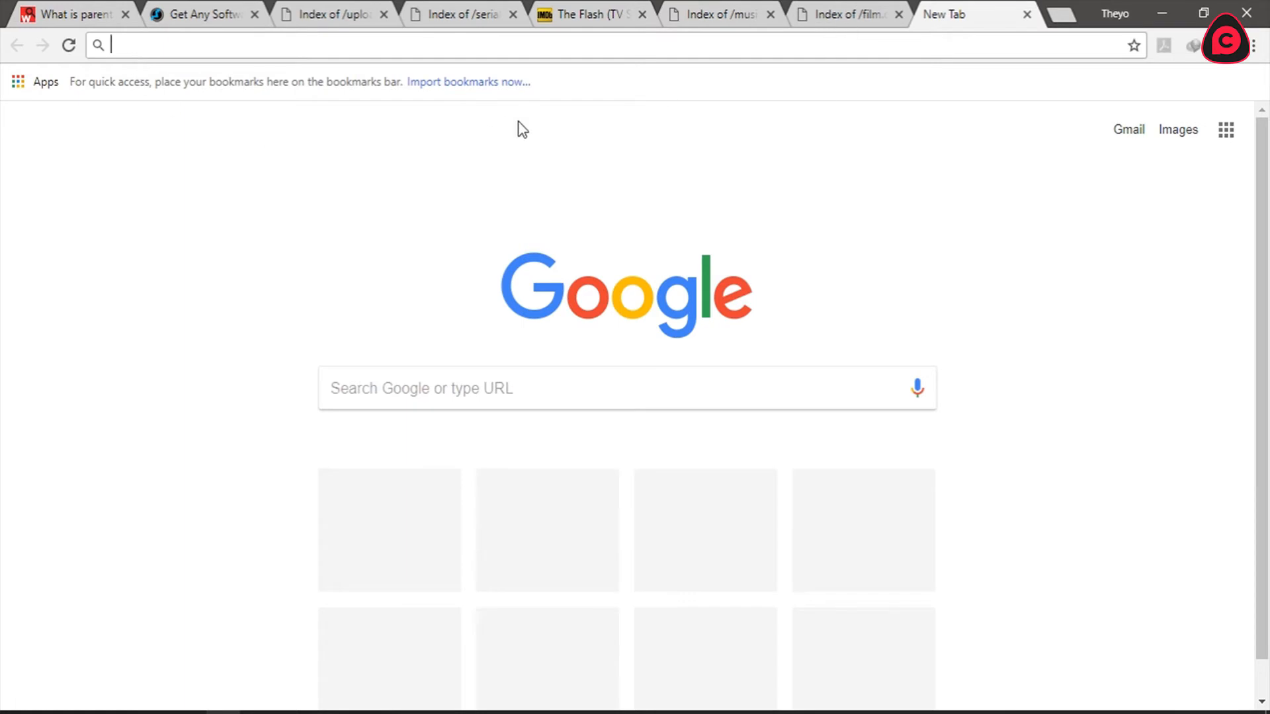
left_click(69, 14)
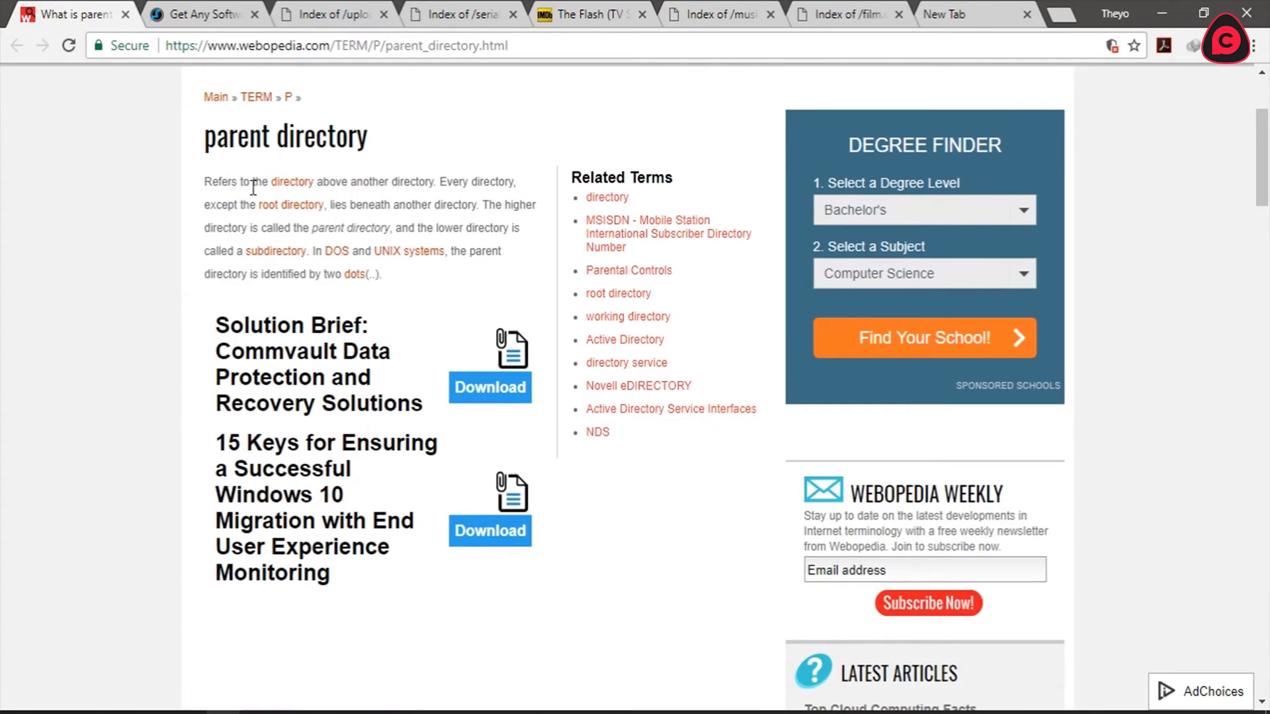
mouse_move(486, 205)
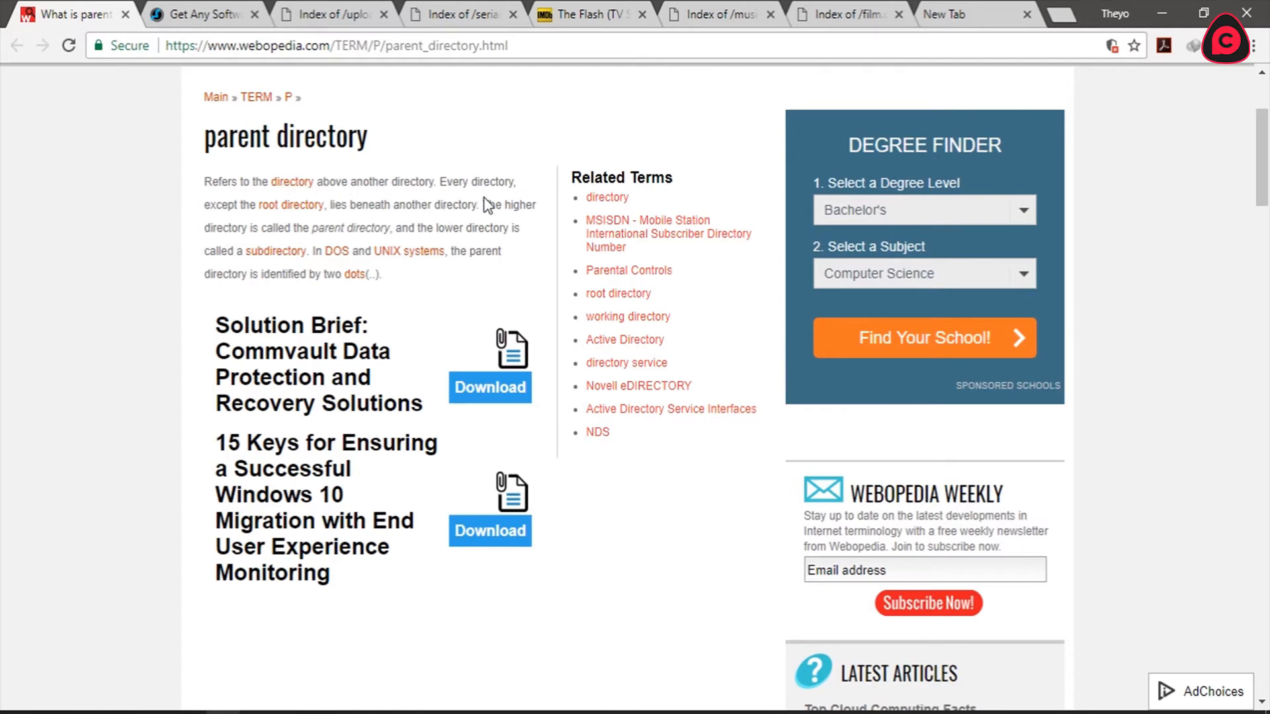
left_click(335, 46)
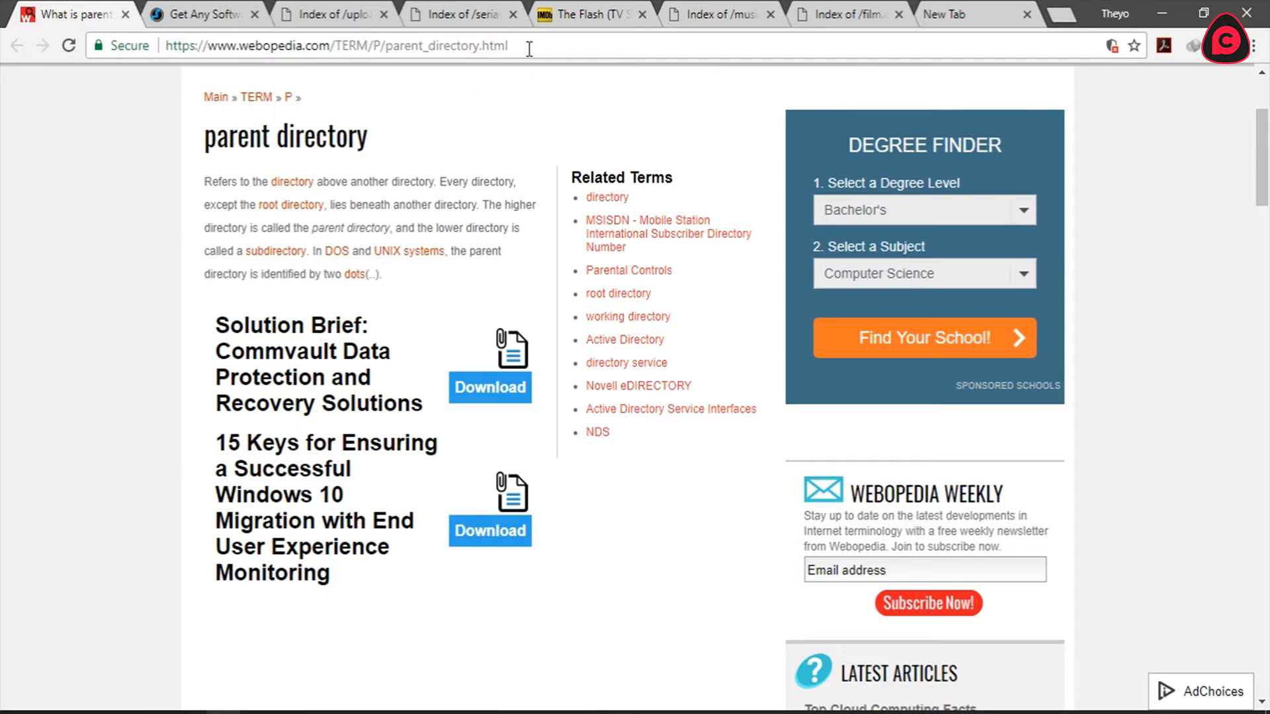
scroll("down", 3)
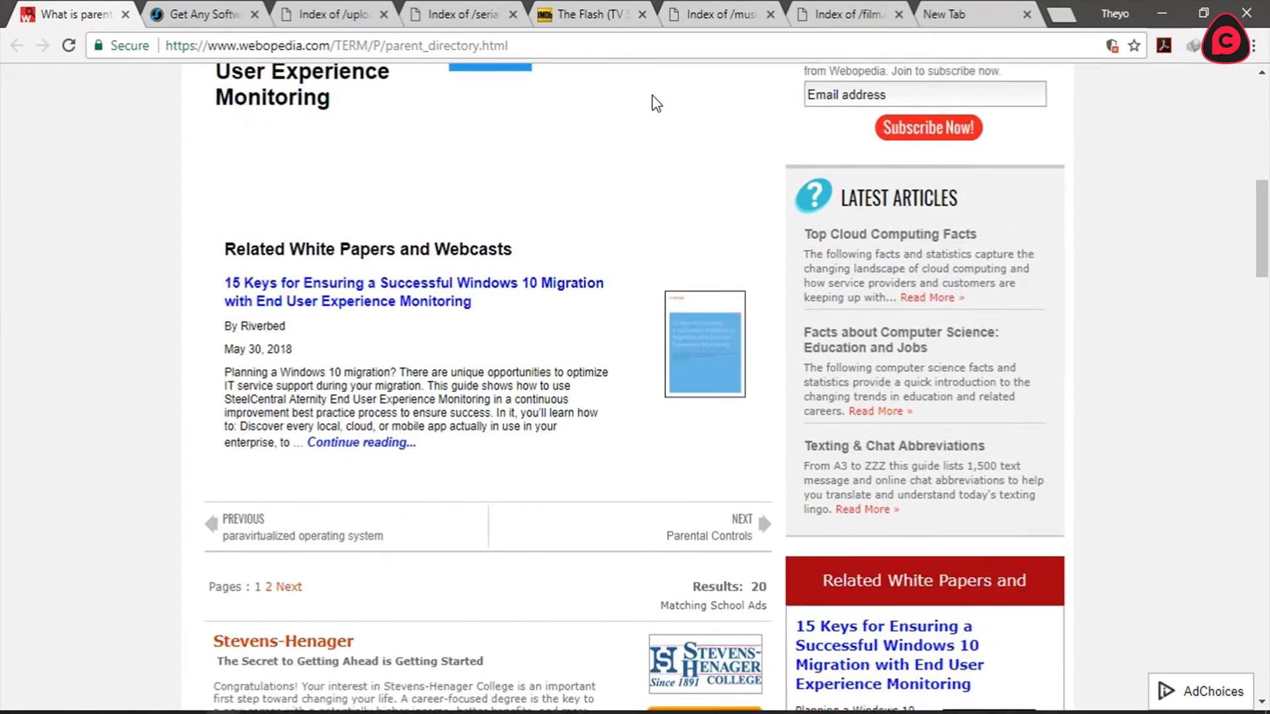
Search Google for 'advance systemcare 94fbr' in the blank tab.
left_click(960, 14)
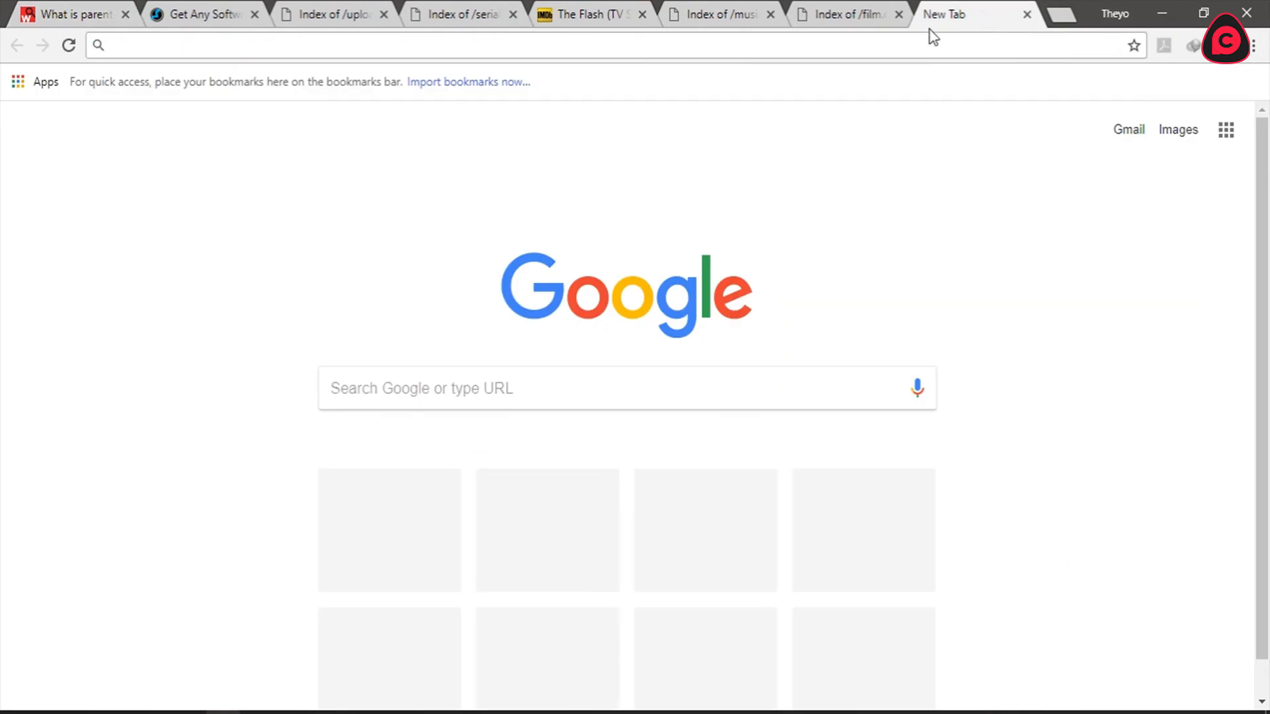
mouse_move(693, 359)
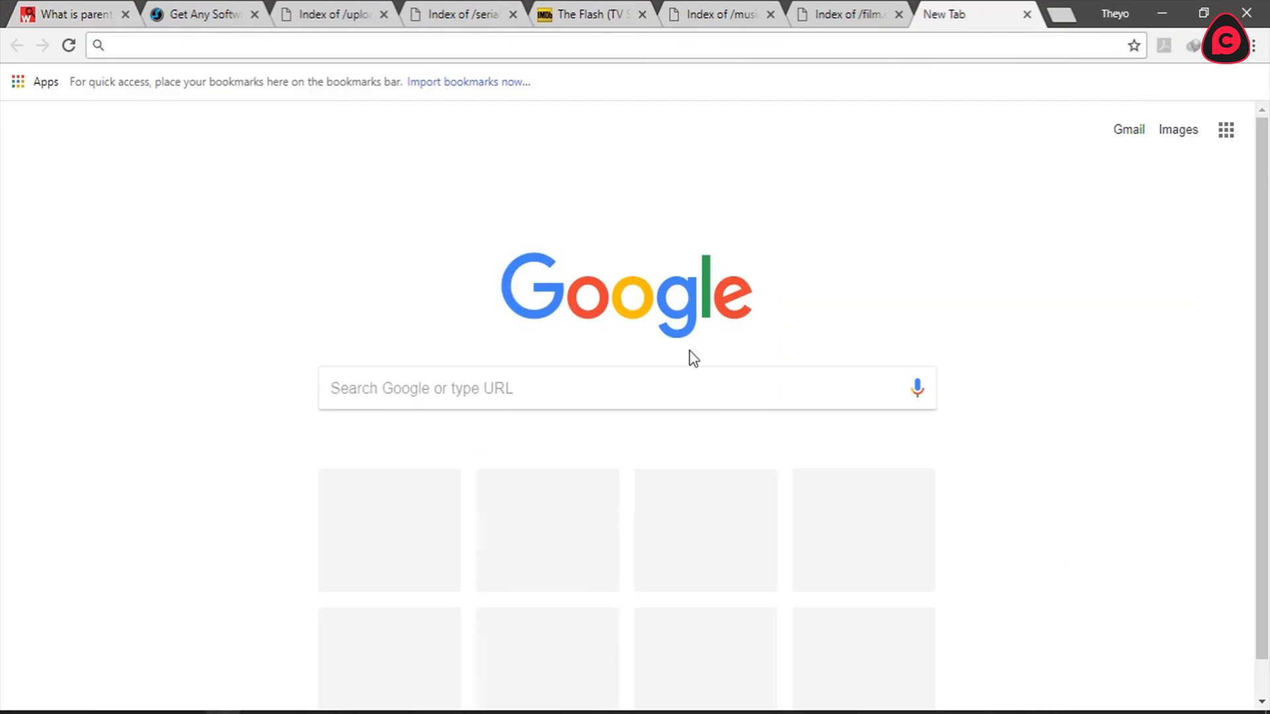
left_click(628, 388)
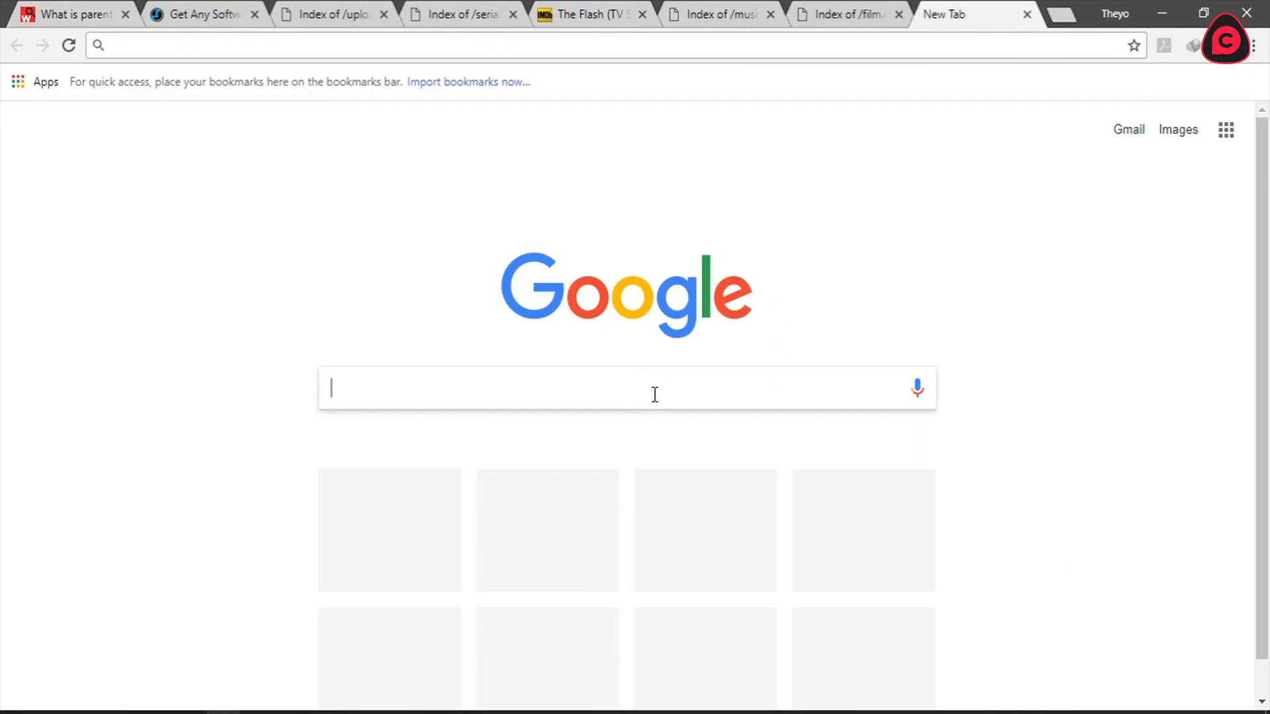
type("advance systemcare 94fbr")
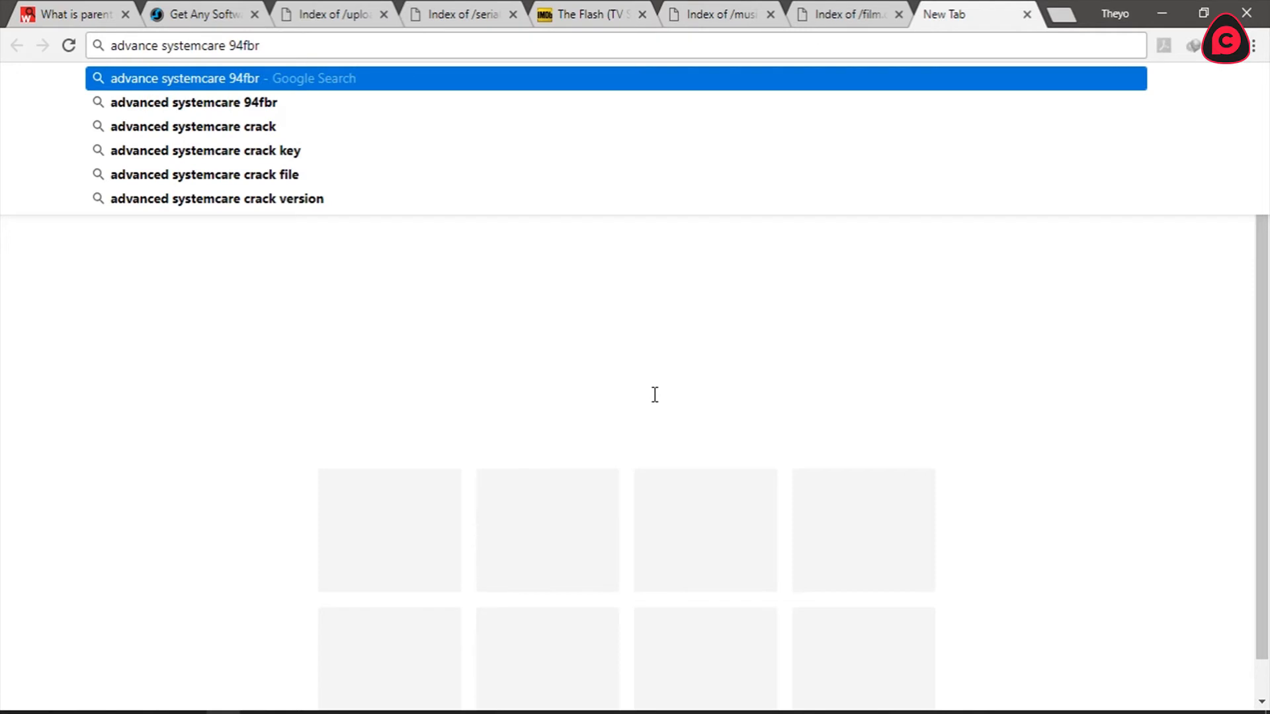
double_click(241, 45)
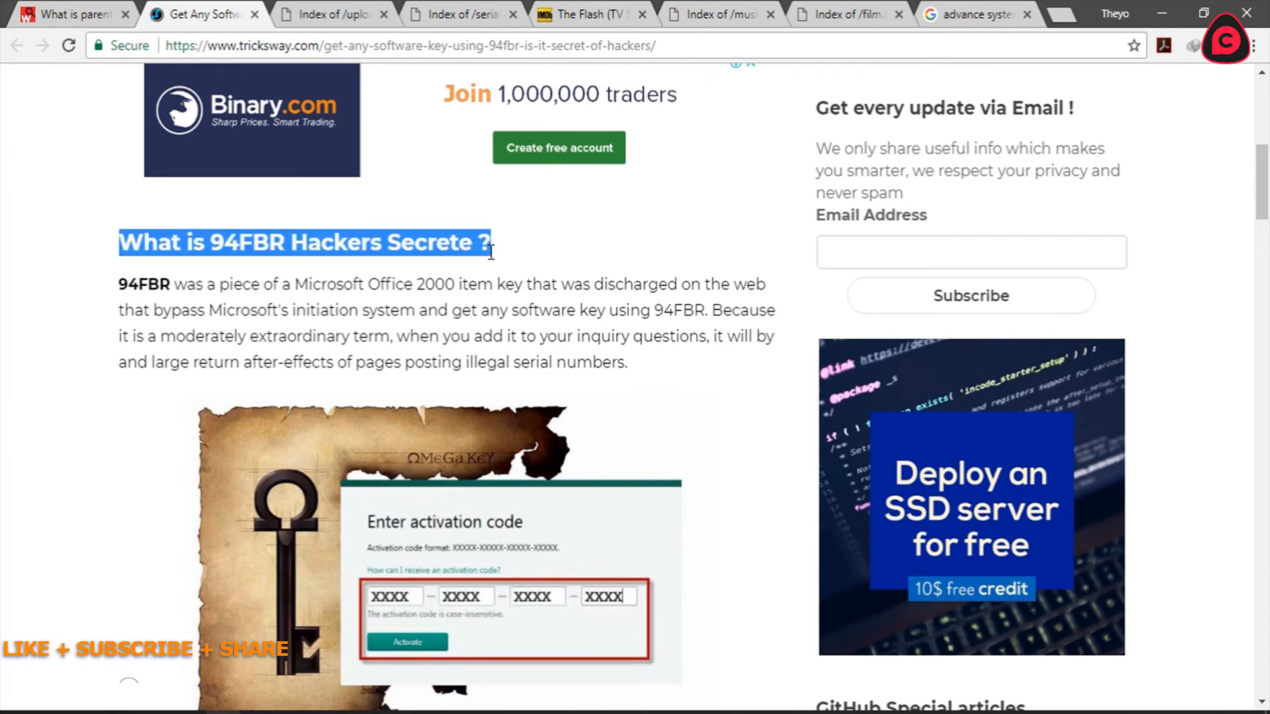
Scroll to the Tricksway 'What is 94FBR' section and click the address bar.
scroll("down", 3)
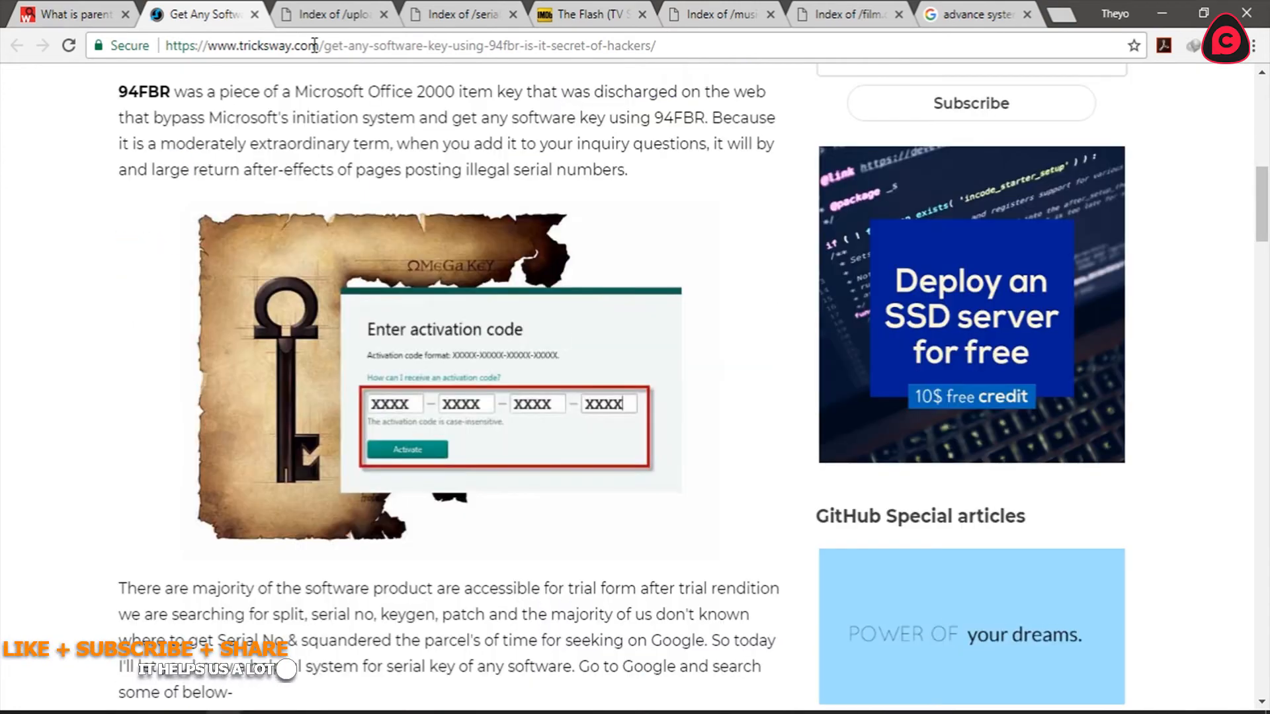
left_click(405, 46)
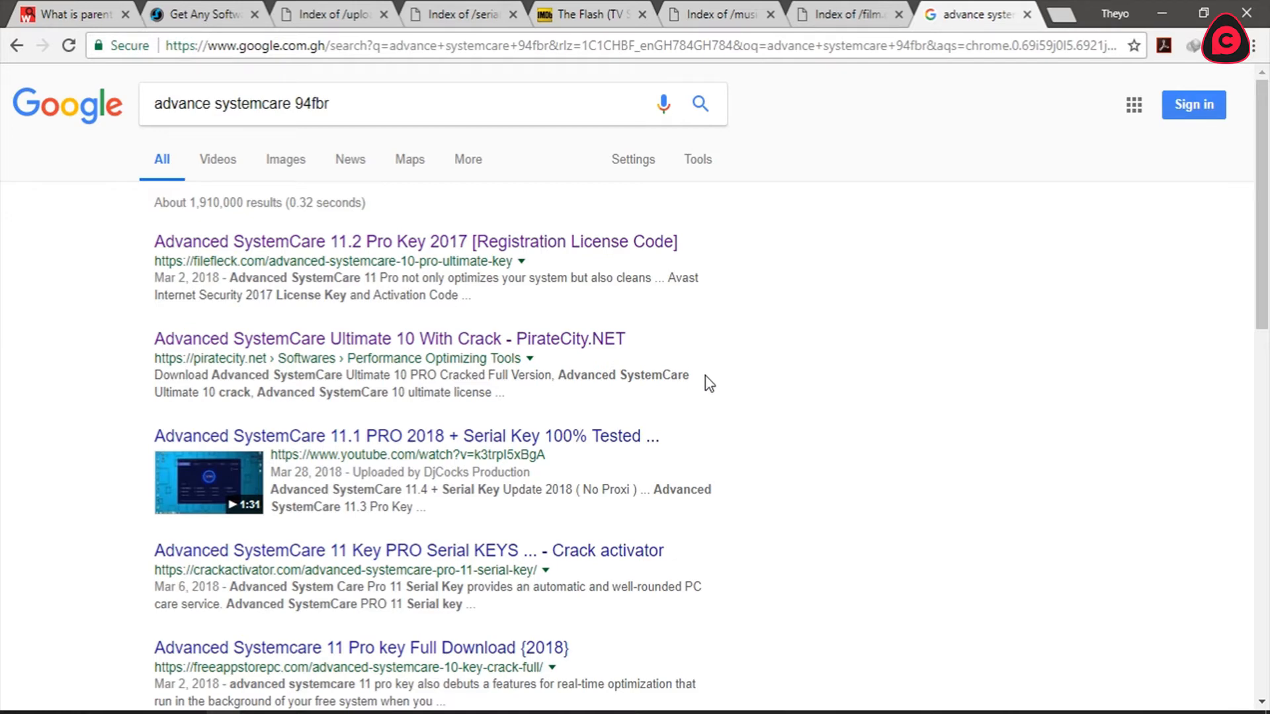
mouse_move(498, 264)
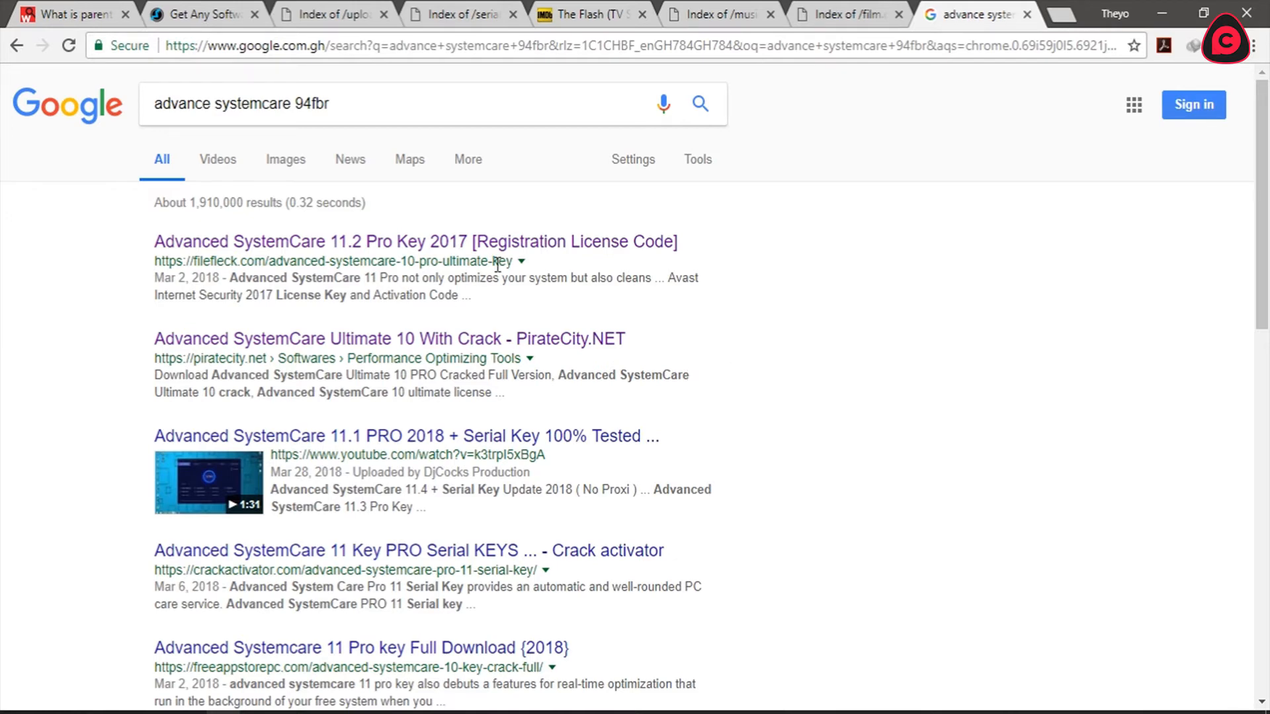
mouse_move(206, 255)
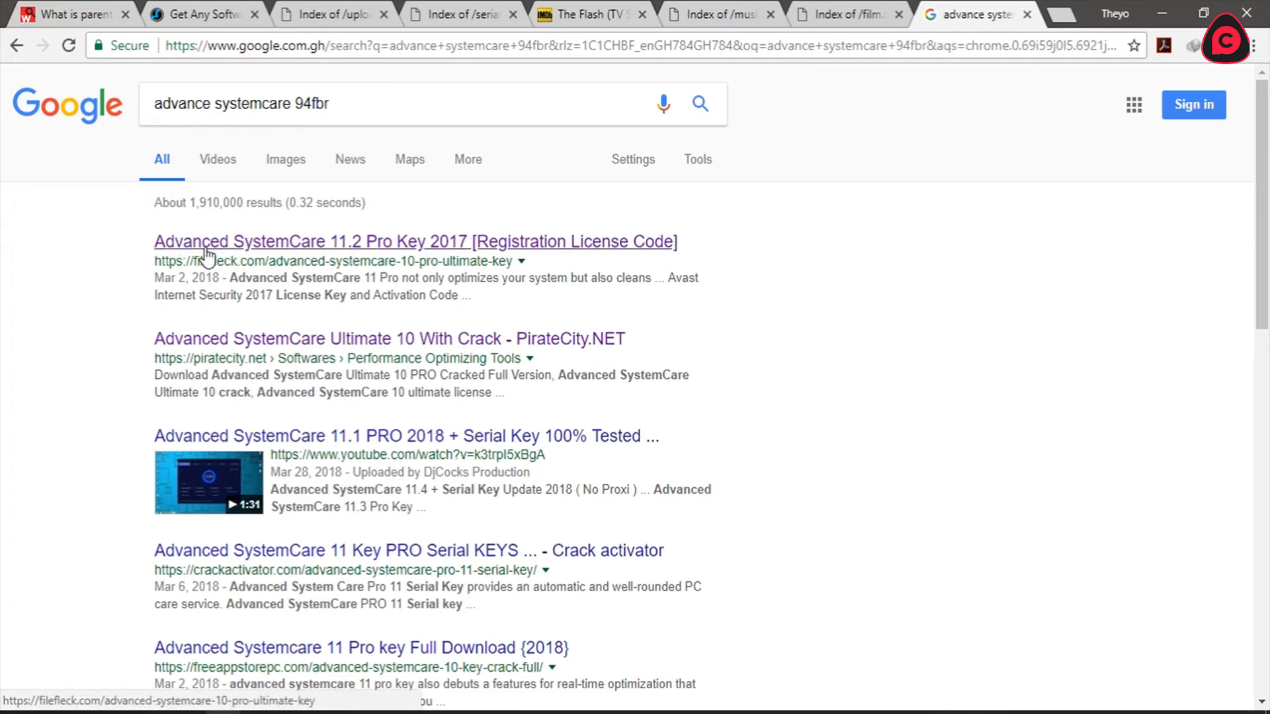
mouse_move(365, 255)
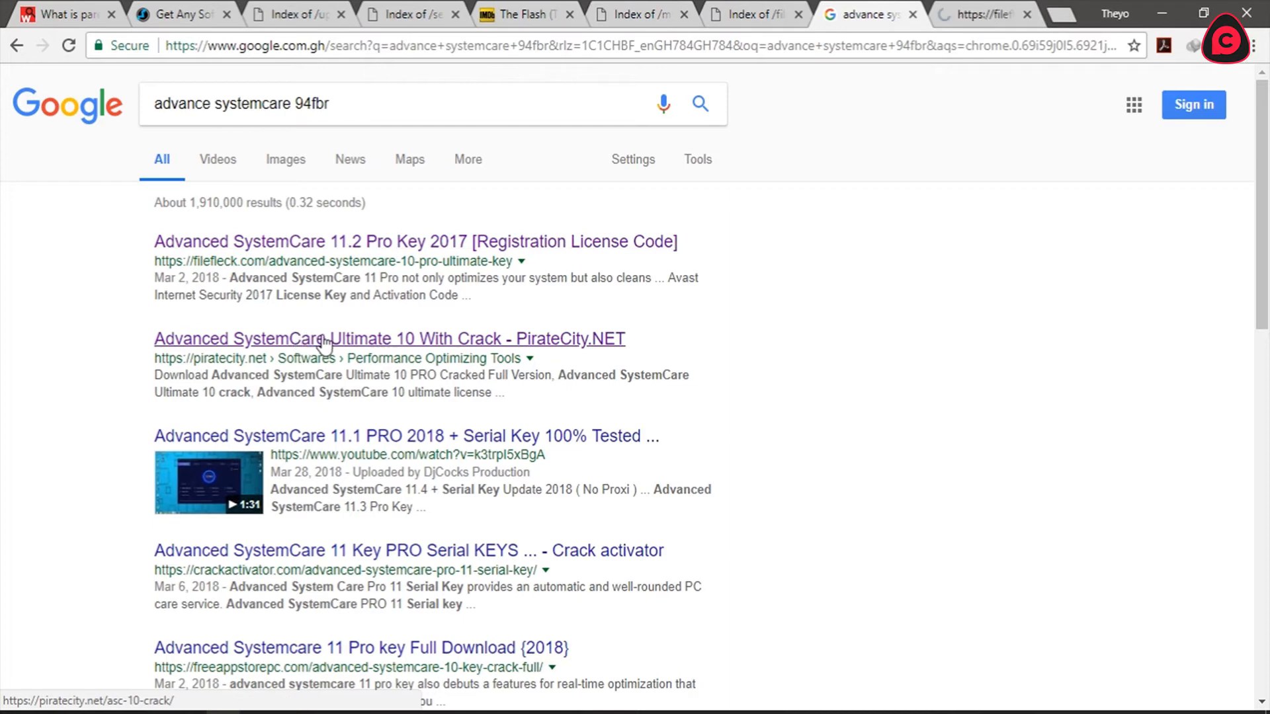
Open the PirateCity and FileFleck Advanced SystemCare crack results in tabs, then start a blank tab.
left_click(389, 339)
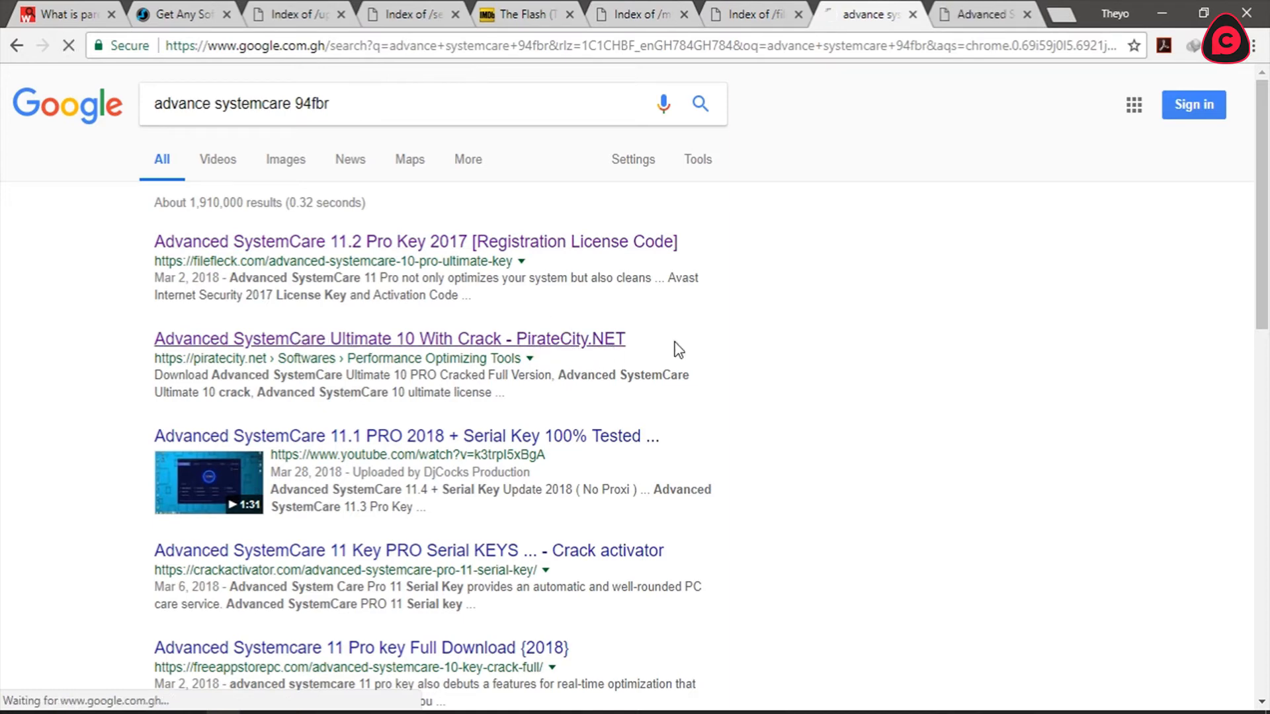
left_click(388, 339)
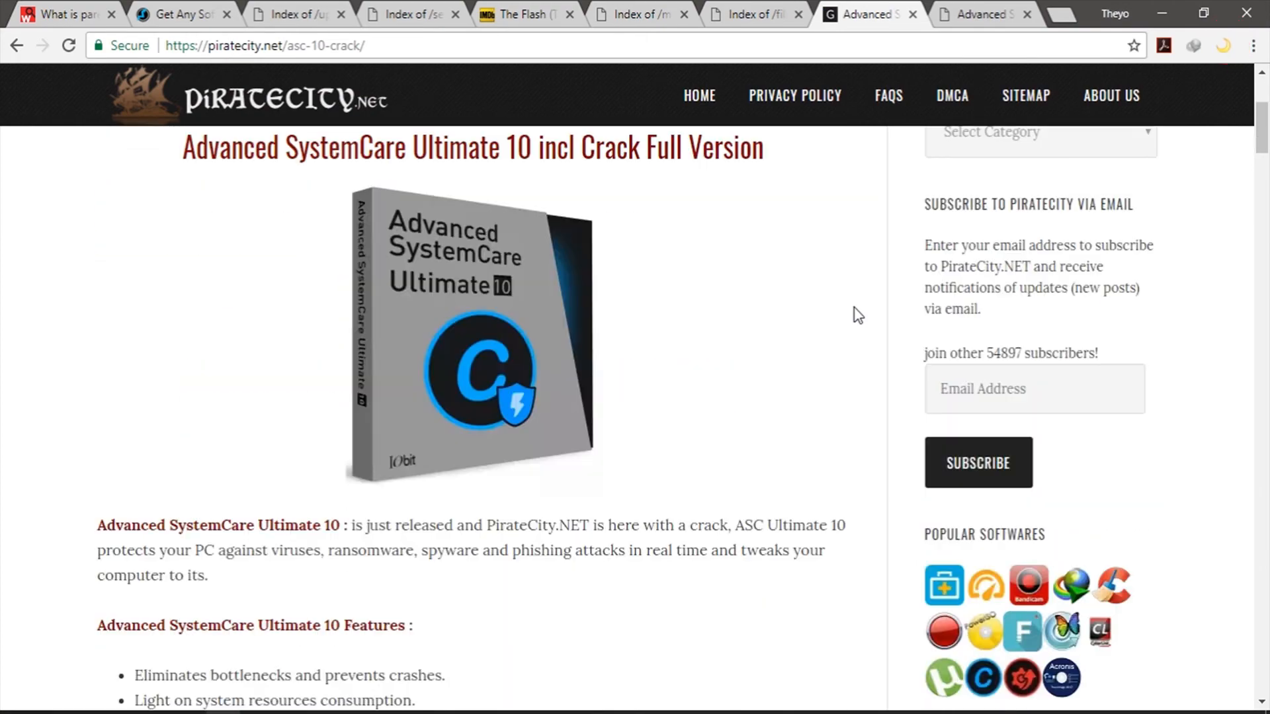
scroll("down", 3)
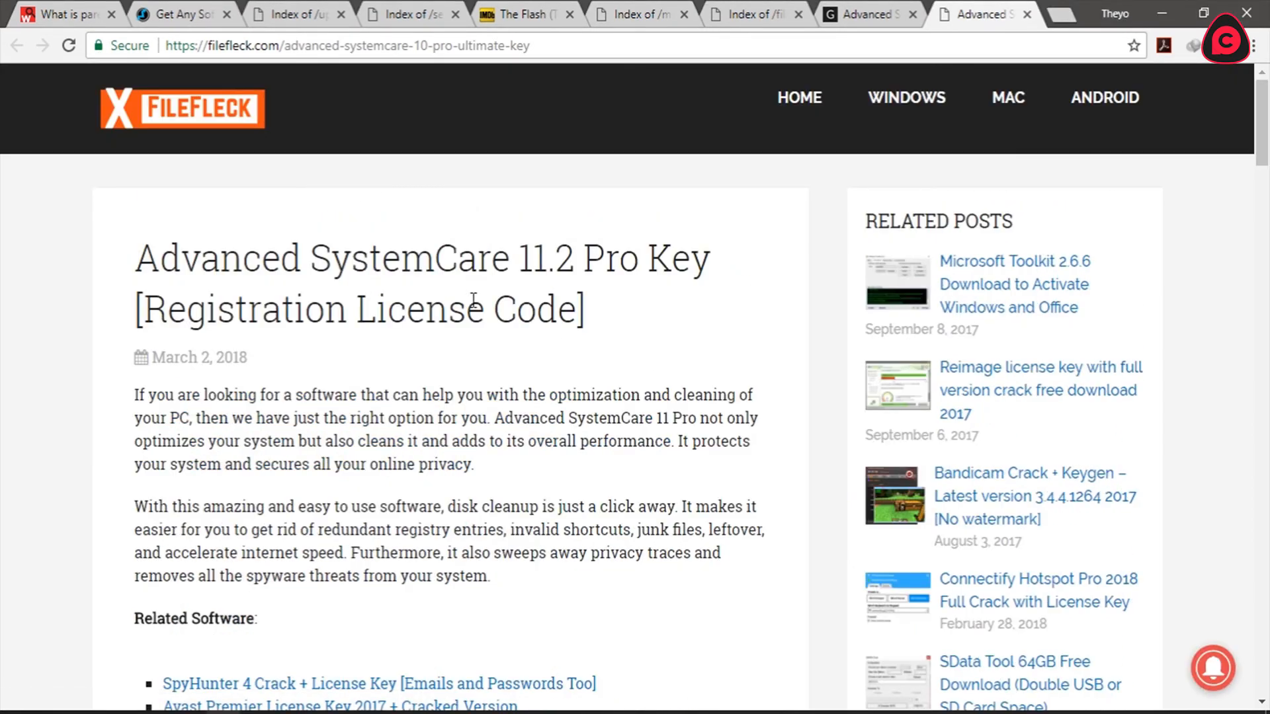
mouse_move(1082, 21)
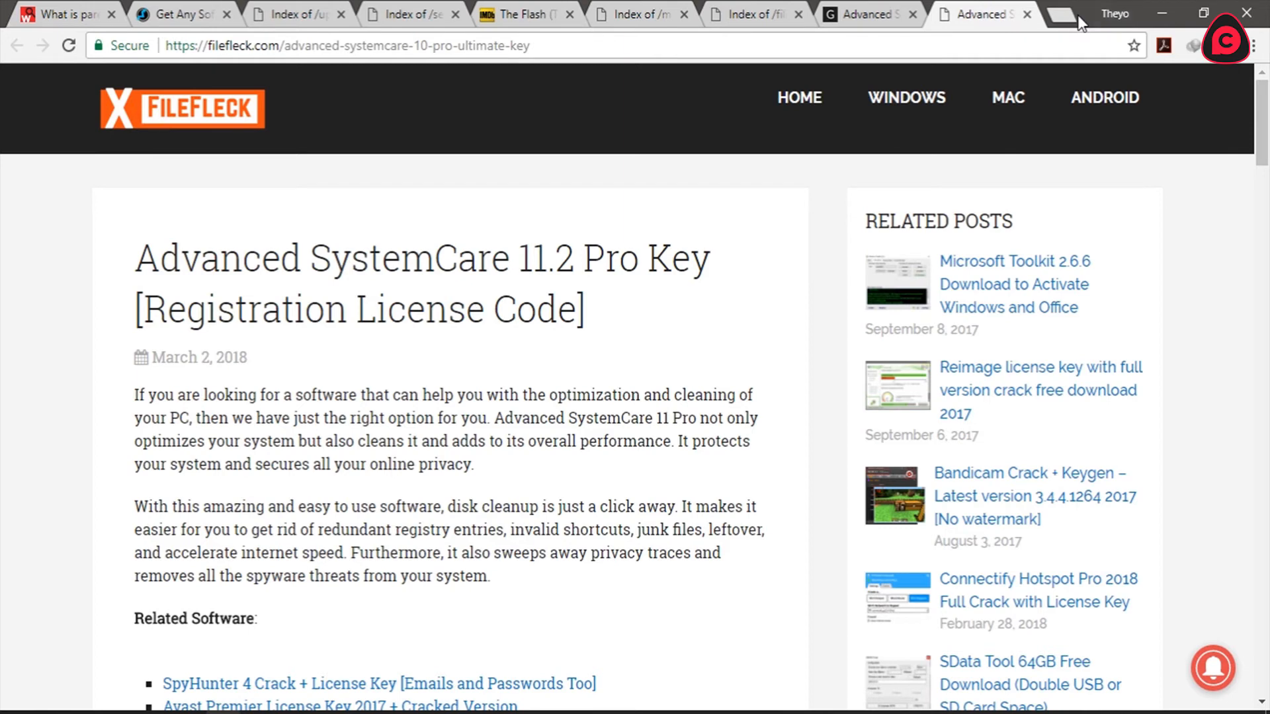
left_click(1079, 15)
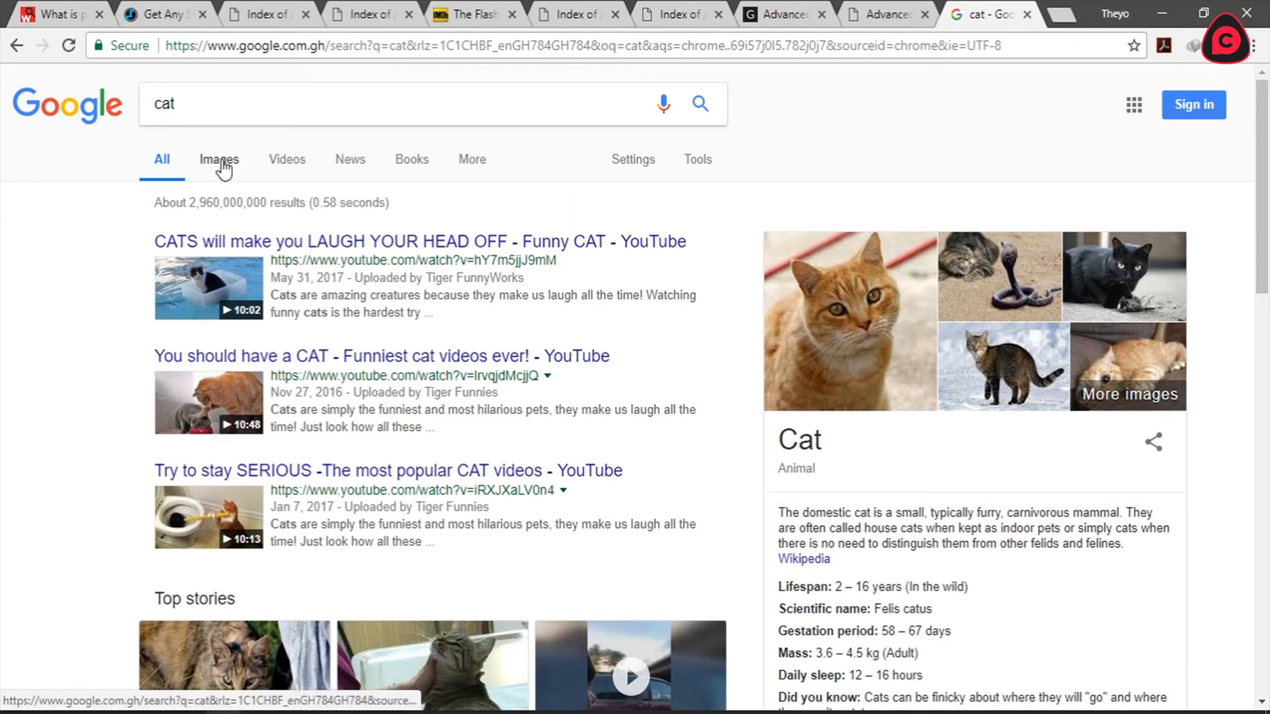
Switch the 'cat' search to Images and filter the size to larger than 2 MP.
left_click(217, 158)
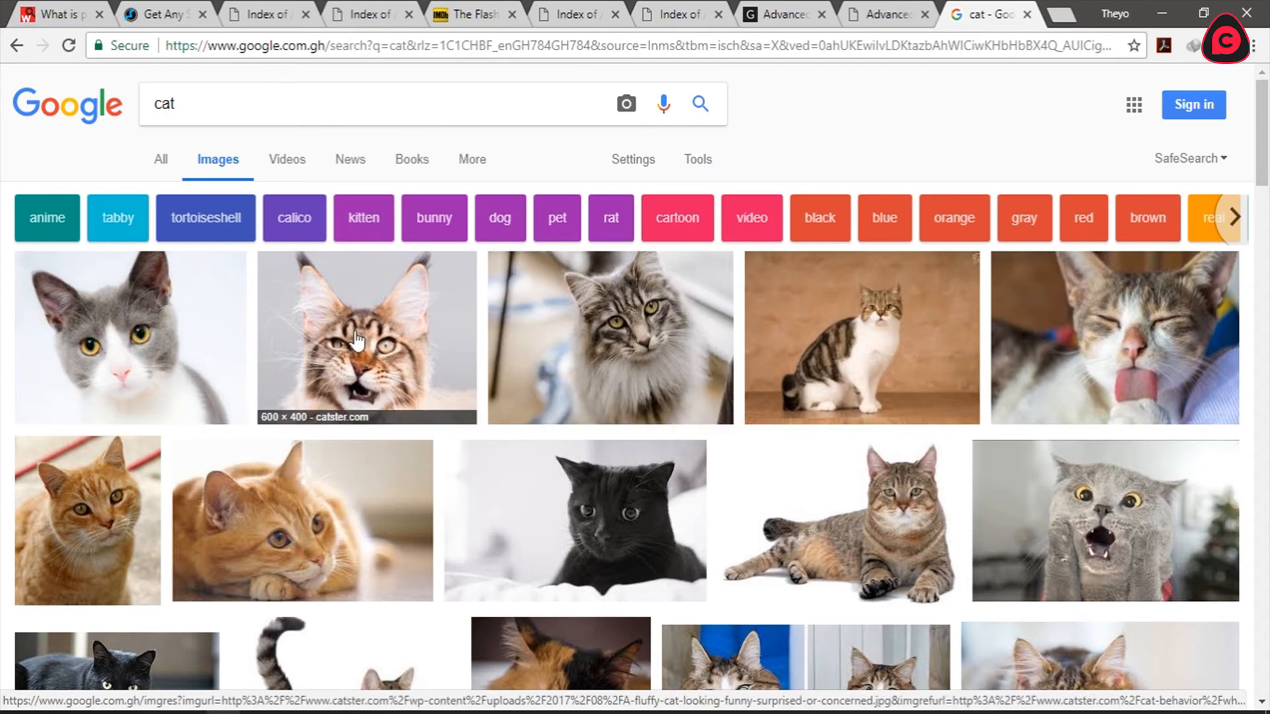
left_click(696, 159)
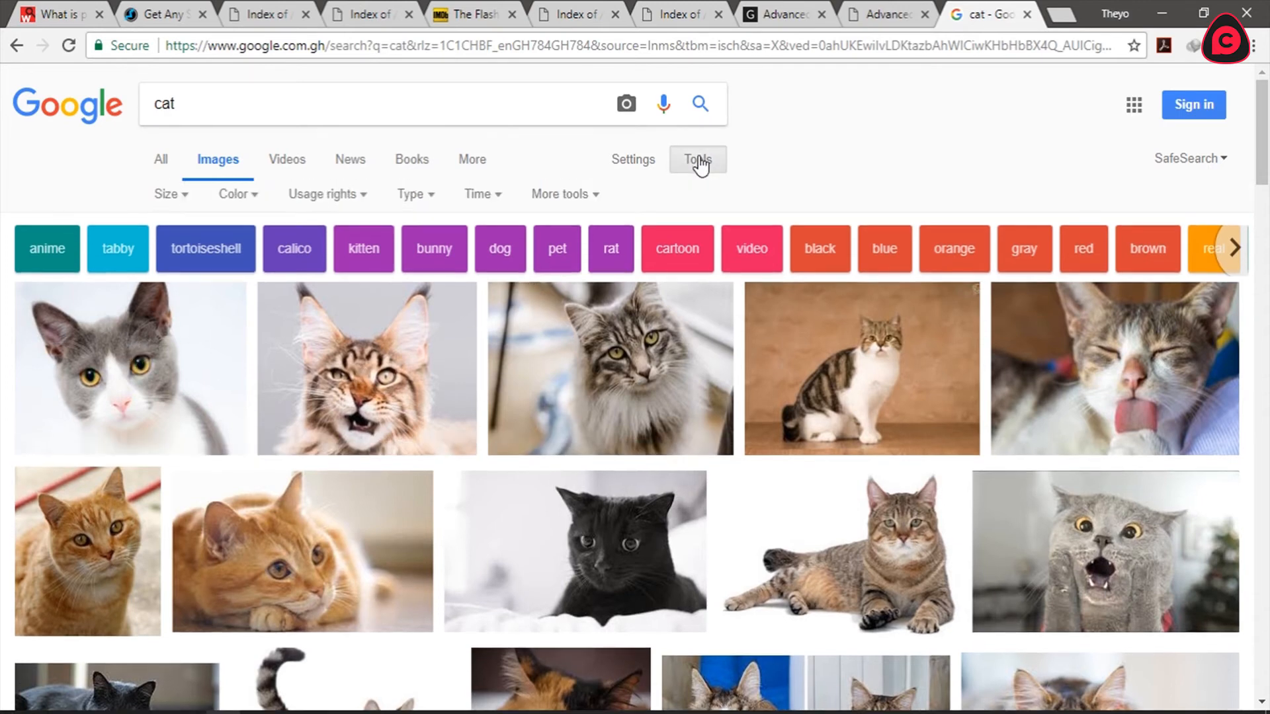
left_click(167, 194)
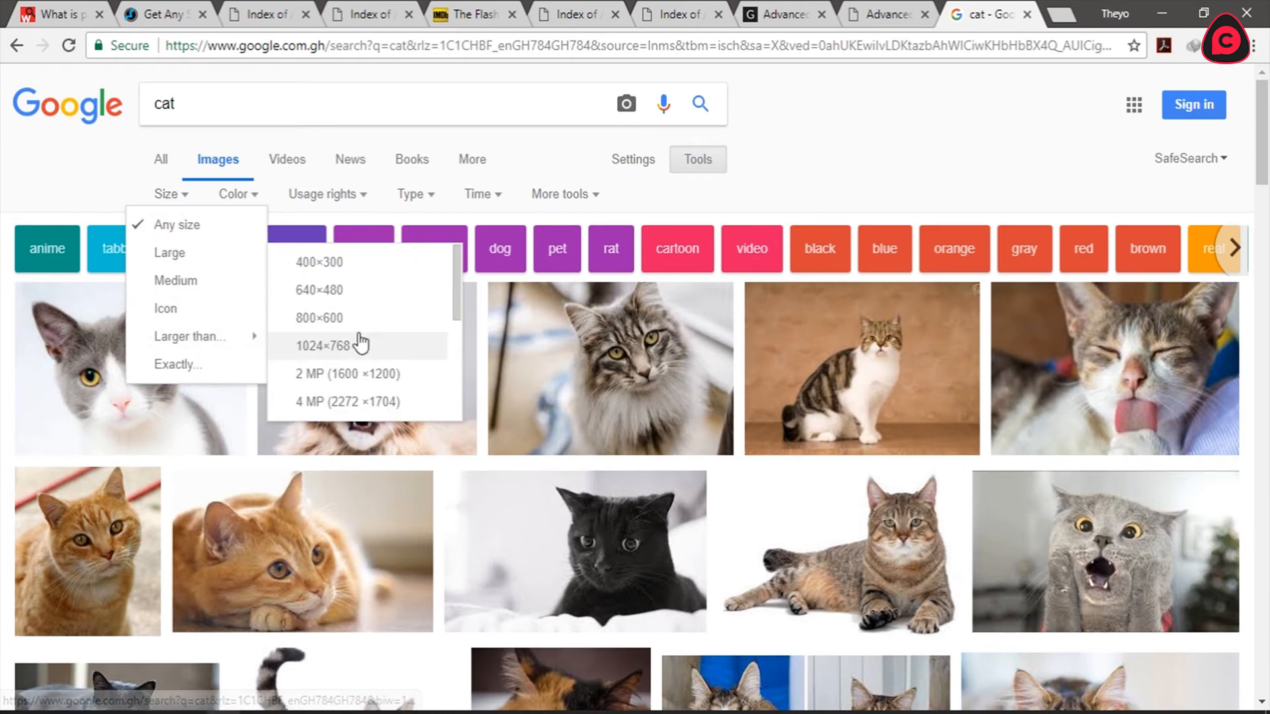
left_click(347, 374)
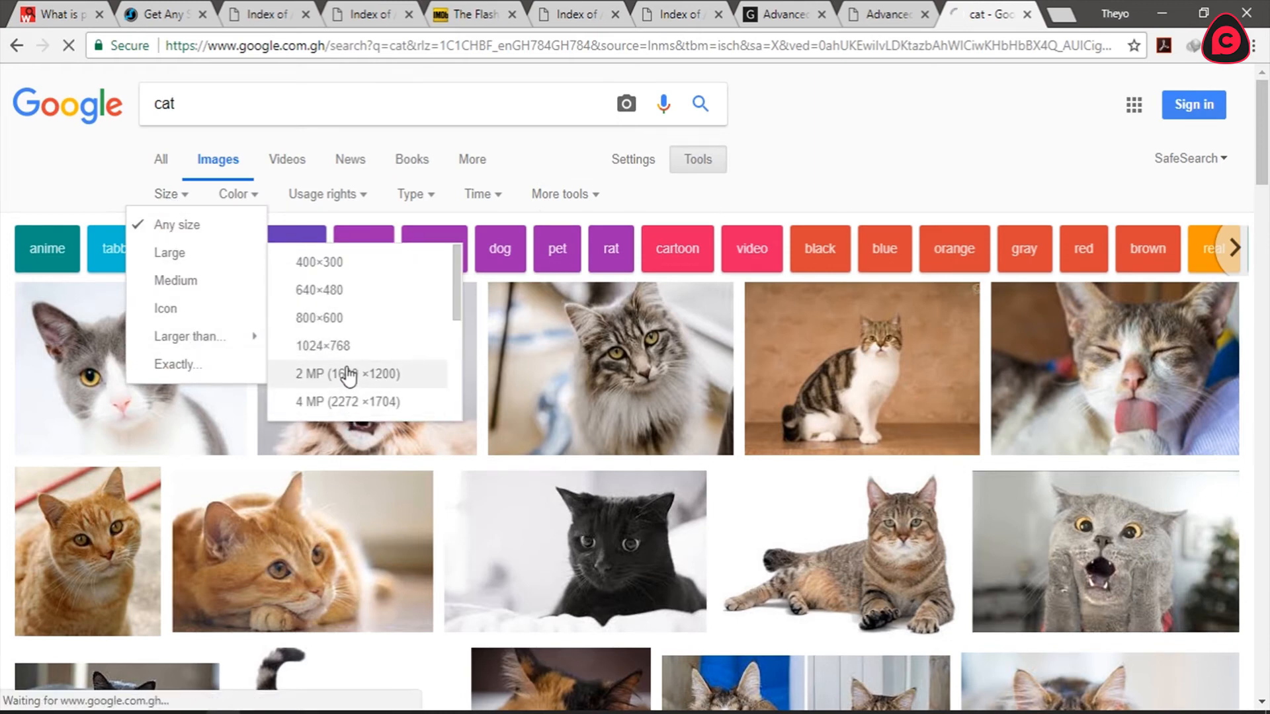
left_click(347, 373)
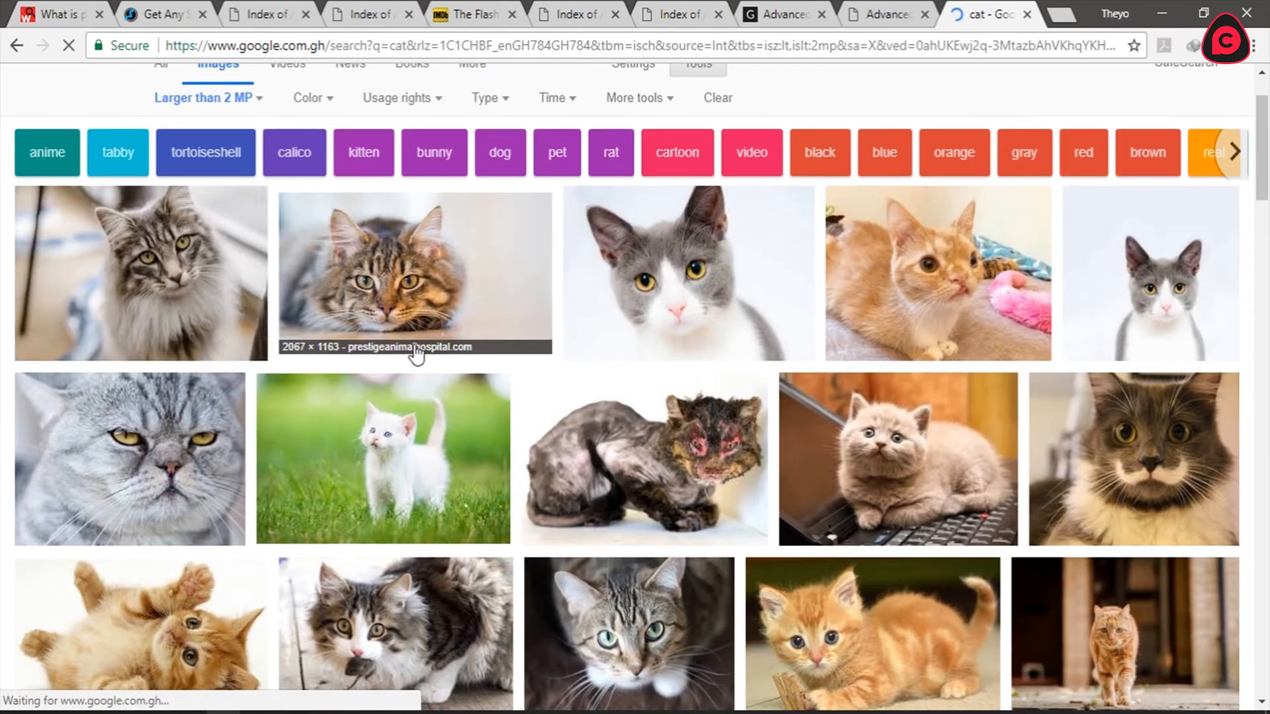
Open the 2000 × 1331 Blue Cross fluffy tabby cat image in a new tab.
scroll("down", 3)
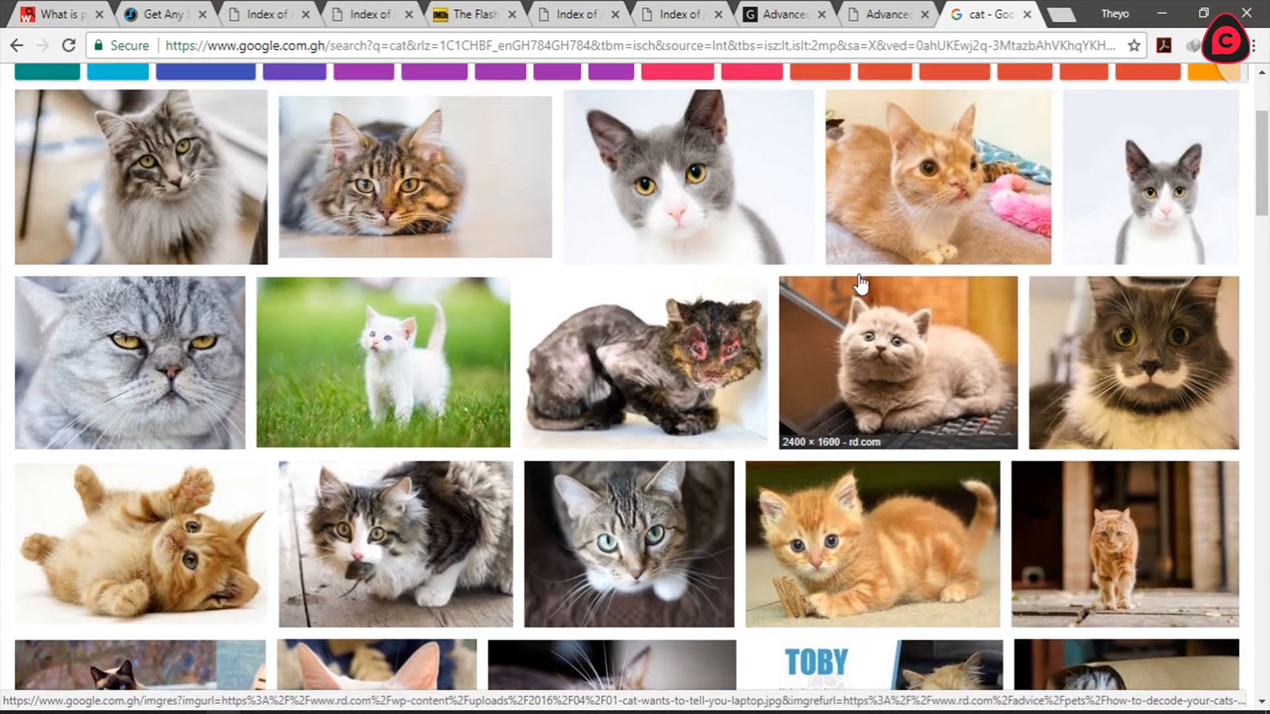
left_click(140, 176)
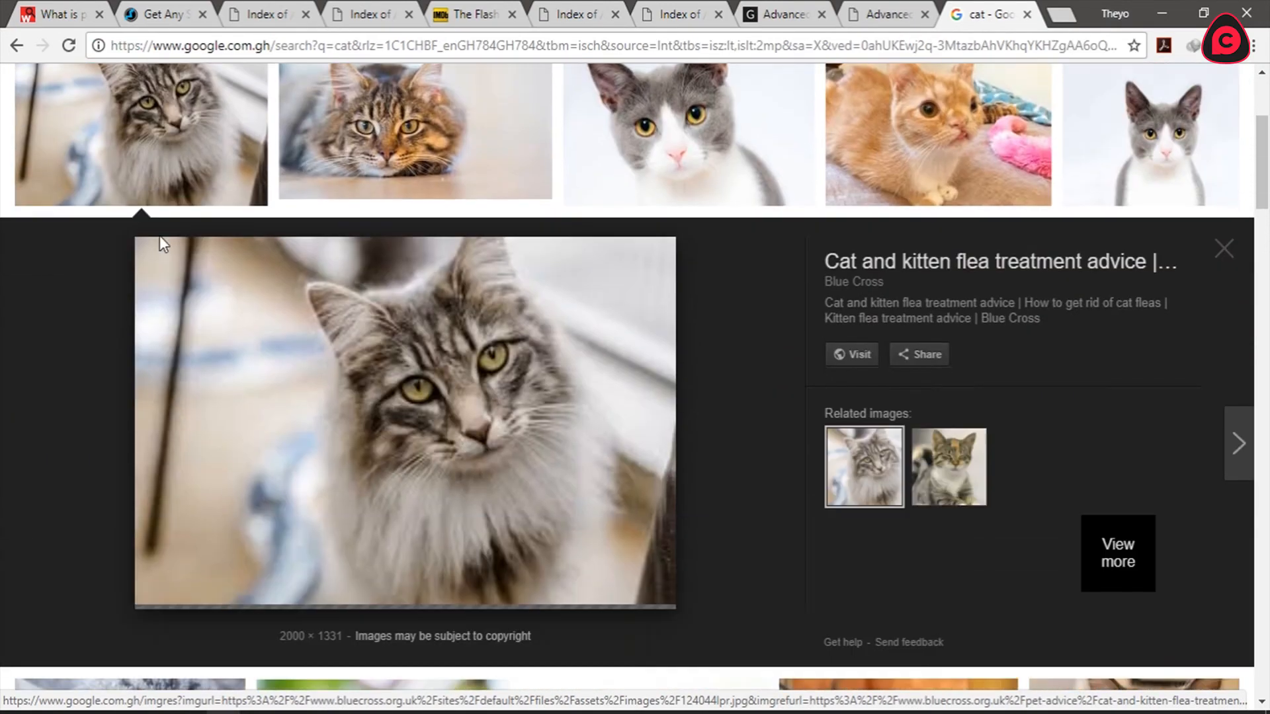
left_click(1116, 553)
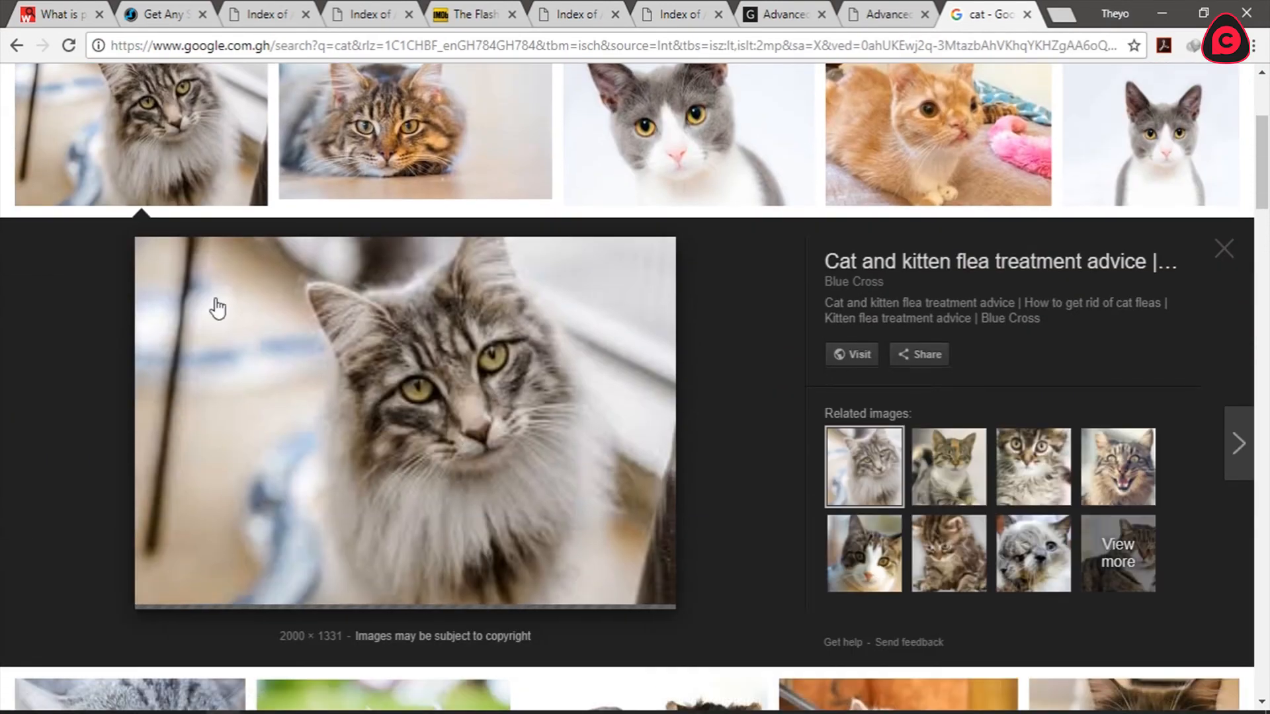
mouse_move(475, 330)
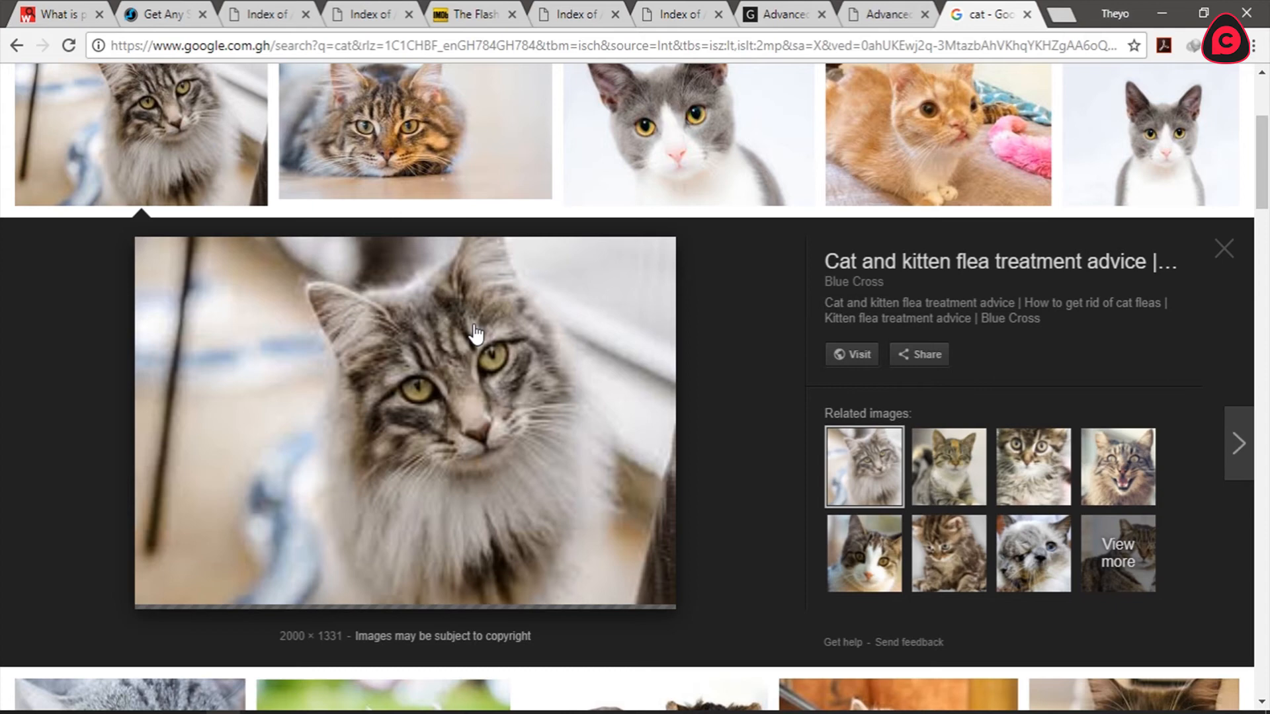
mouse_move(396, 620)
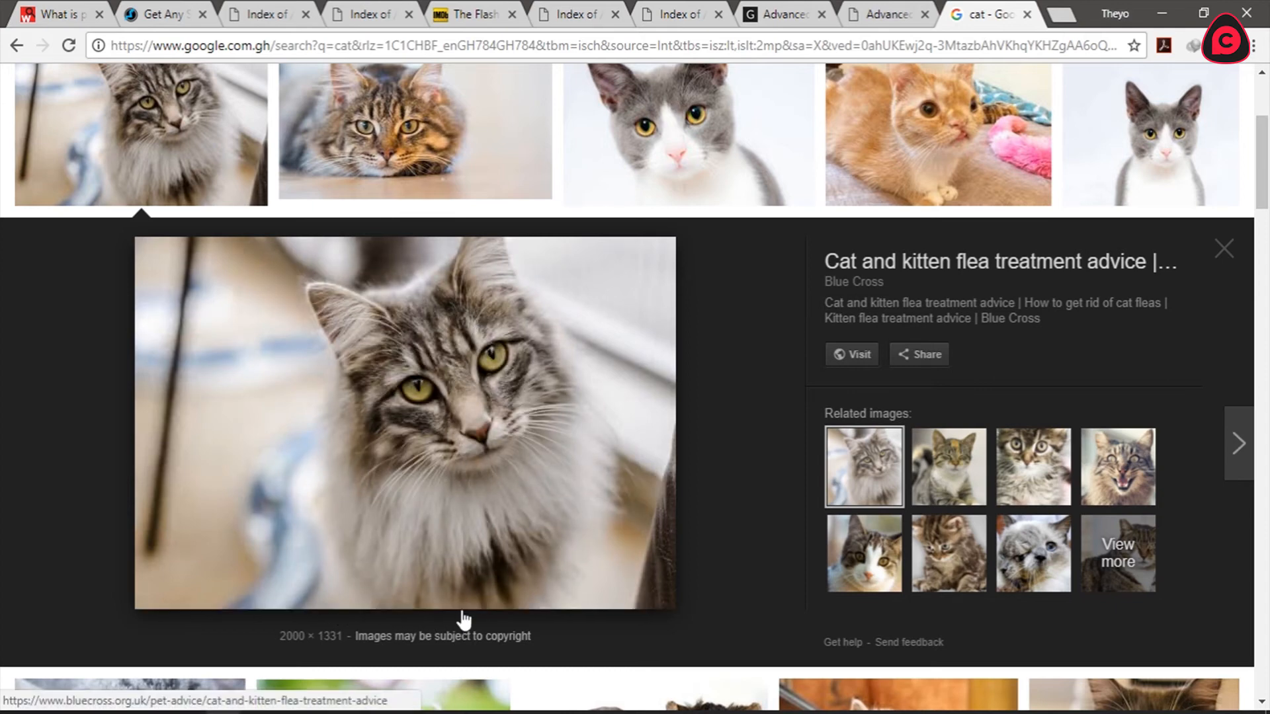
right_click(405, 421)
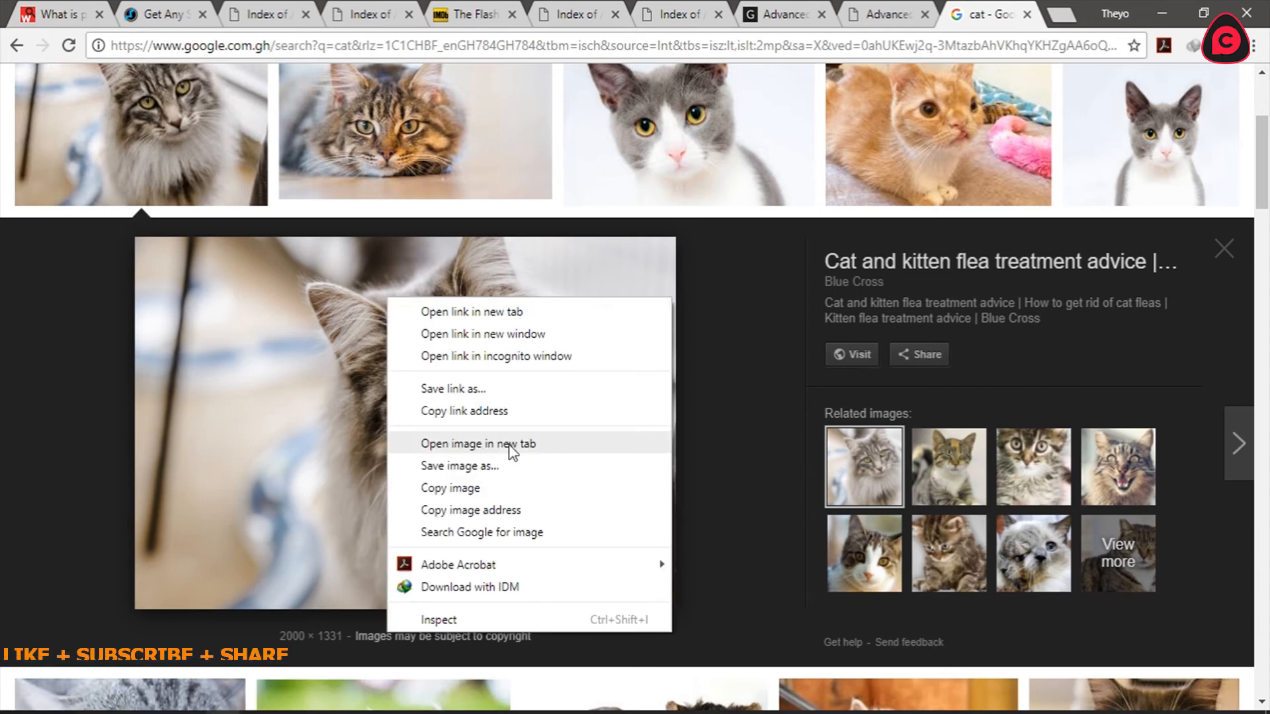
left_click(477, 443)
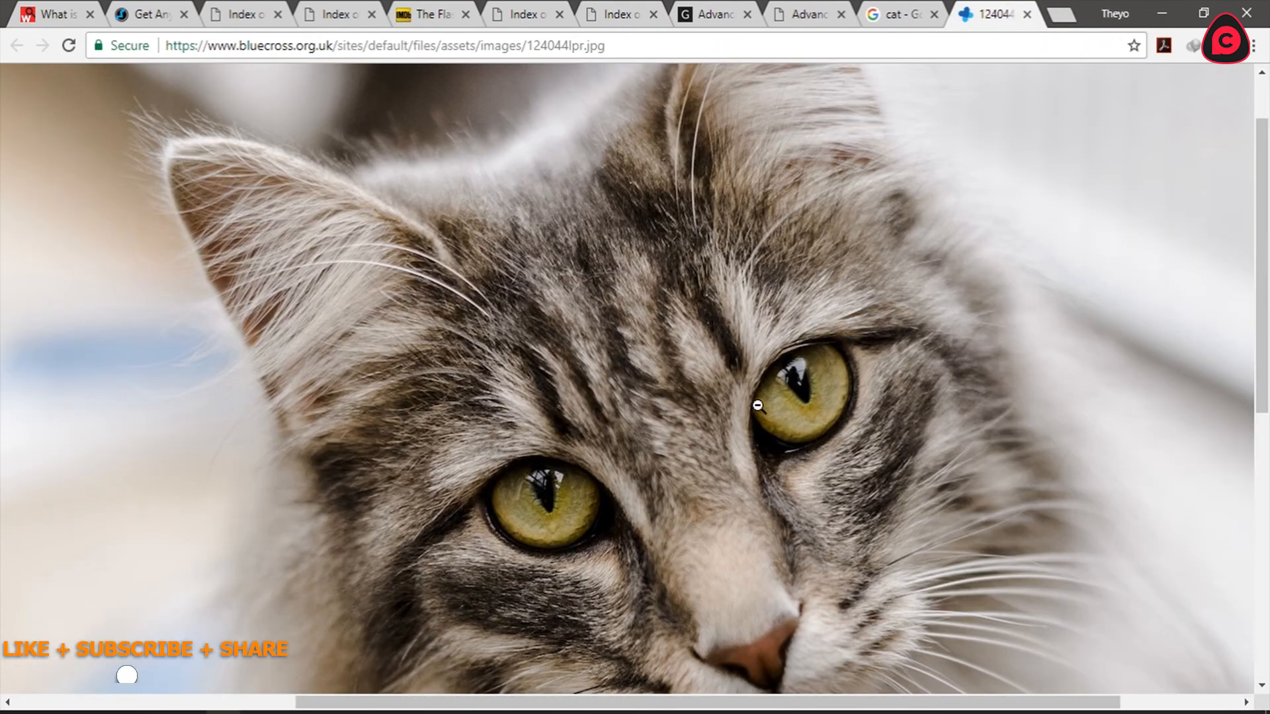
Save the full-size tabby cat image to Downloads as 124044lpr.jpg.
right_click(757, 405)
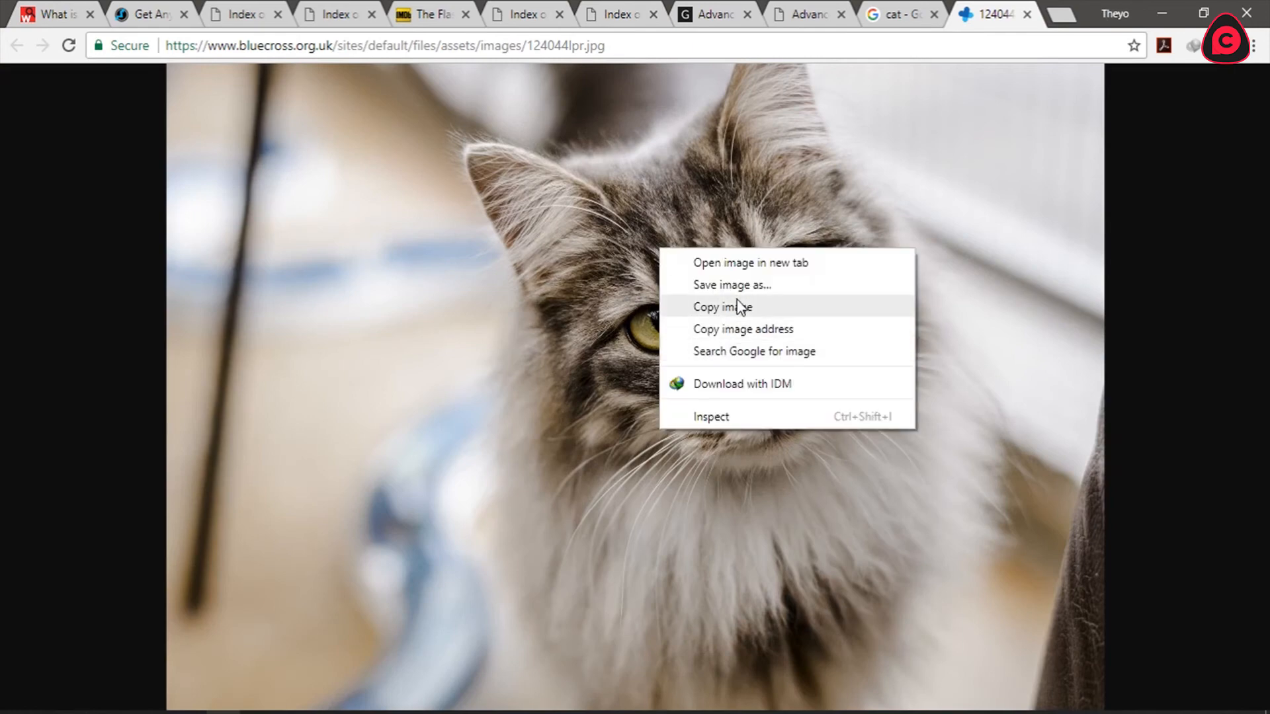
left_click(722, 306)
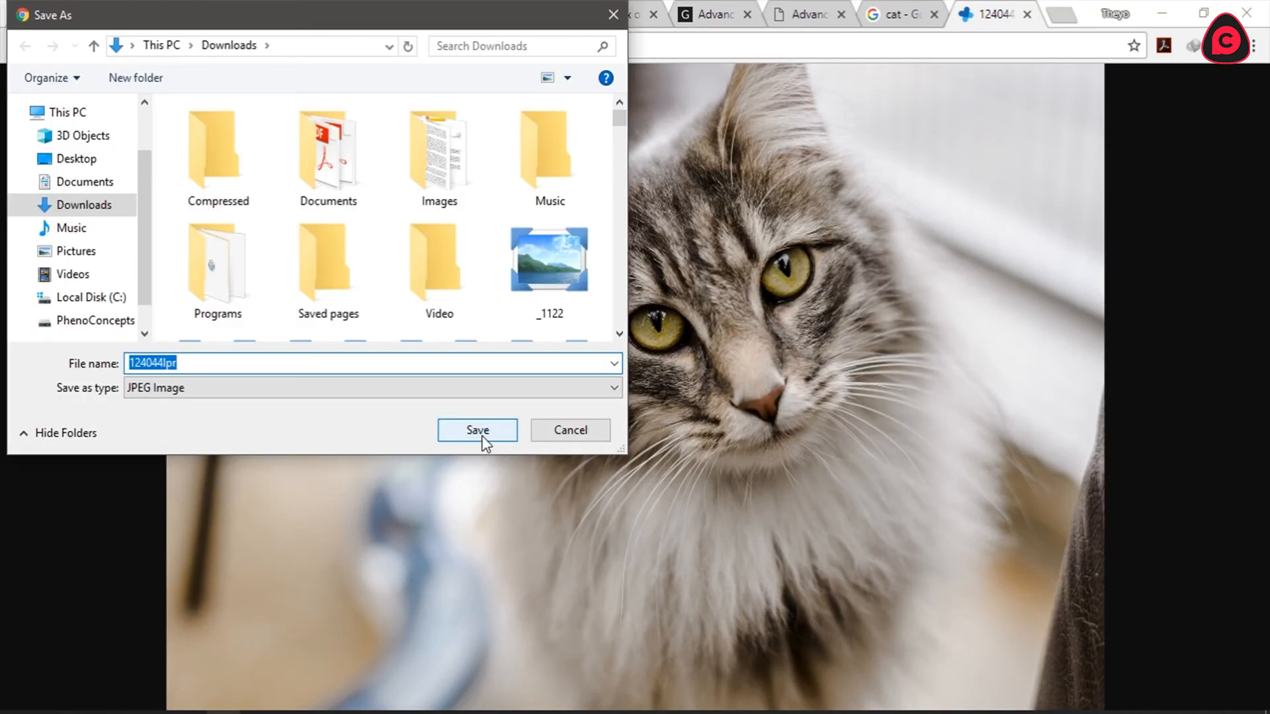
left_click(476, 430)
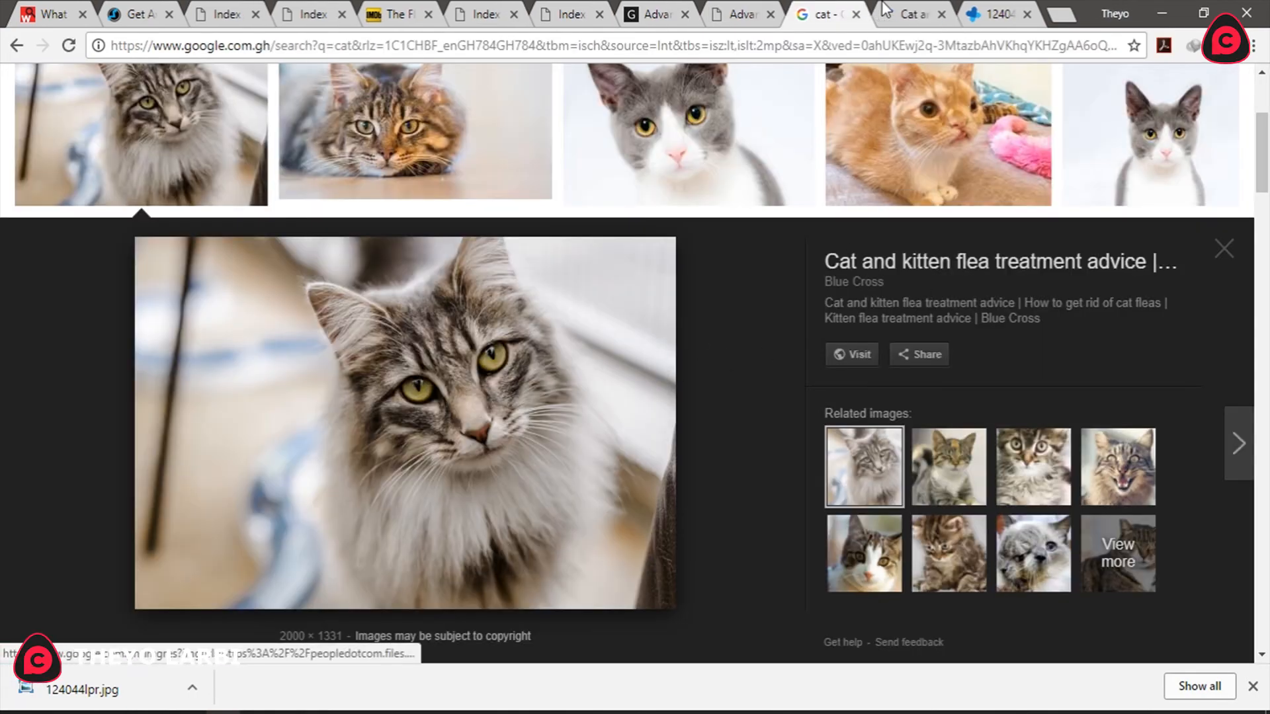
mouse_move(853, 173)
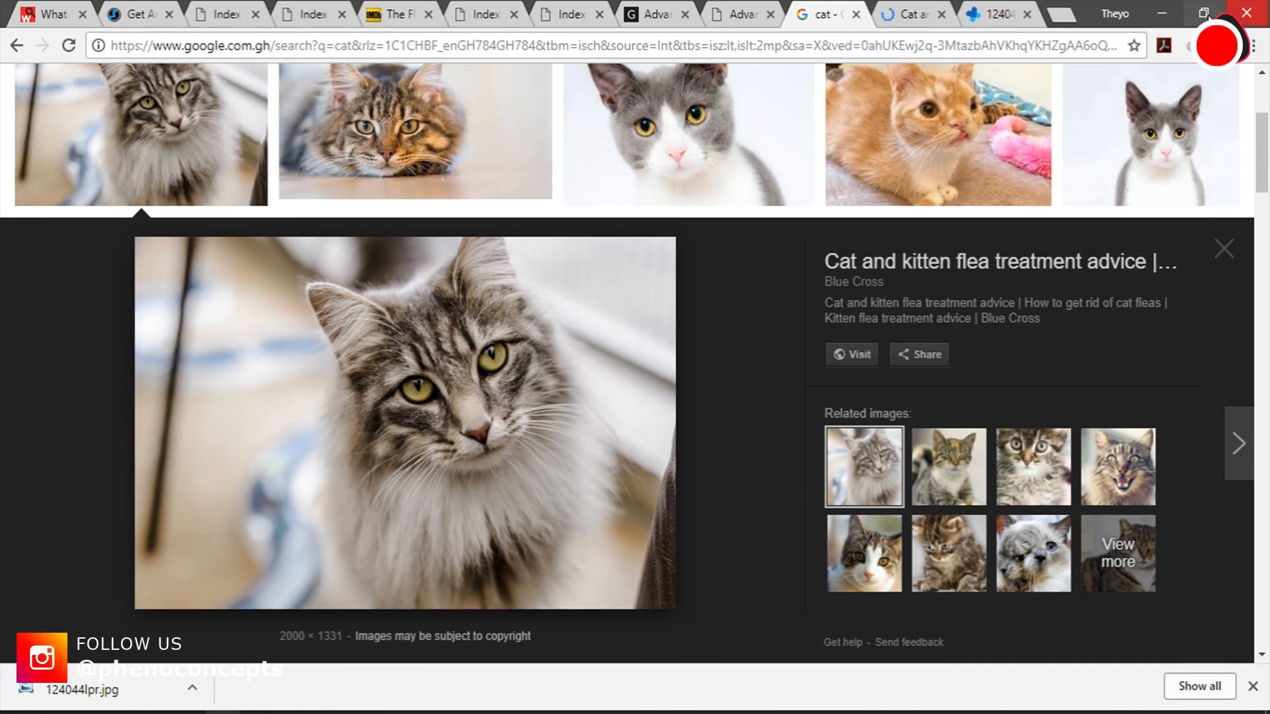
mouse_move(1223, 45)
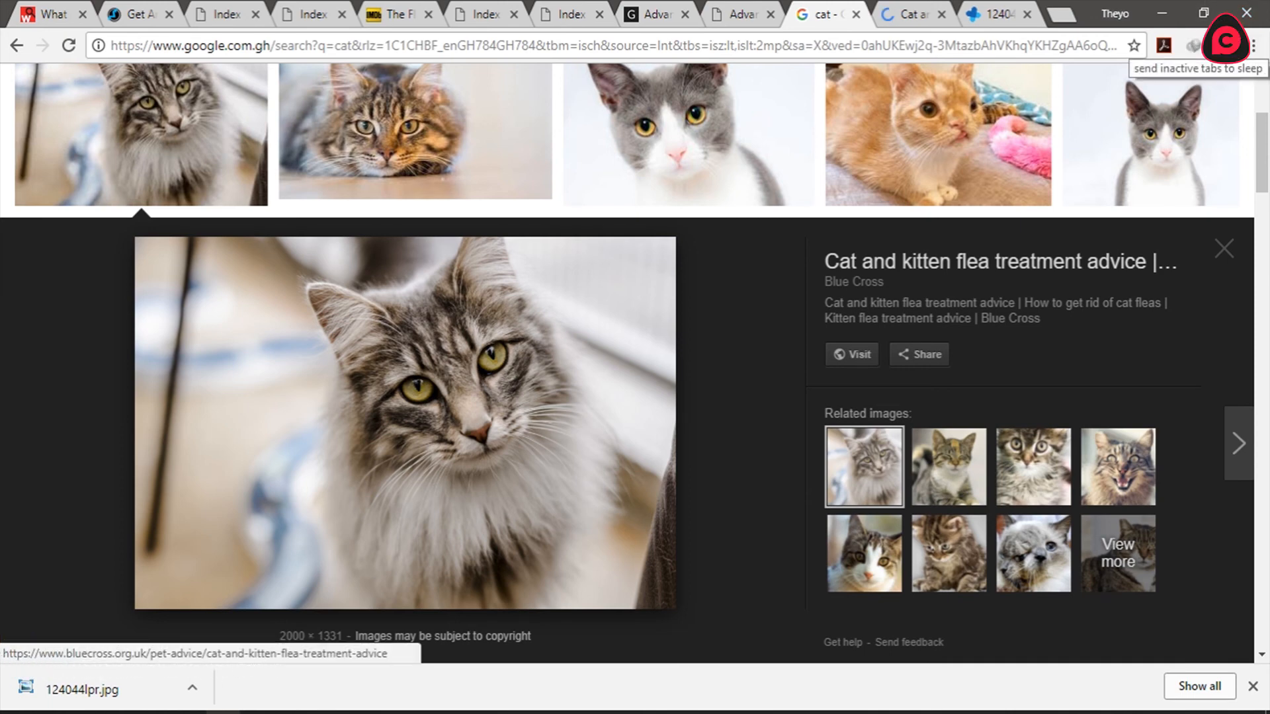